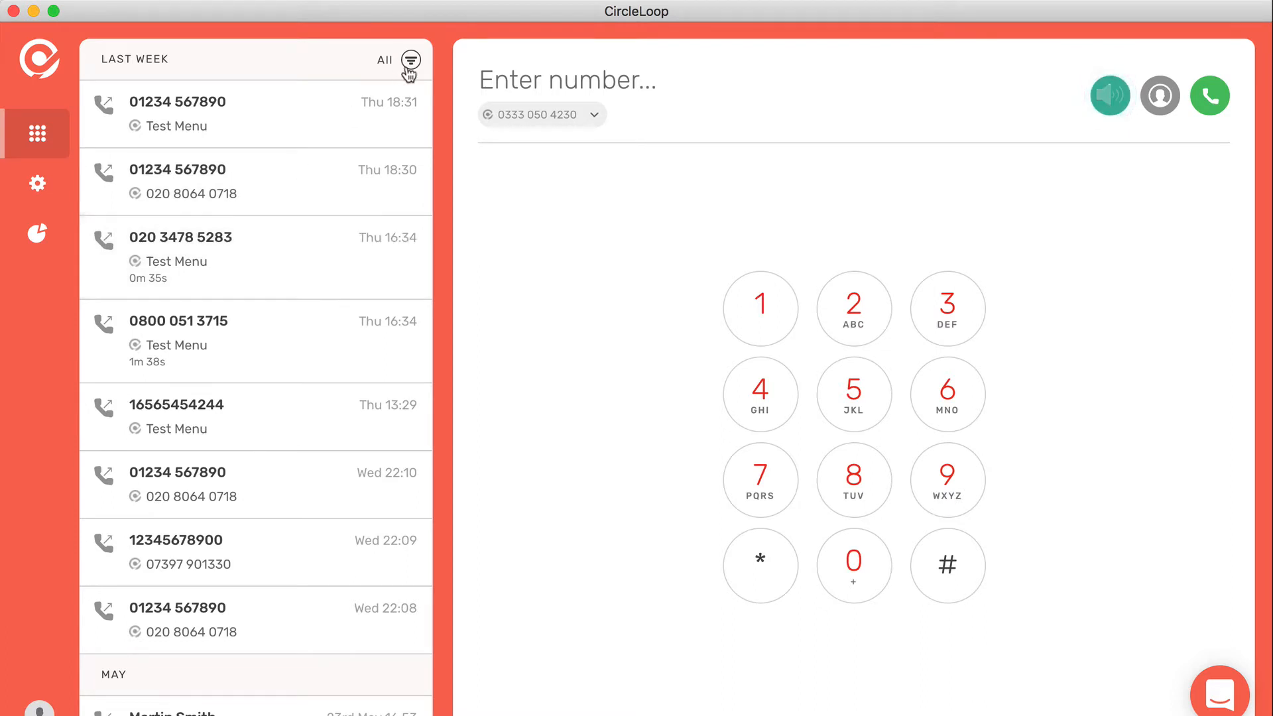
pyautogui.click(410, 60)
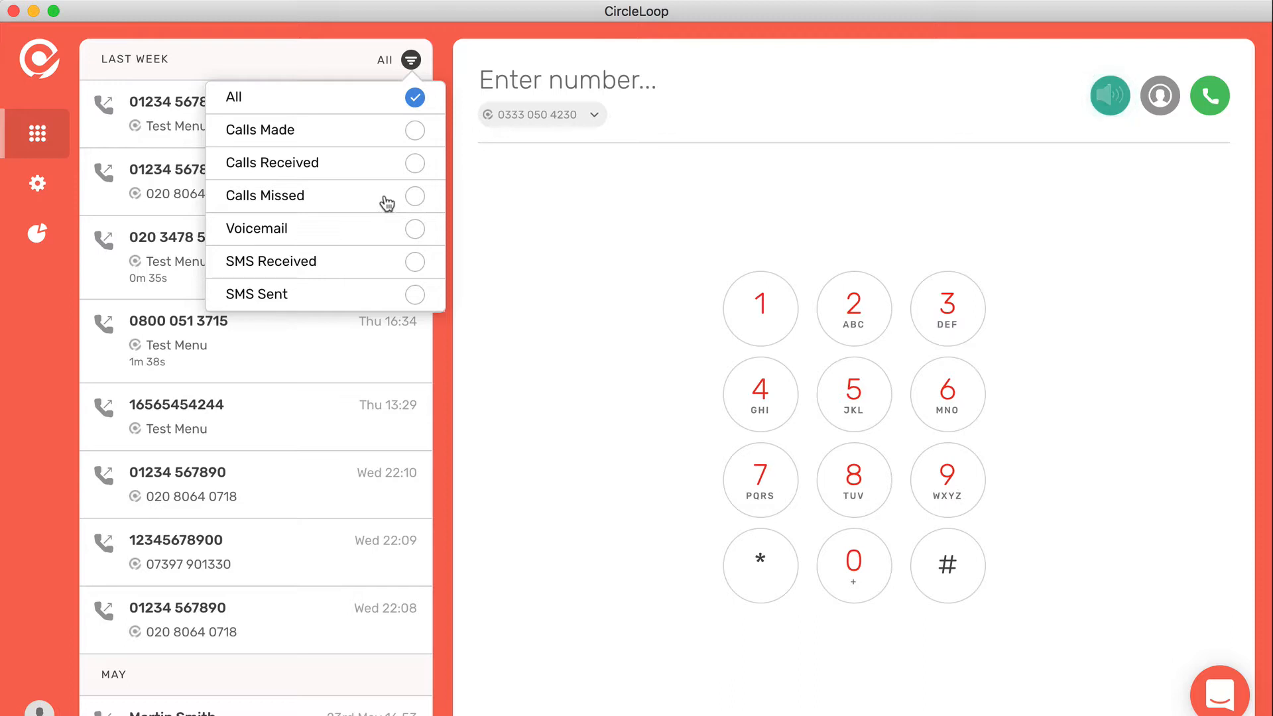
pyautogui.click(411, 59)
pyautogui.write('01234 567890')
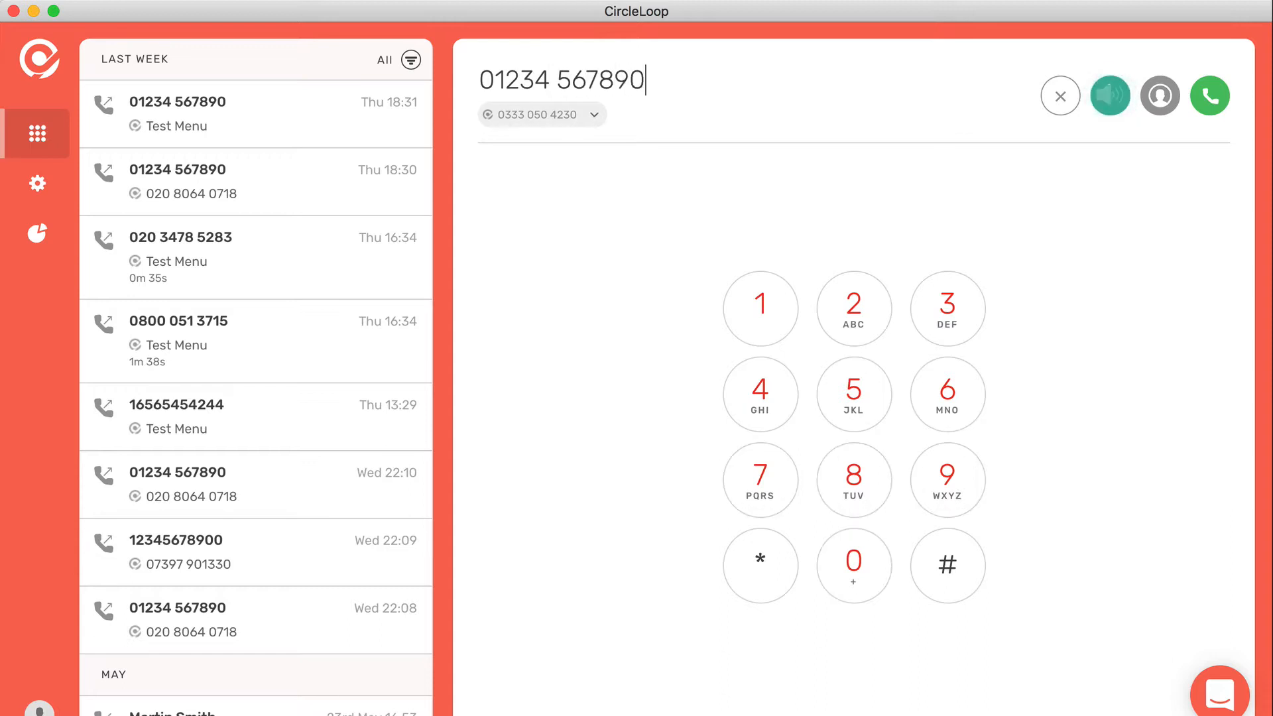
pyautogui.click(542, 115)
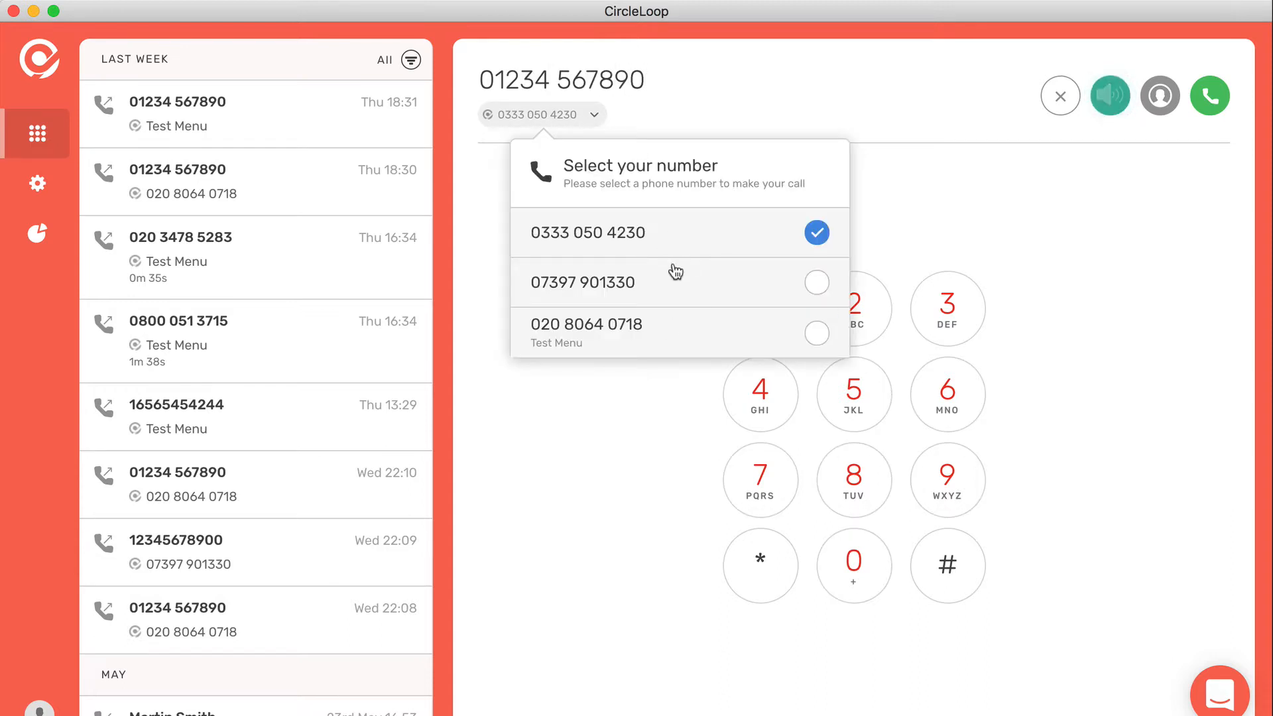
pyautogui.moveTo(669, 333)
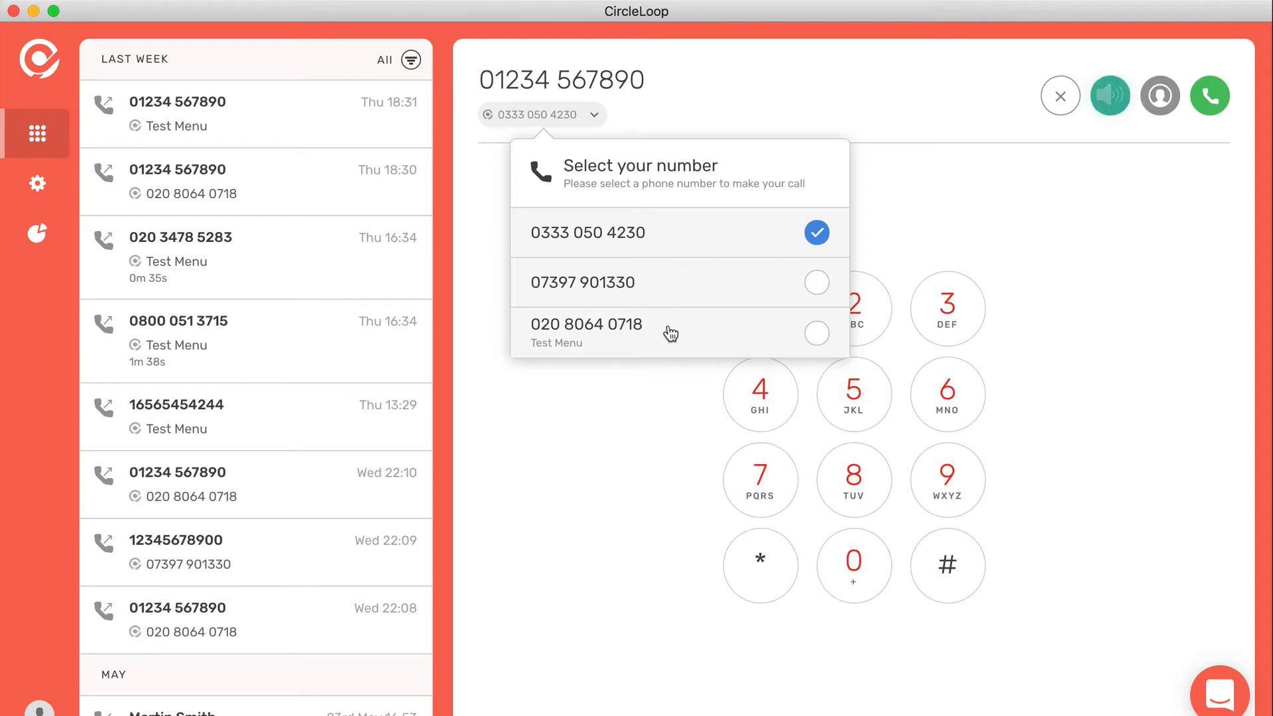
pyautogui.click(586, 324)
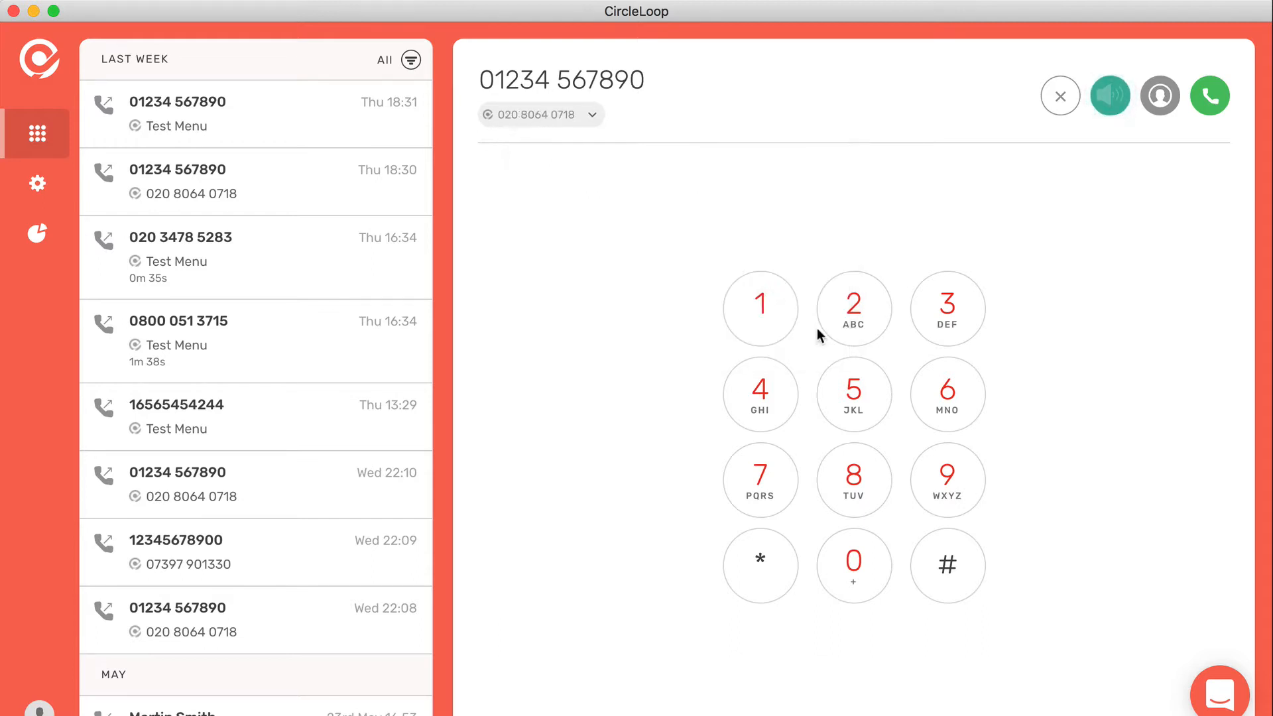
pyautogui.click(1209, 95)
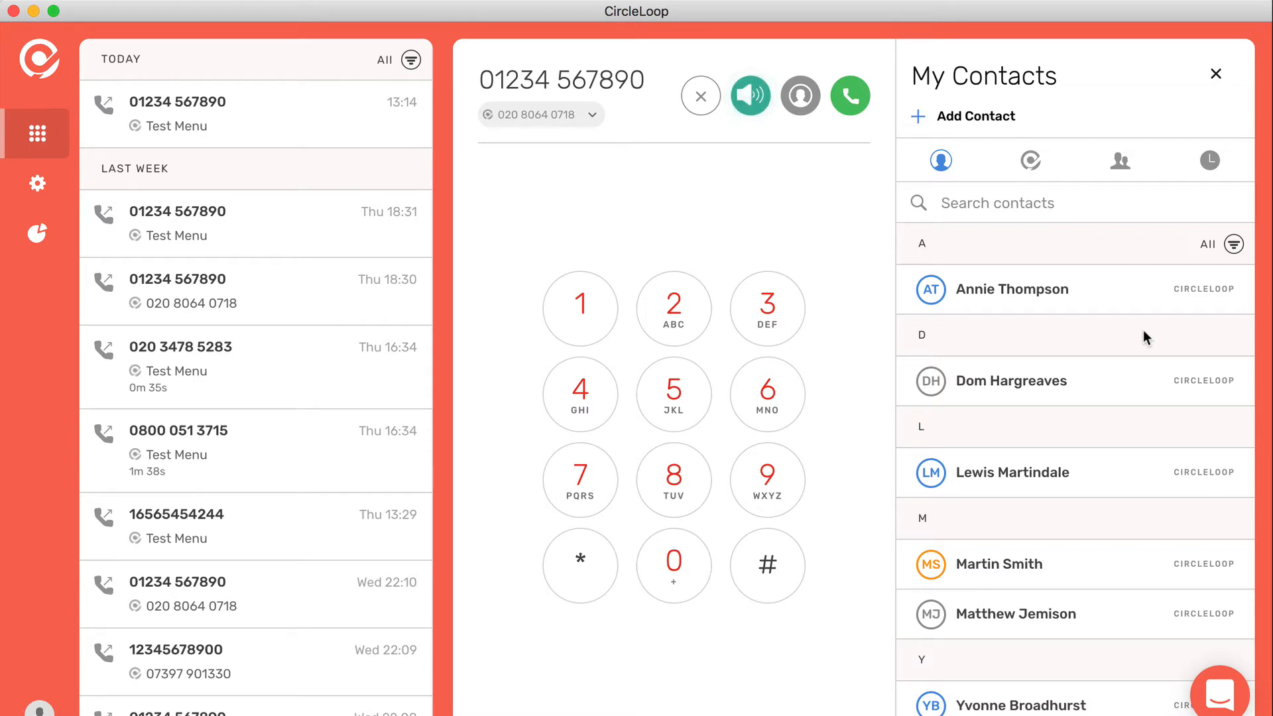
pyautogui.moveTo(951, 120)
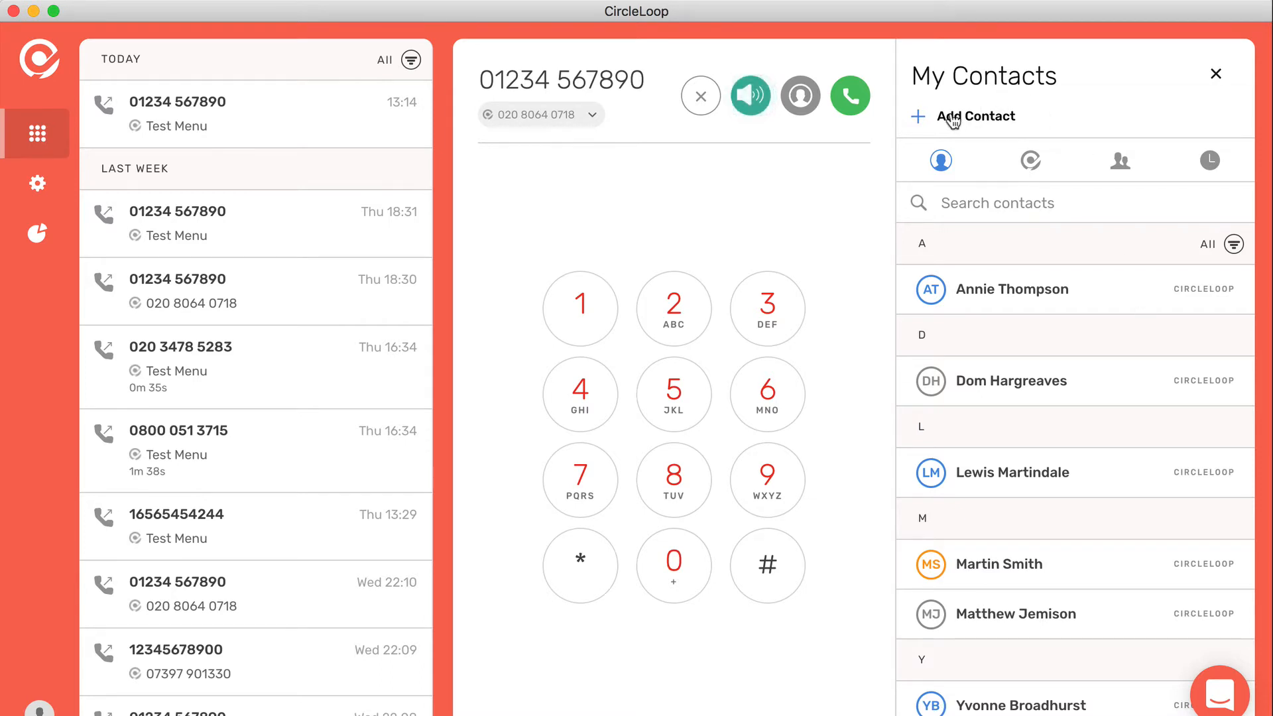
pyautogui.moveTo(1147, 106)
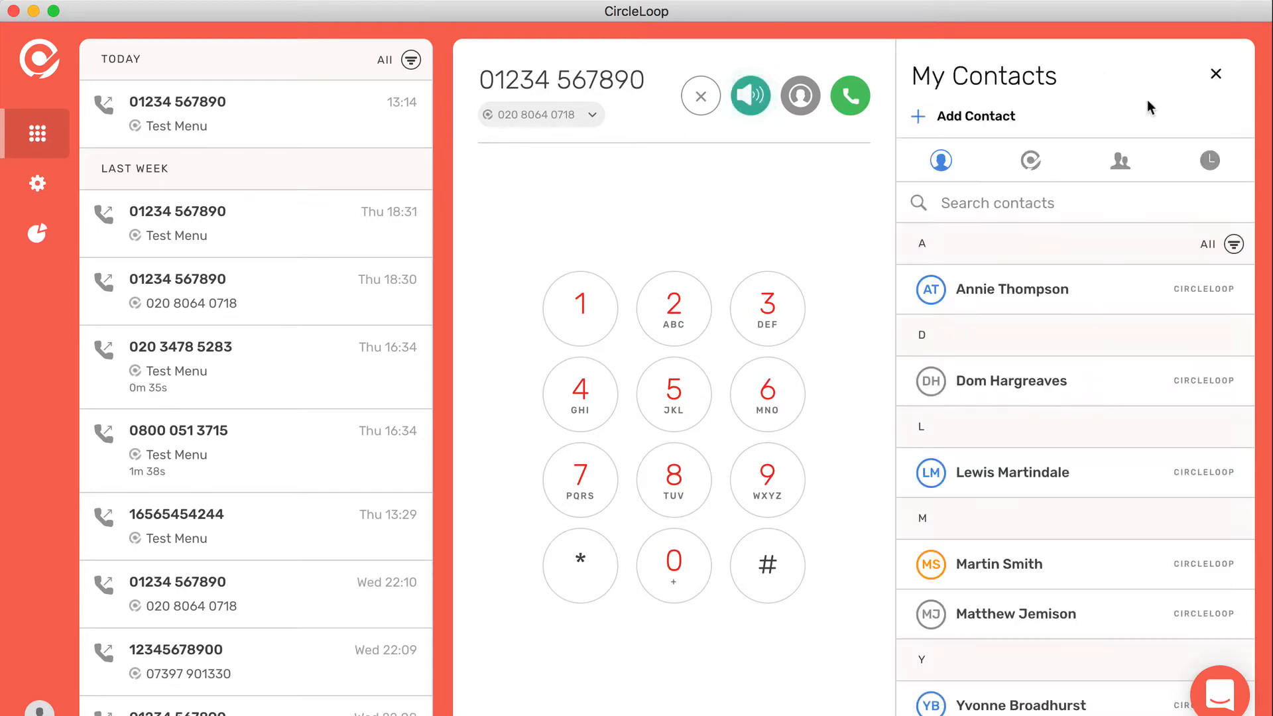
pyautogui.click(1215, 72)
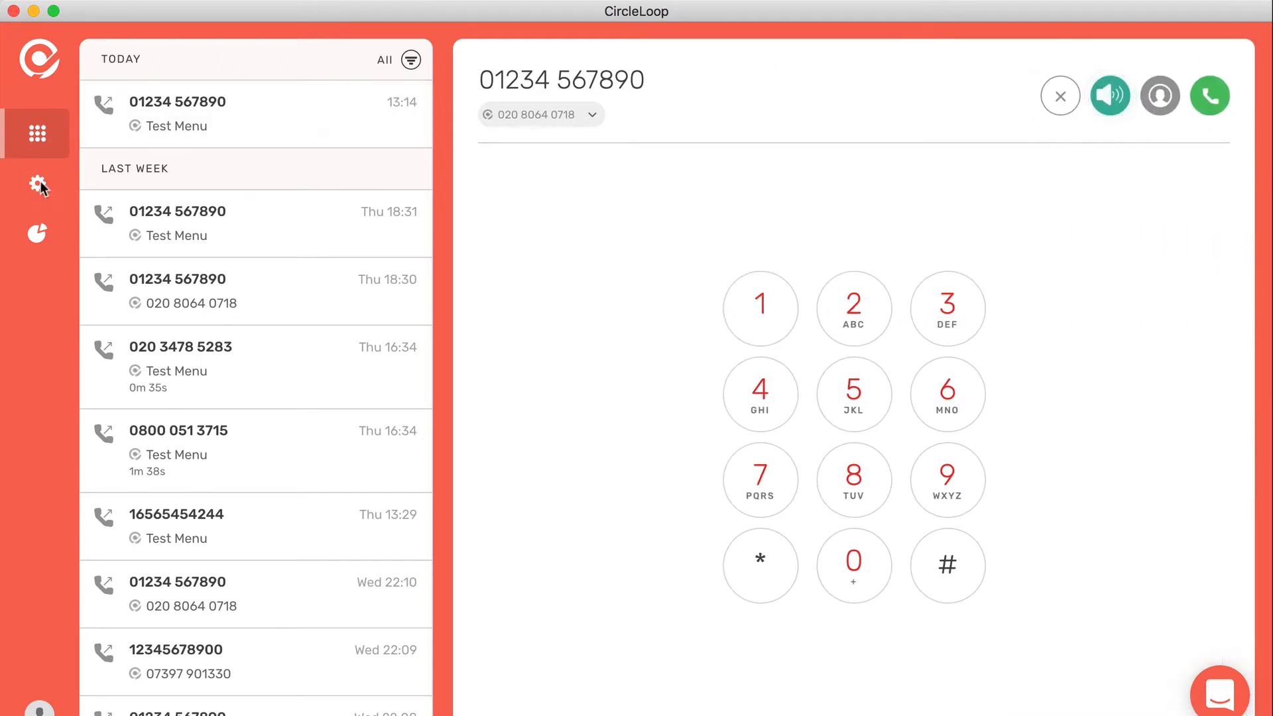
# - Open Settings, review the three account numbers, then view the Calls settings
pyautogui.click(37, 184)
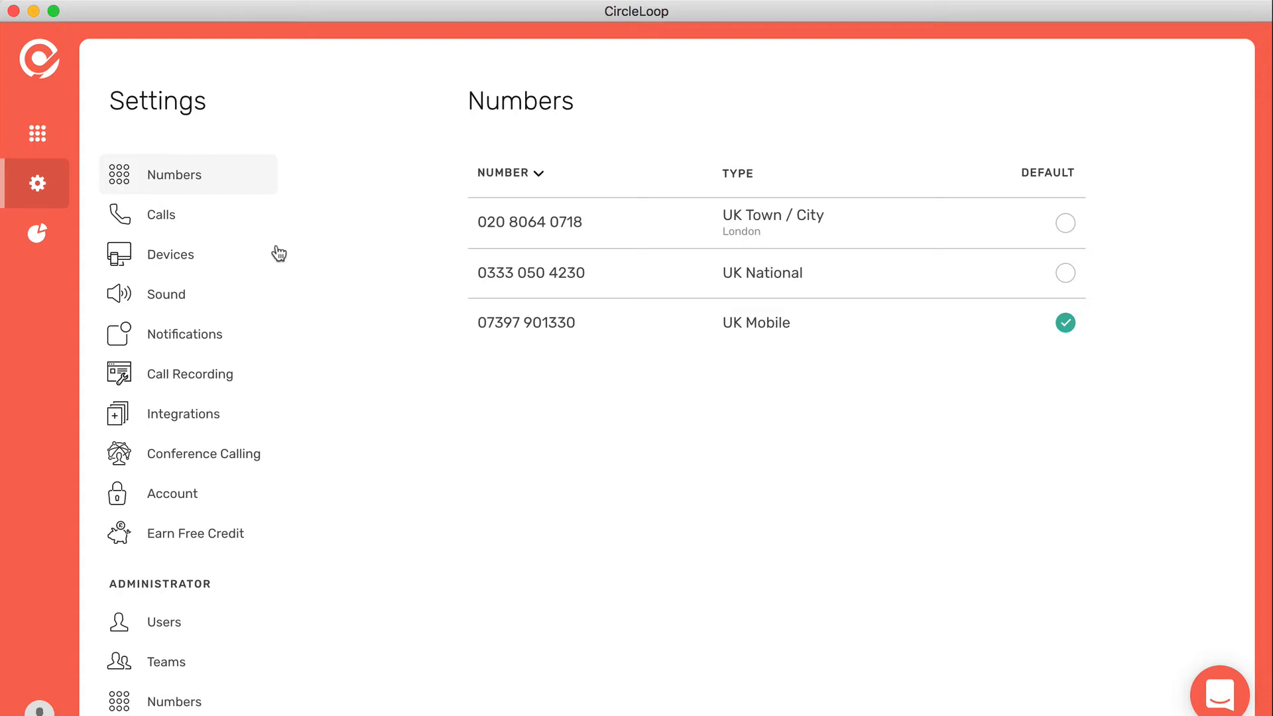
pyautogui.moveTo(189, 173)
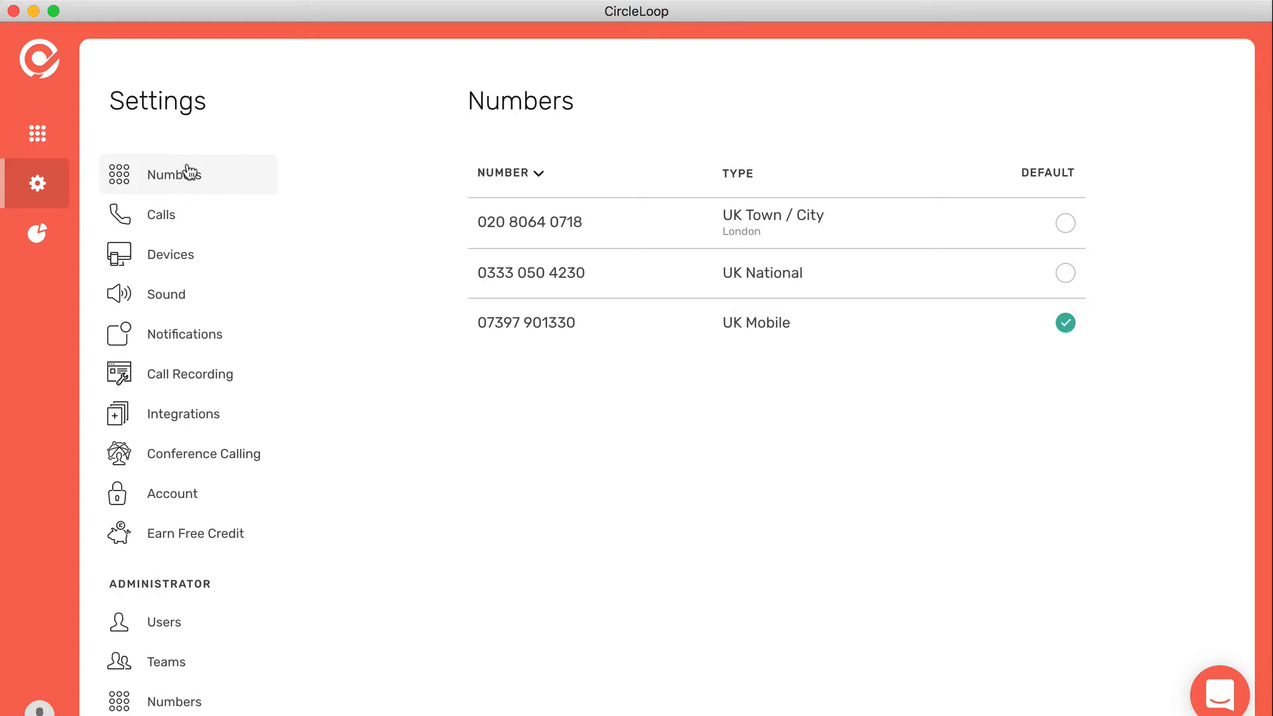
pyautogui.moveTo(1014, 329)
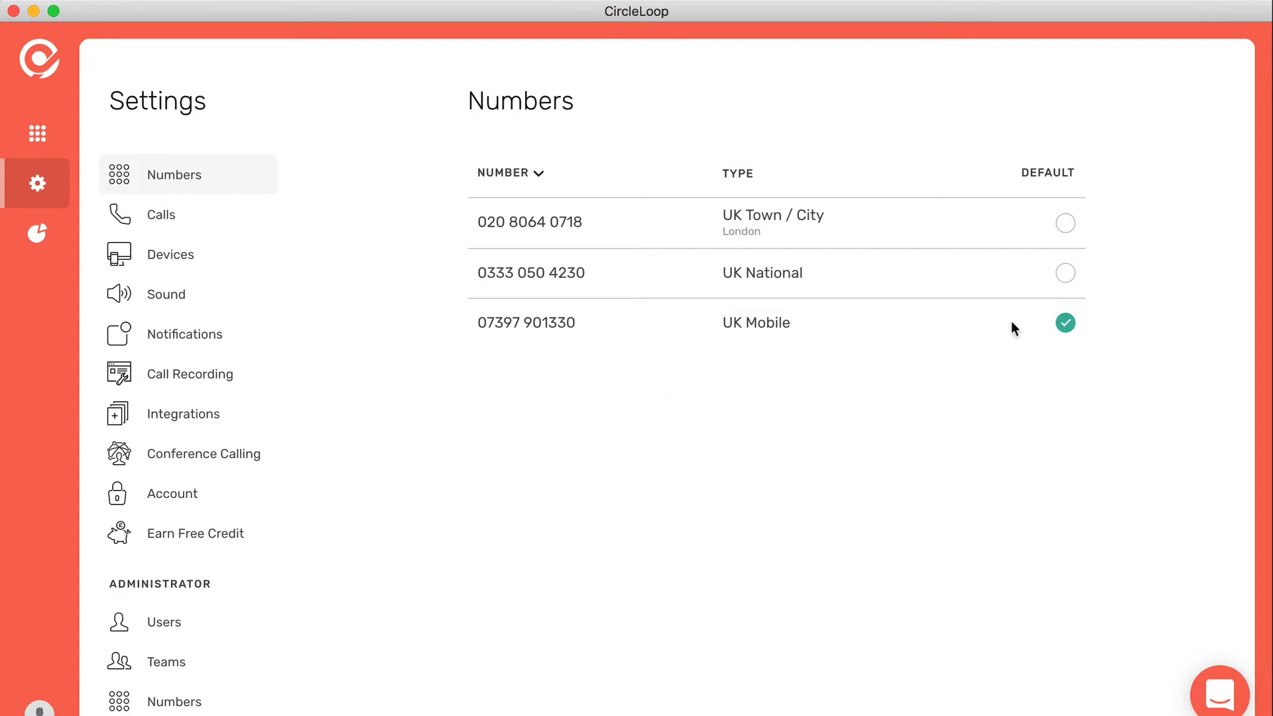
pyautogui.click(165, 215)
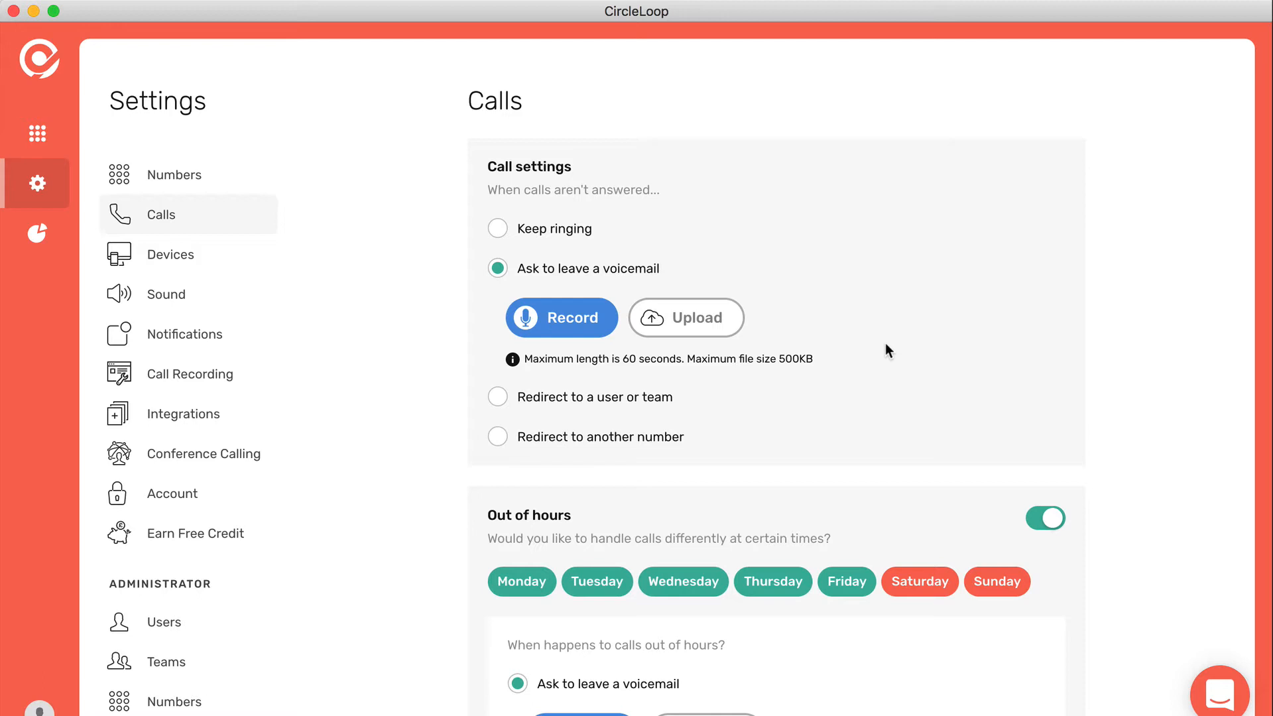
# - Set Monday to Unavailable All Day in the Out of hours schedule
pyautogui.scroll(-3)
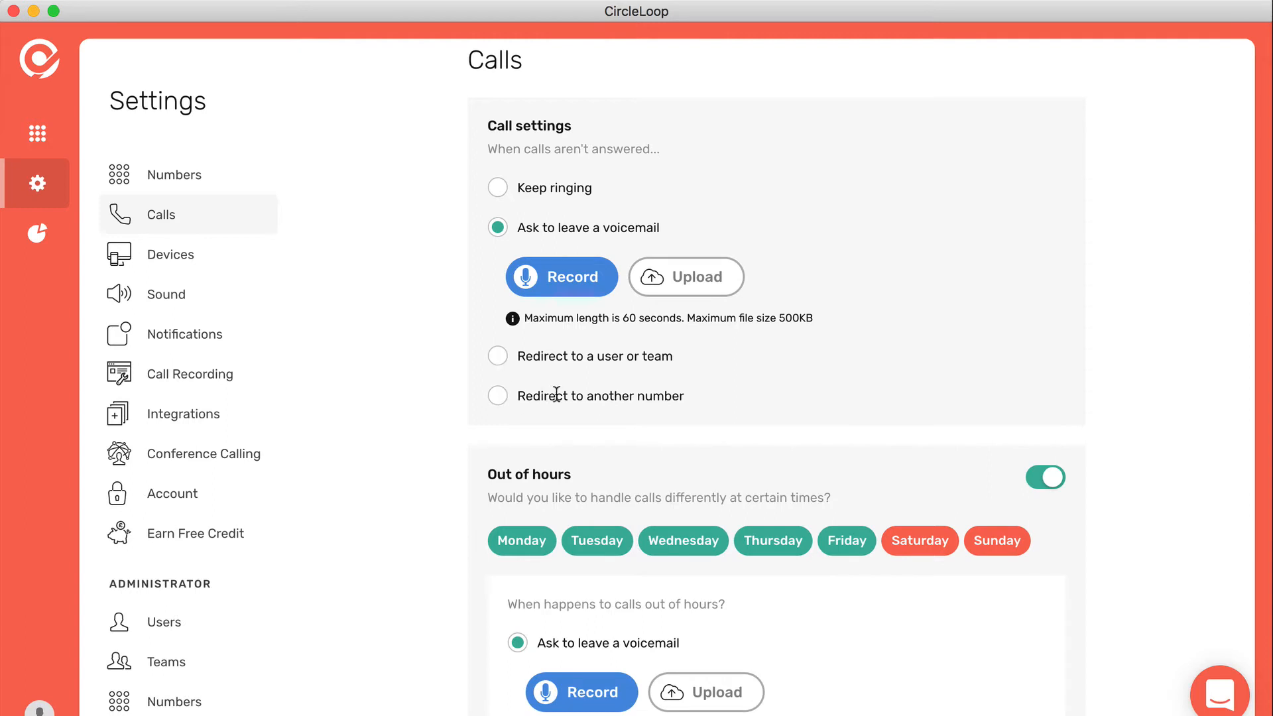
pyautogui.scroll(-3)
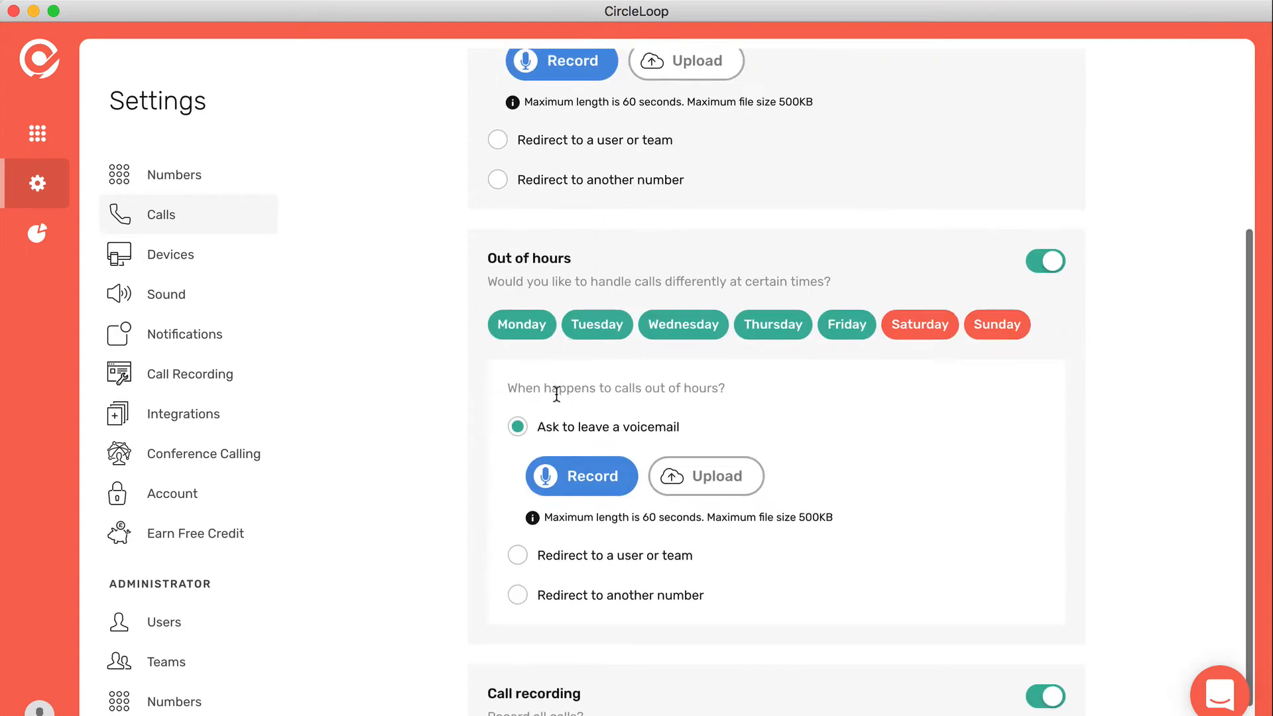
pyautogui.scroll(-3)
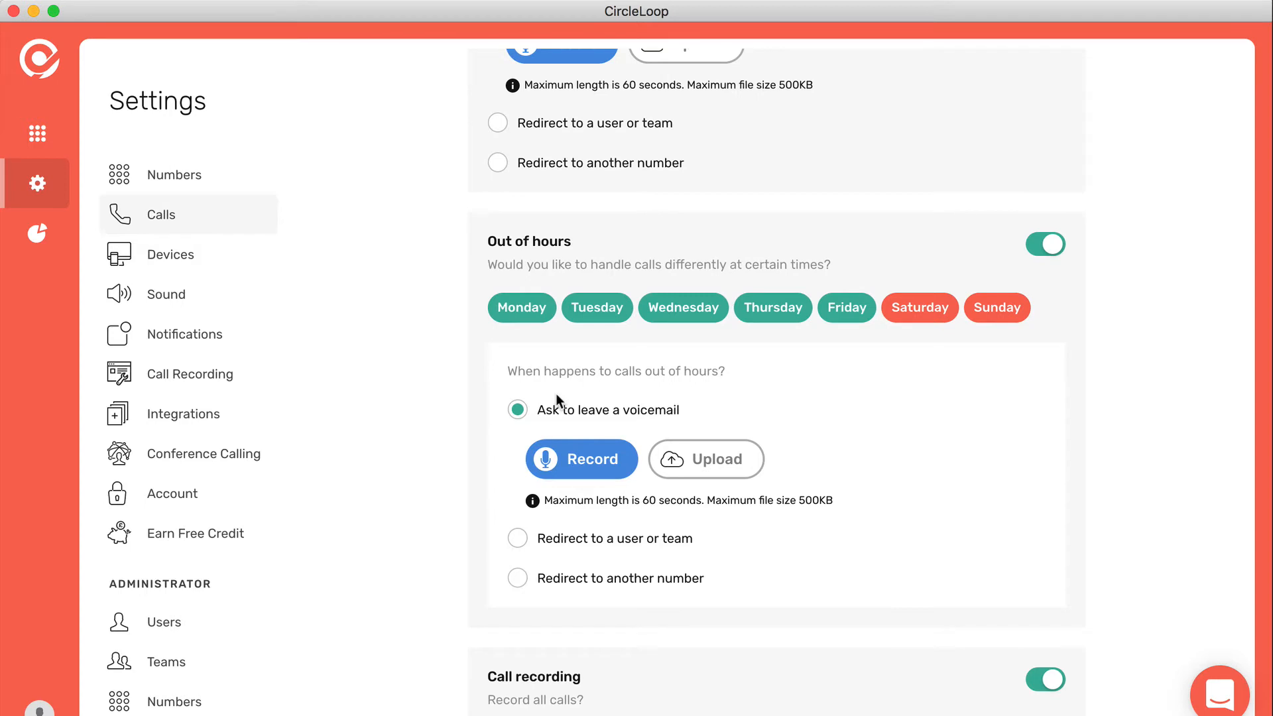
pyautogui.click(520, 307)
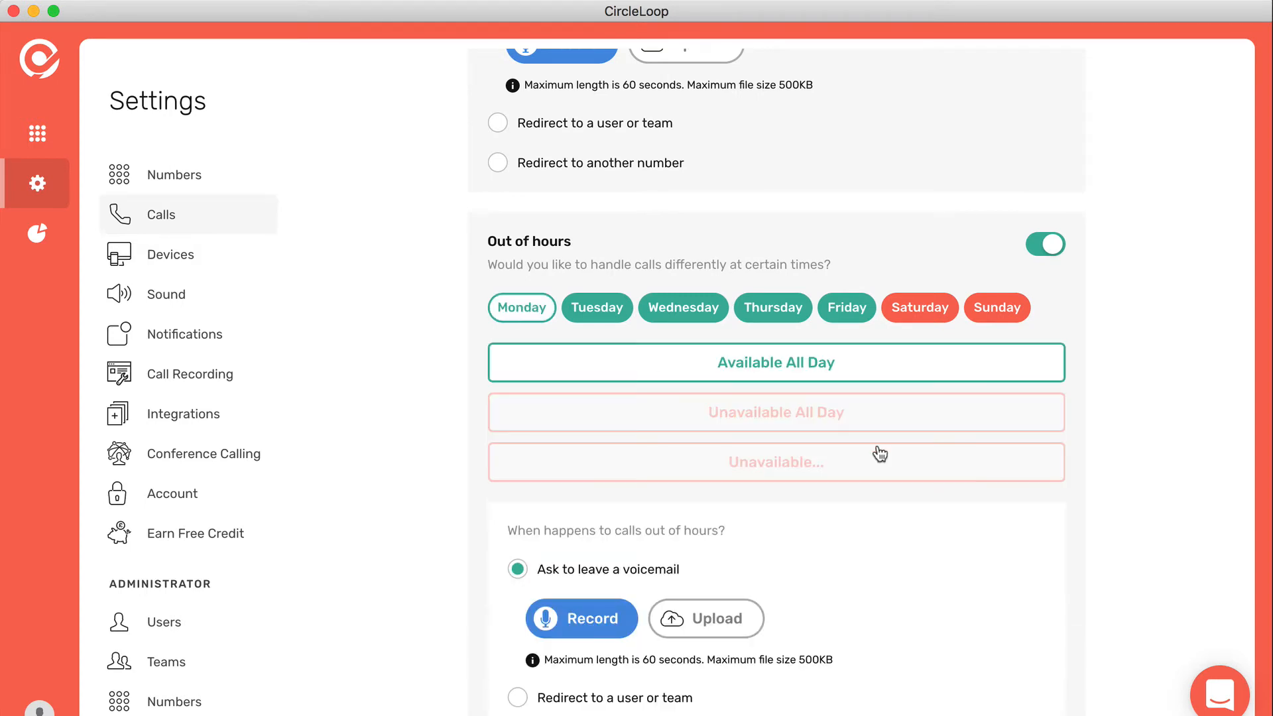
pyautogui.click(775, 411)
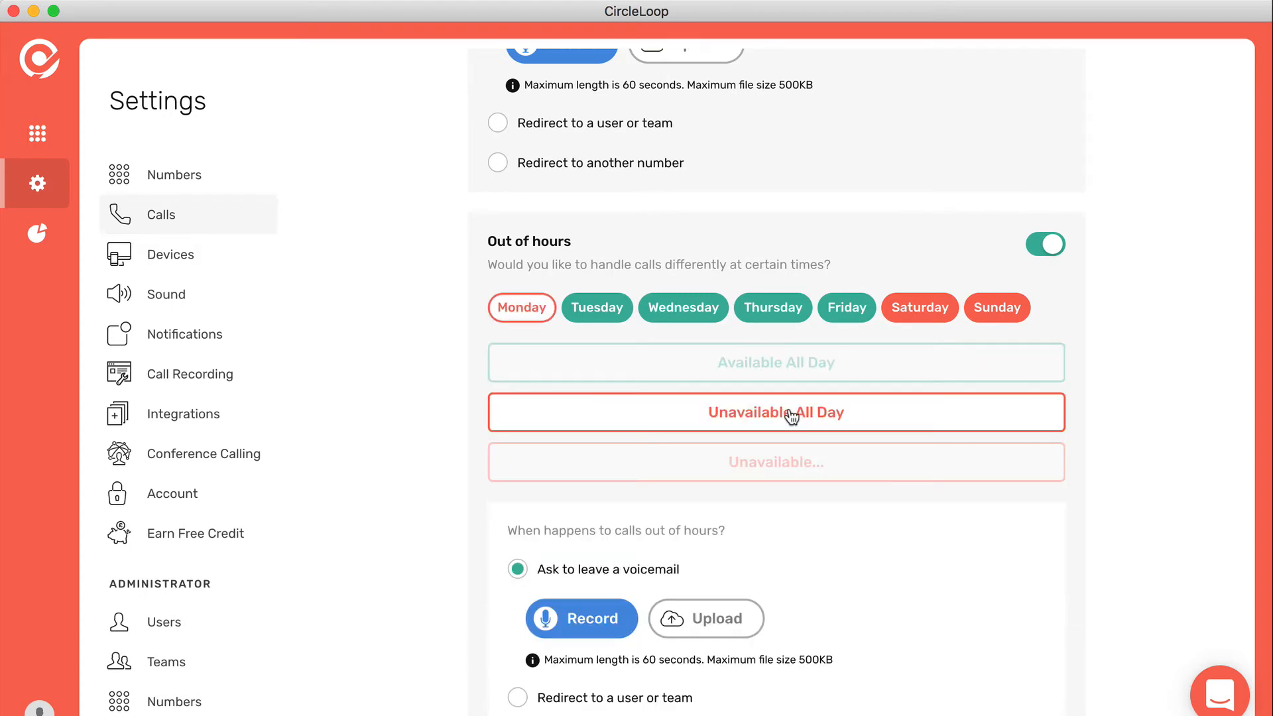
pyautogui.scroll(-3)
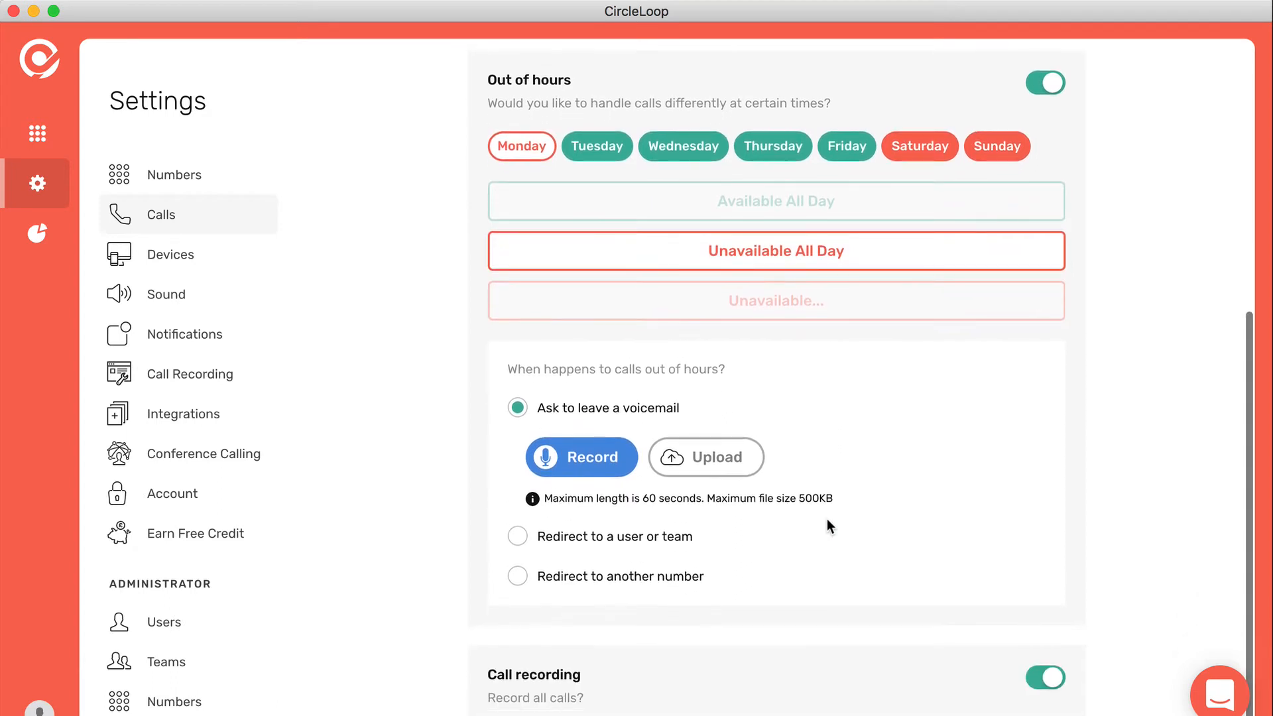
pyautogui.scroll(-3)
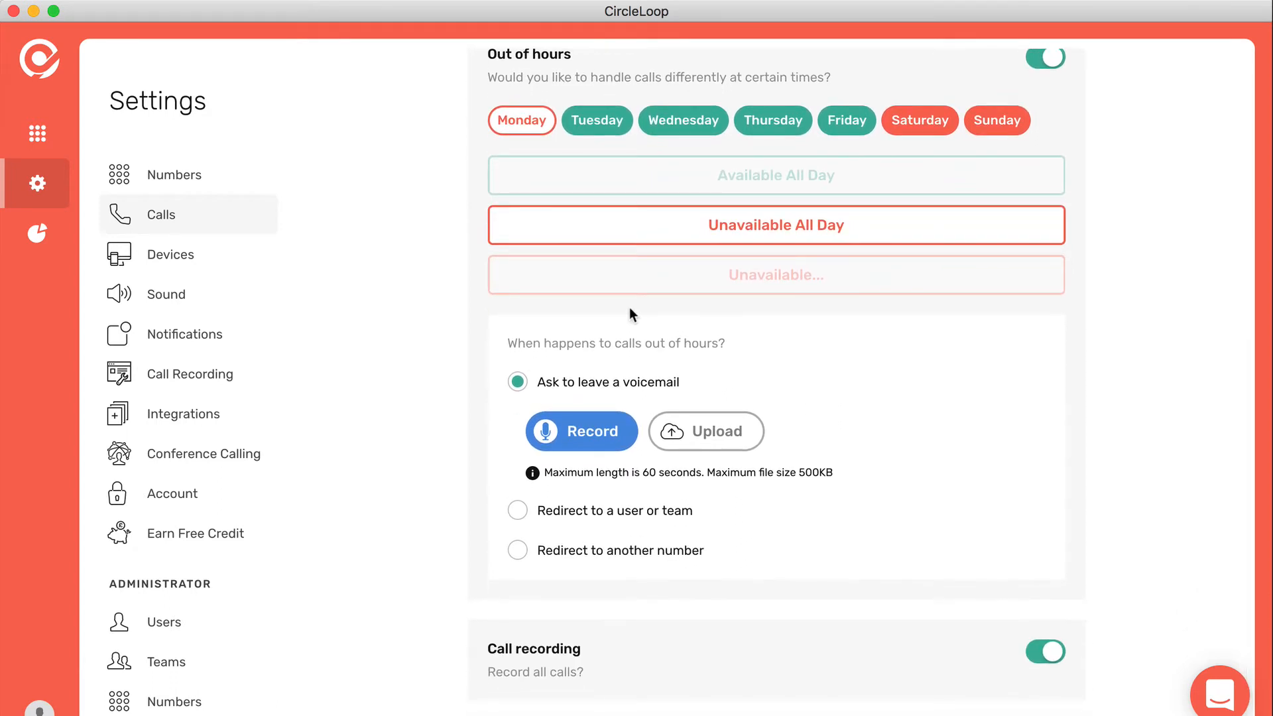
pyautogui.moveTo(711, 561)
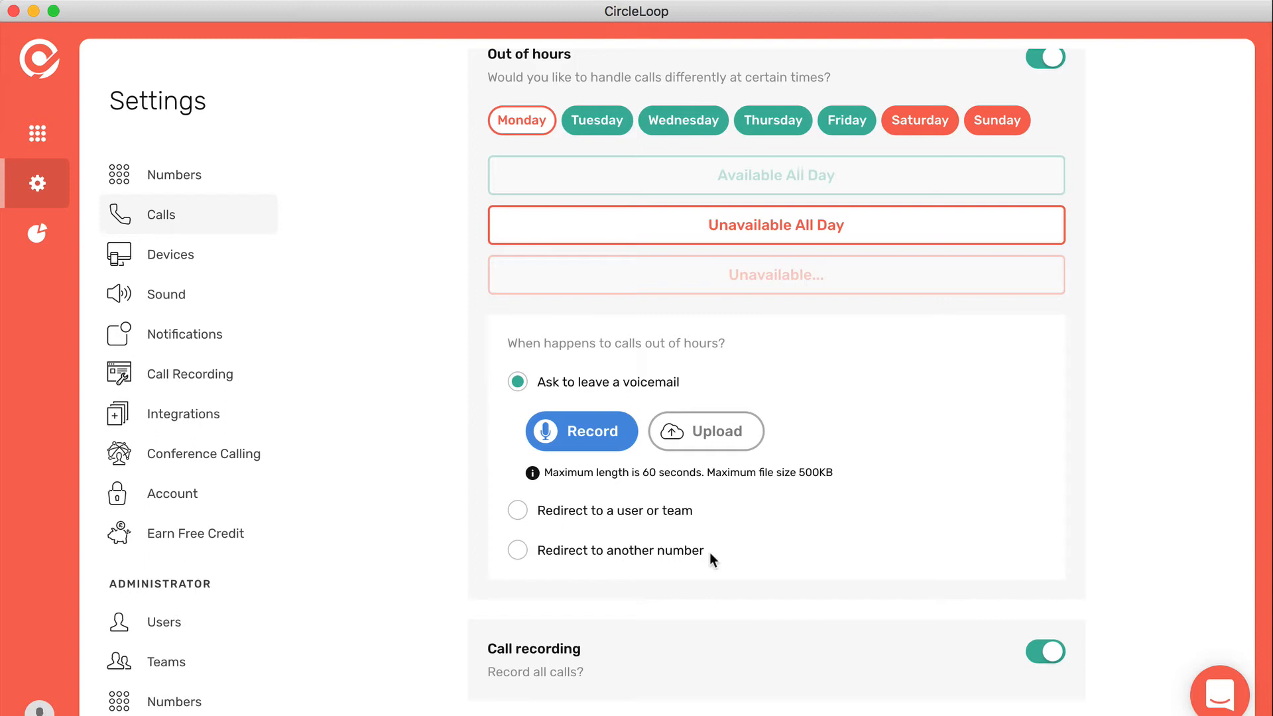
pyautogui.moveTo(679, 503)
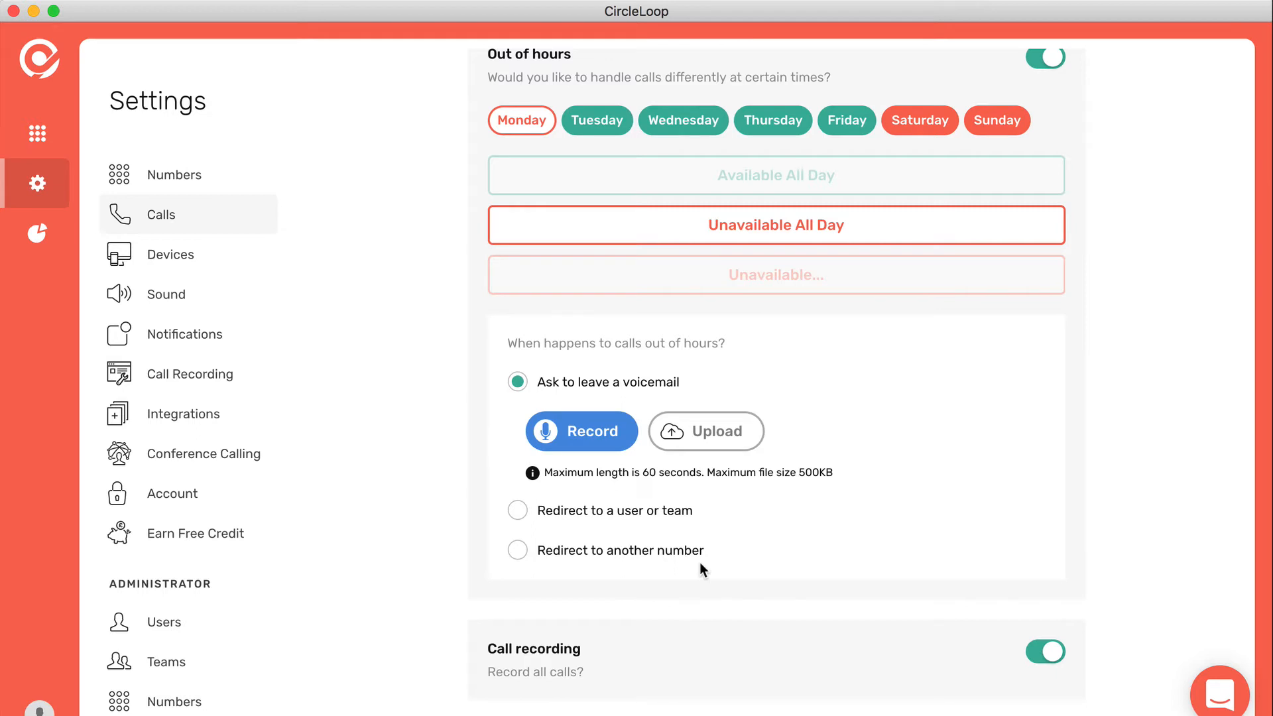
pyautogui.moveTo(979, 632)
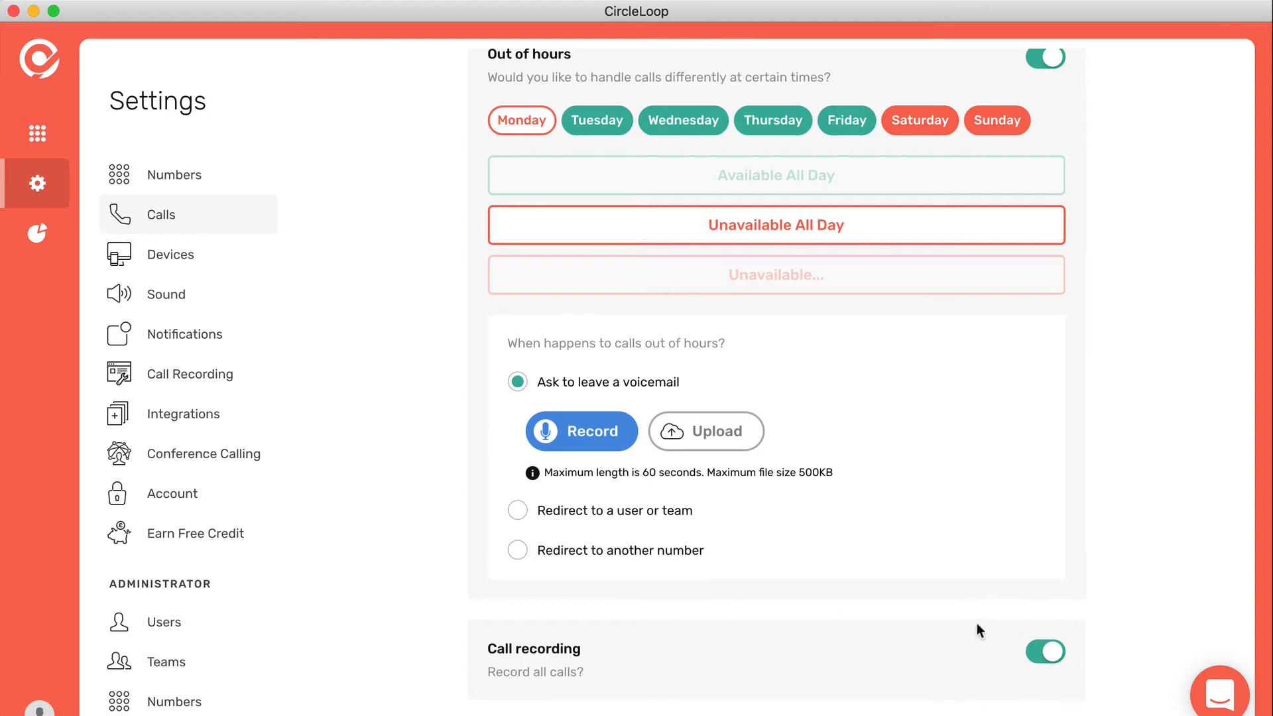
pyautogui.moveTo(876, 660)
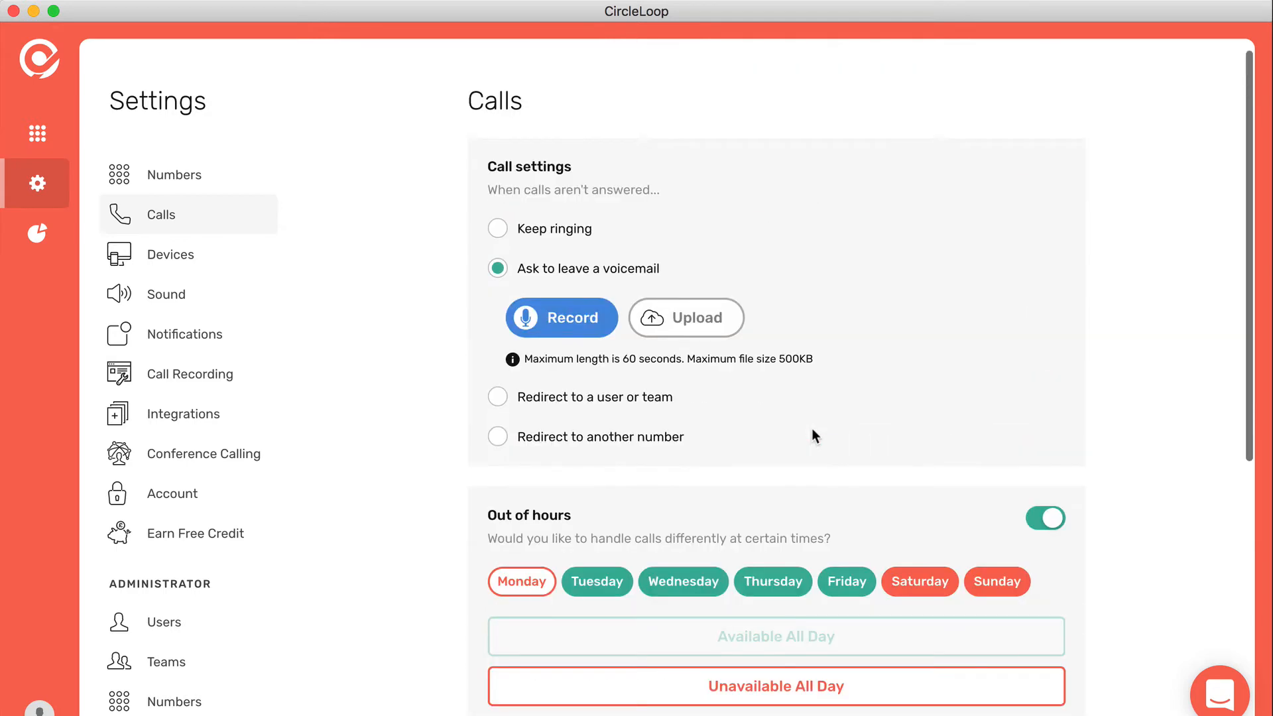
# - Show the email notification settings for missed calls and new voicemails
pyautogui.click(184, 334)
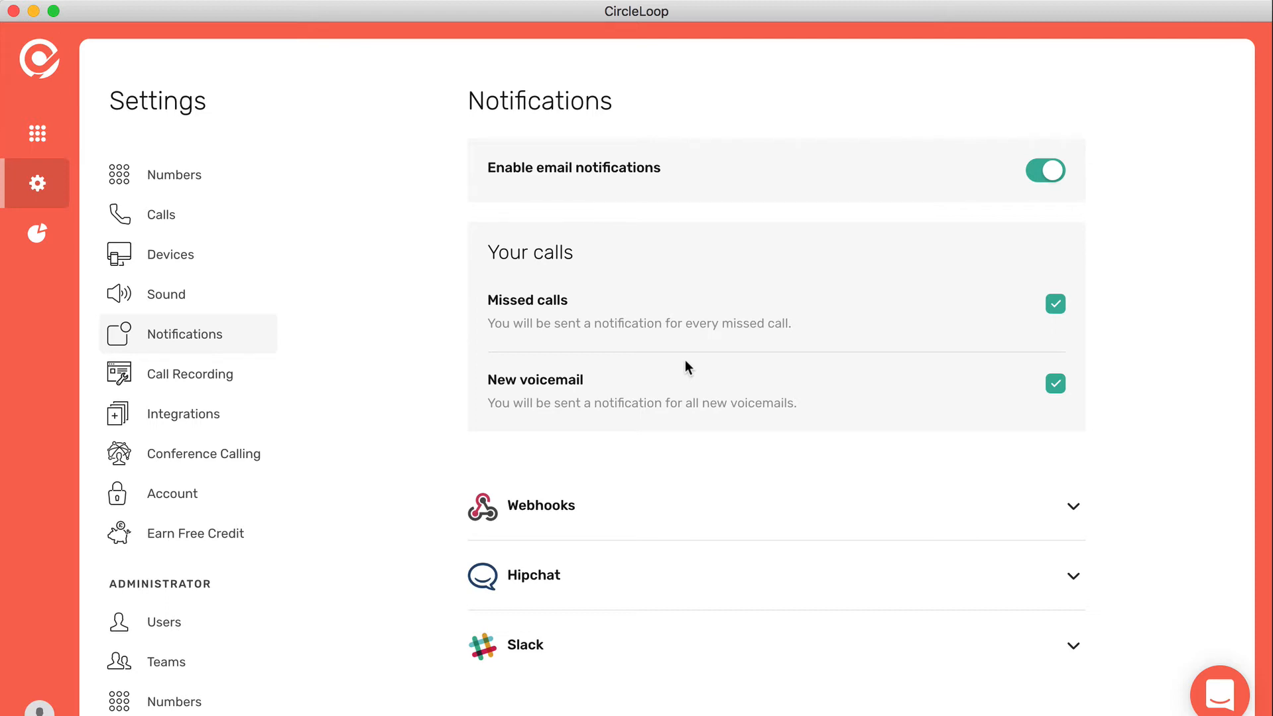
# - Check the conference calling number and PIN, then view the five account users
pyautogui.click(204, 453)
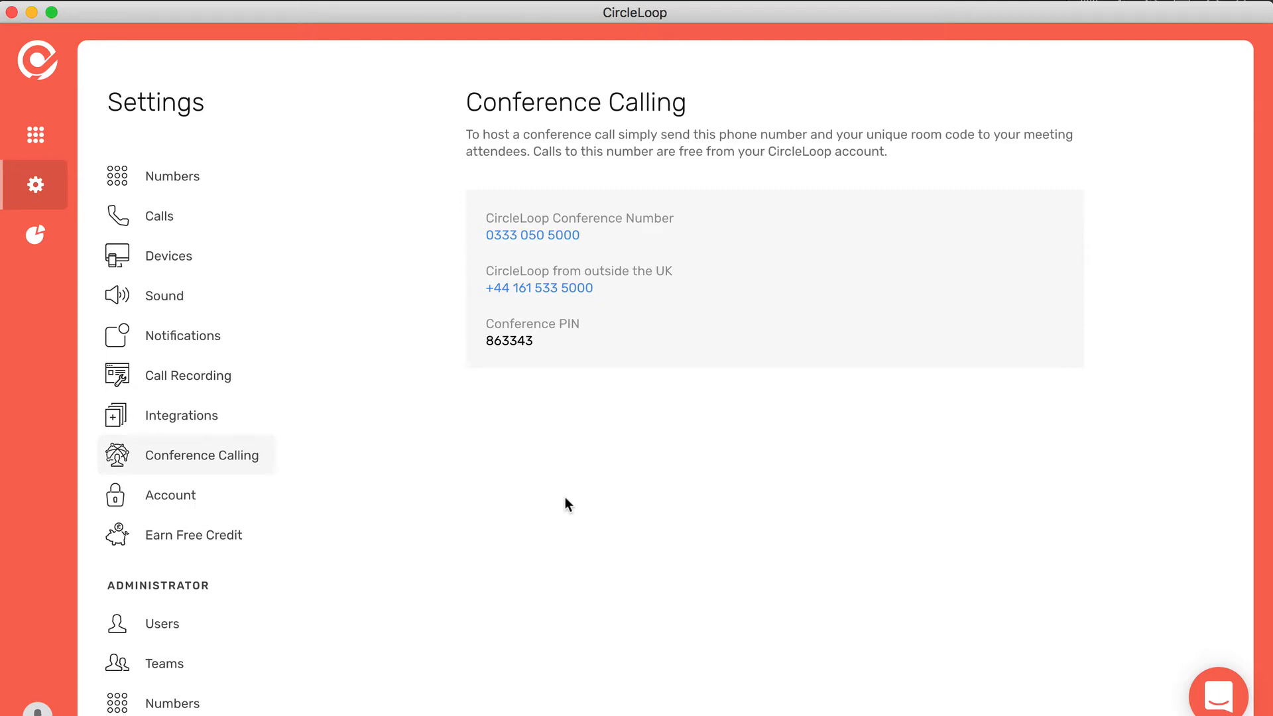
pyautogui.moveTo(227, 578)
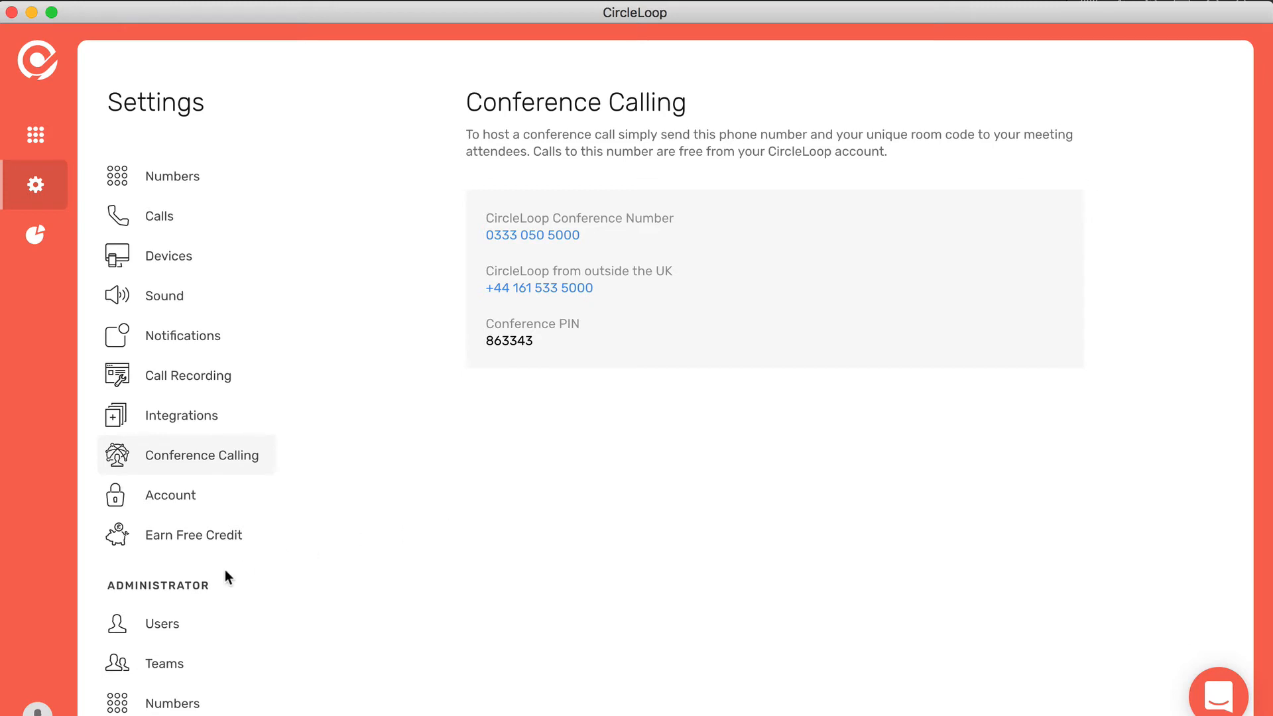
pyautogui.click(160, 623)
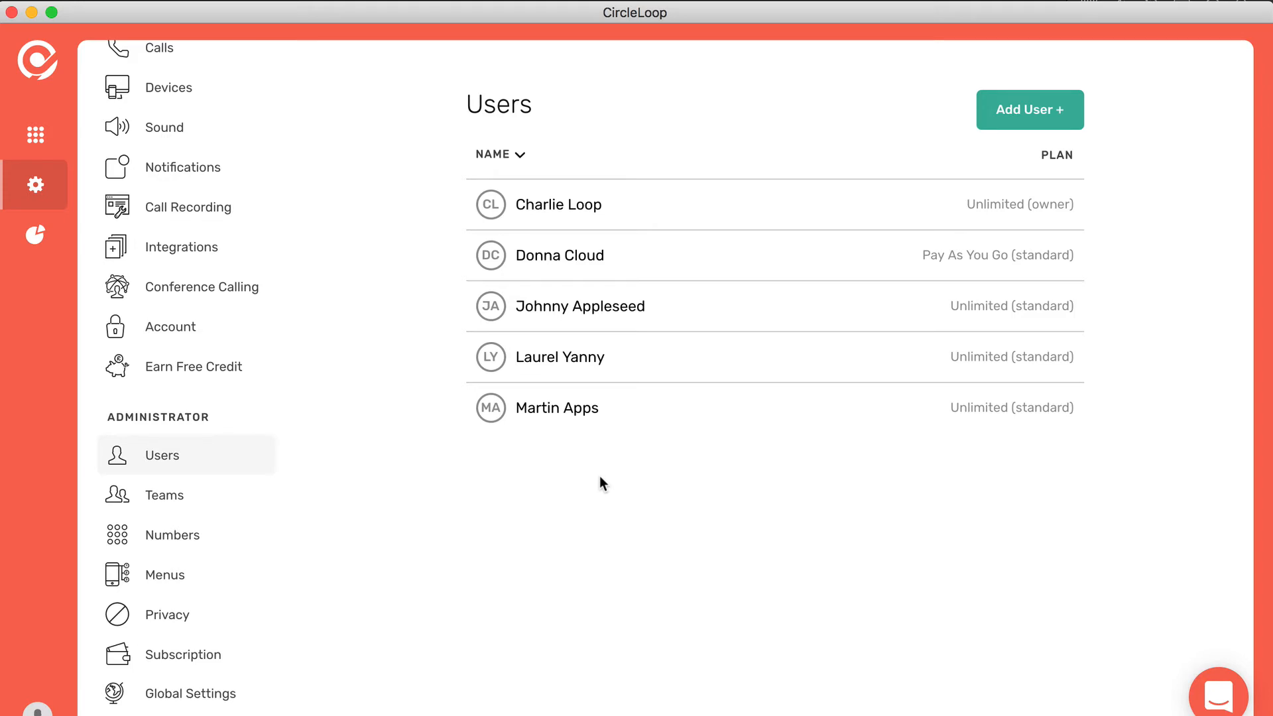
pyautogui.moveTo(716, 520)
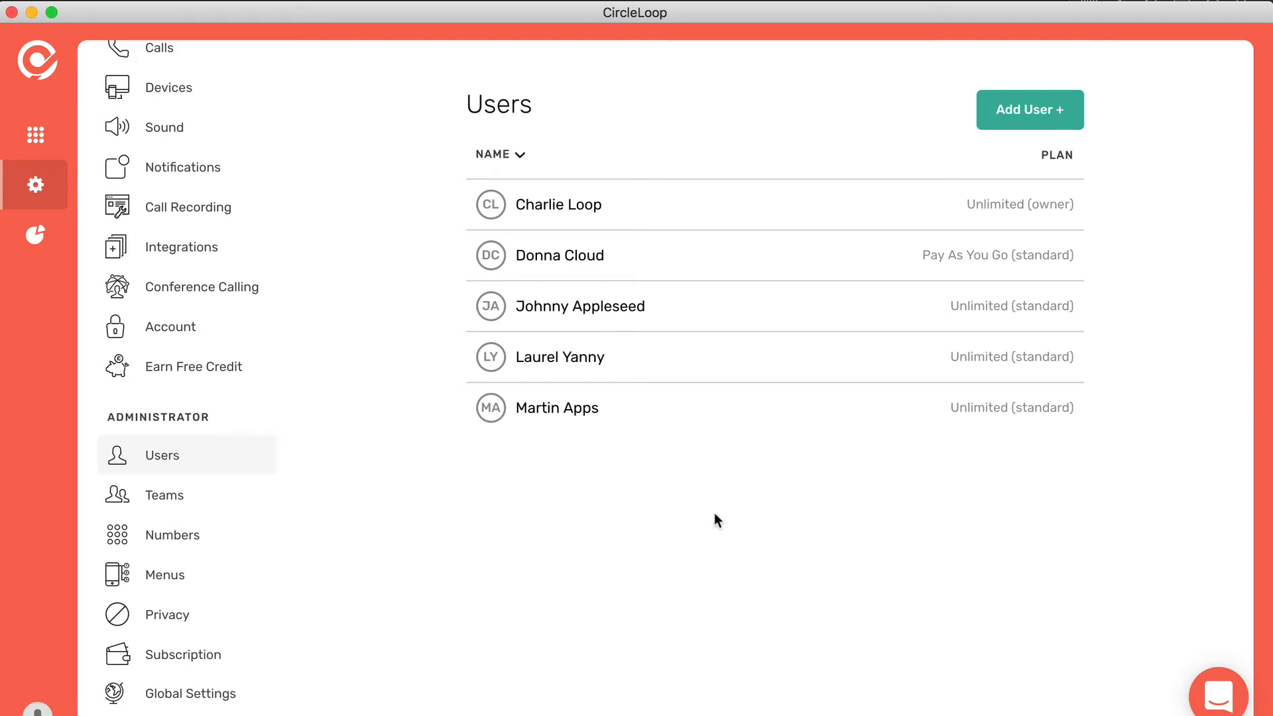
# - Preview and cancel the Add User form, then view the Numbers admin page
pyautogui.click(1029, 109)
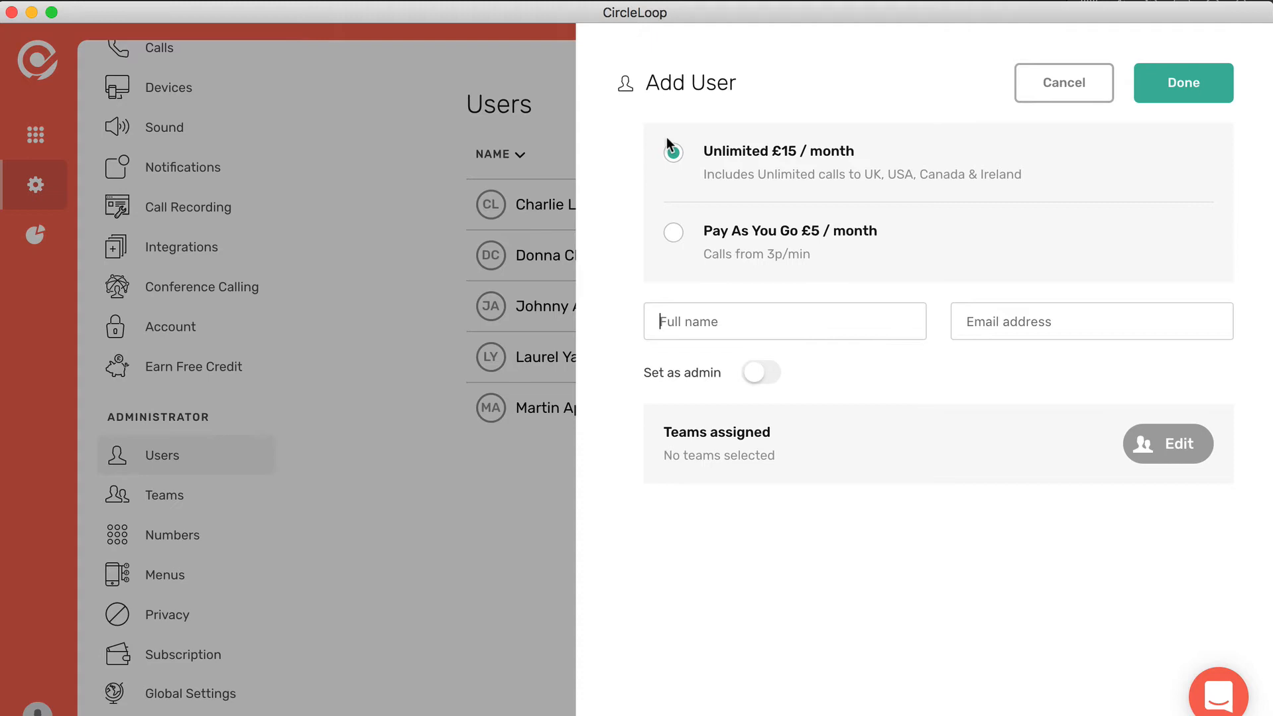
pyautogui.click(673, 152)
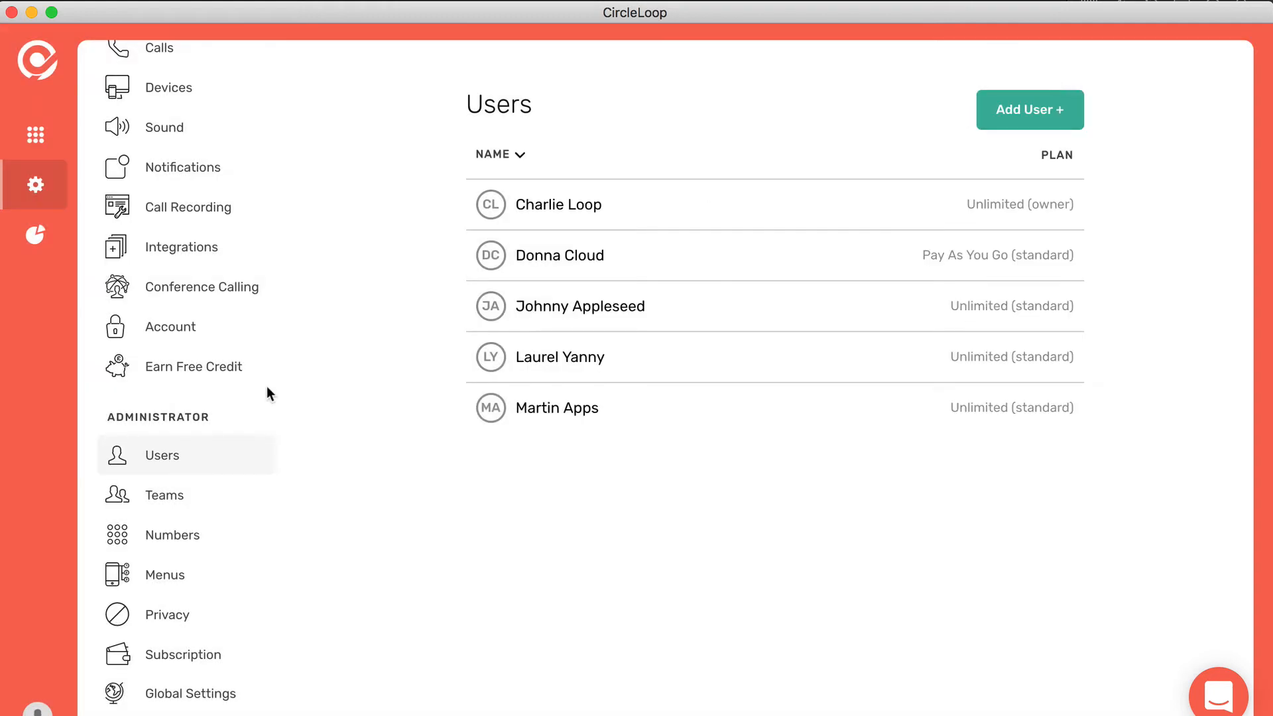
pyautogui.click(171, 535)
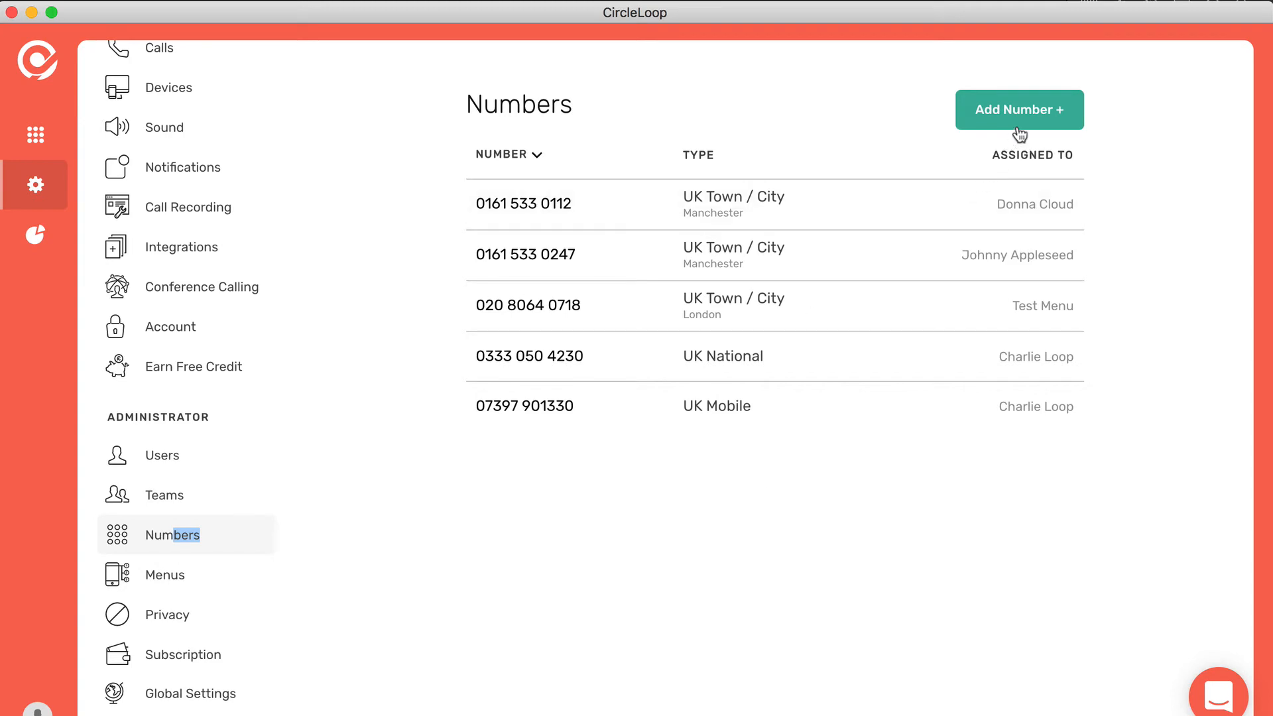
pyautogui.click(1019, 110)
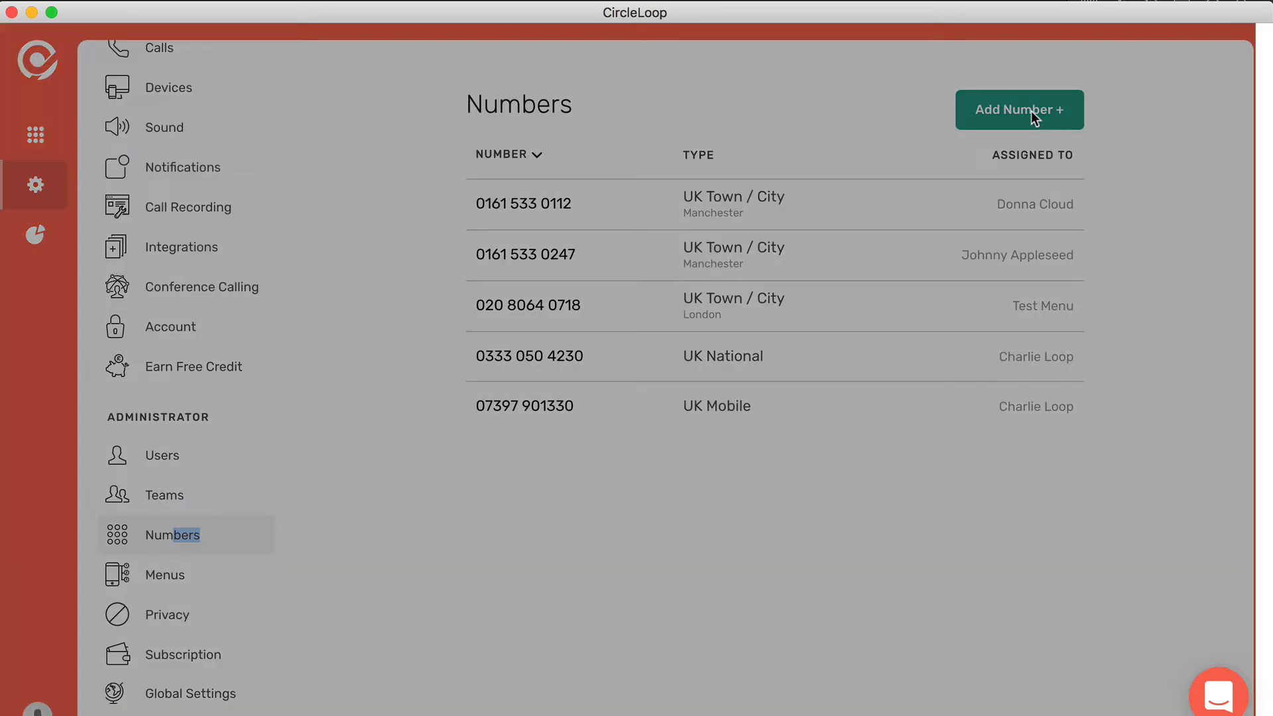
pyautogui.click(1018, 109)
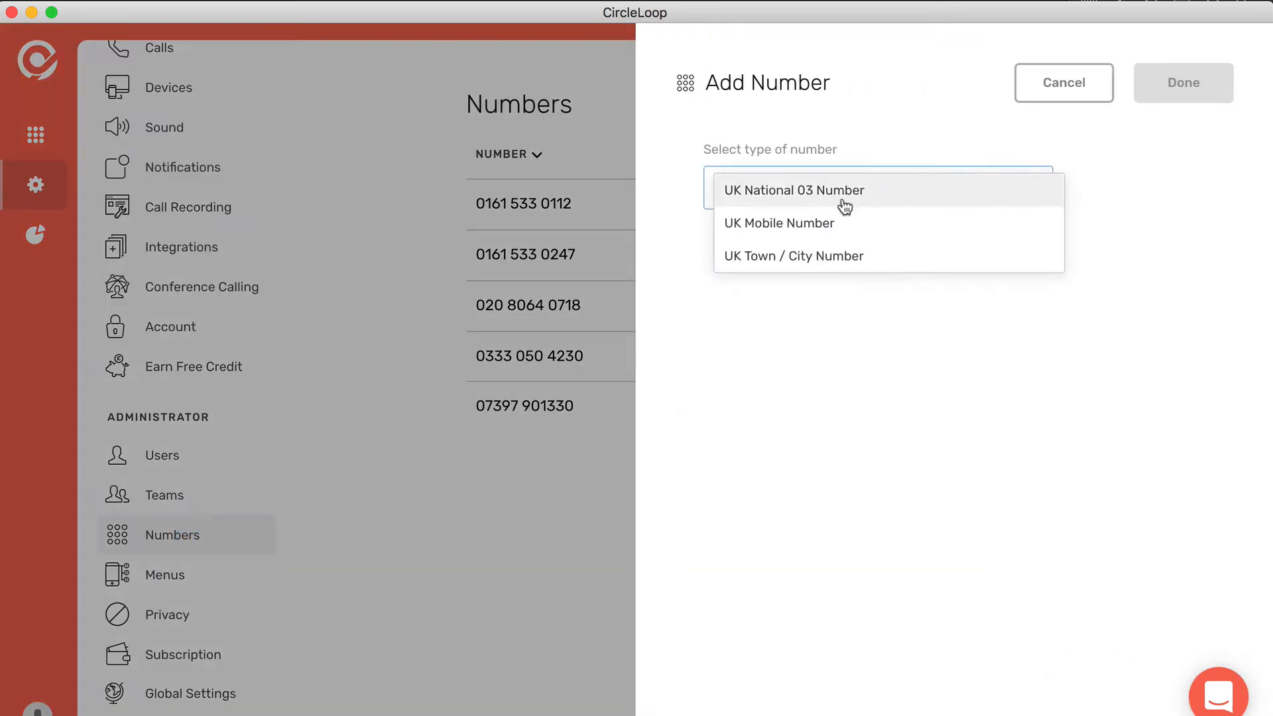
pyautogui.moveTo(820, 255)
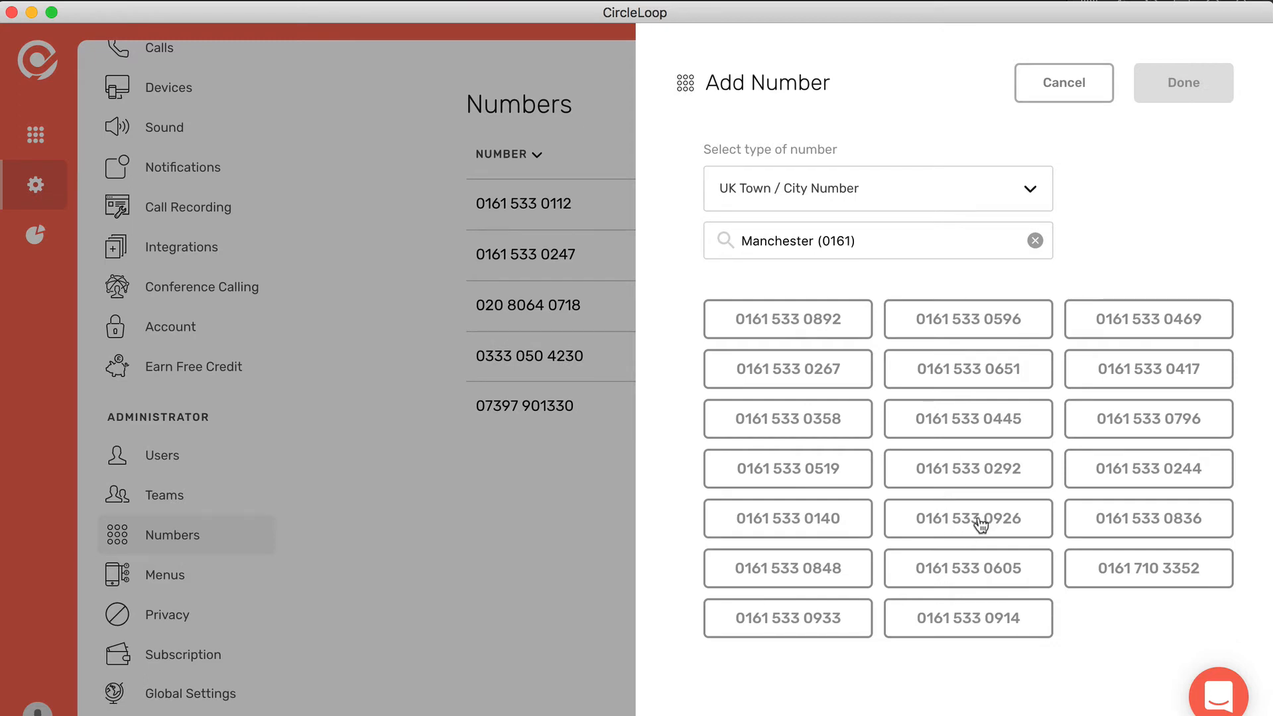
pyautogui.click(968, 518)
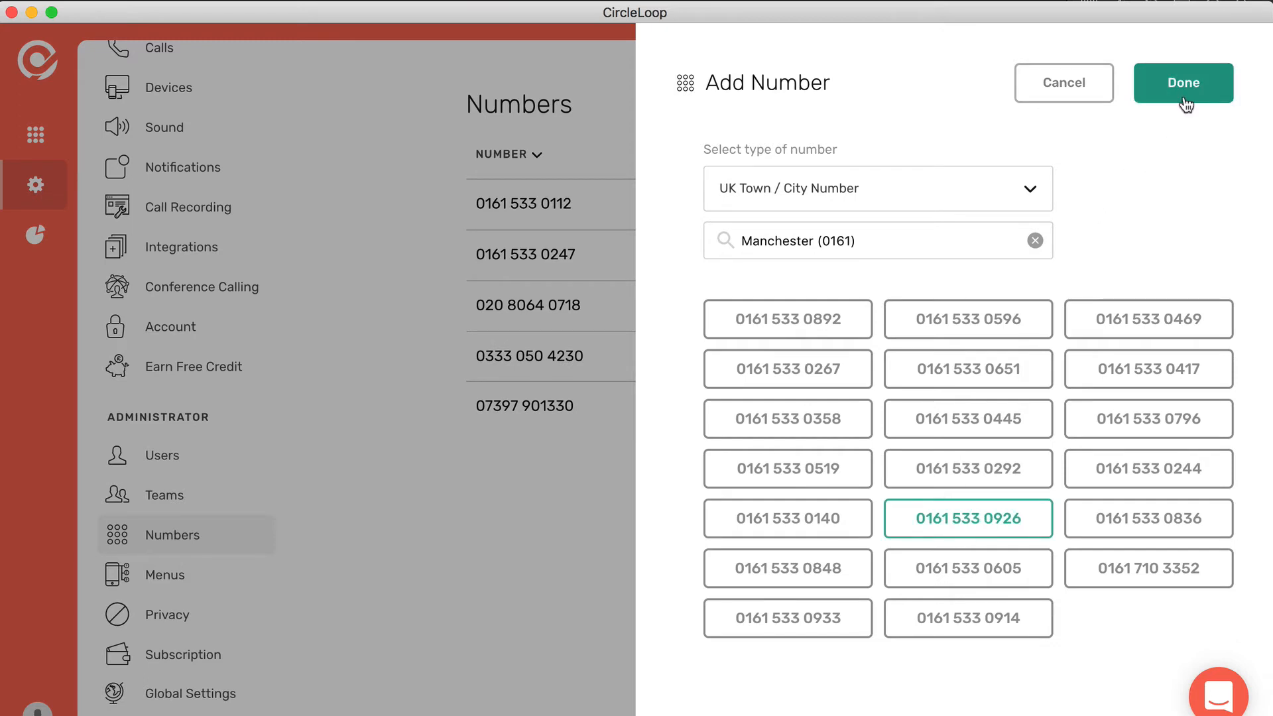
pyautogui.click(1182, 83)
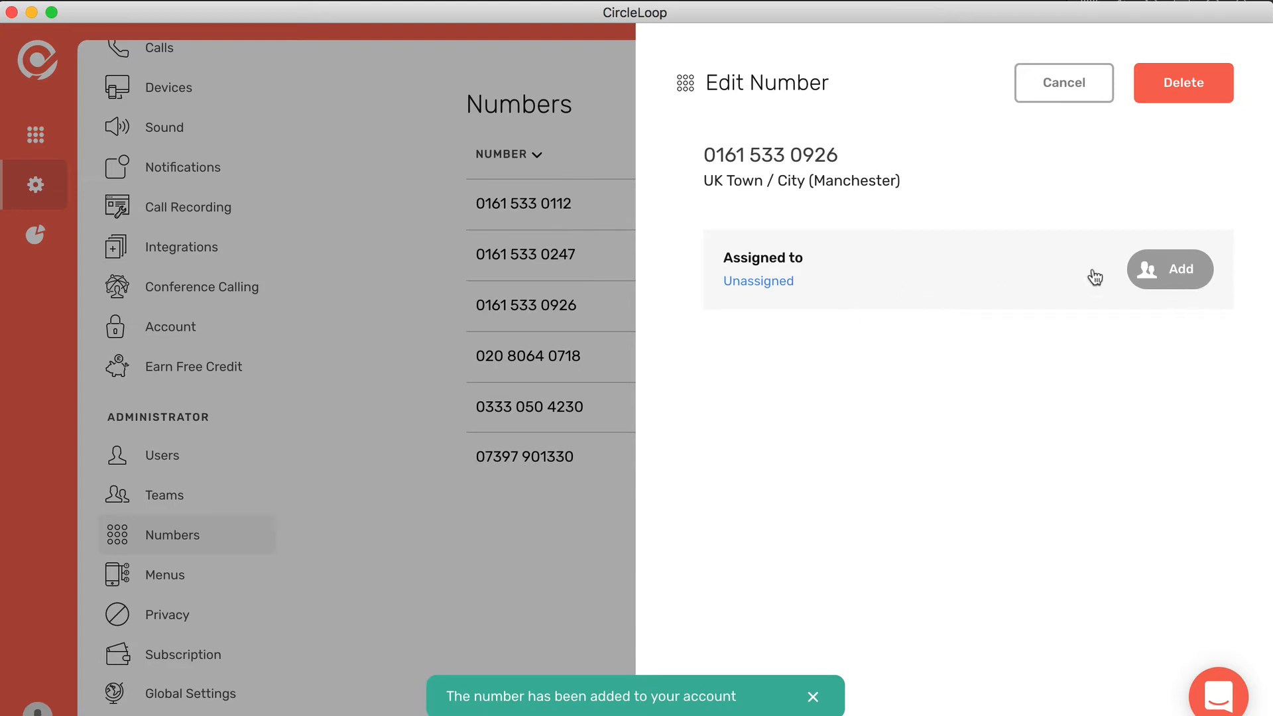
pyautogui.click(1169, 268)
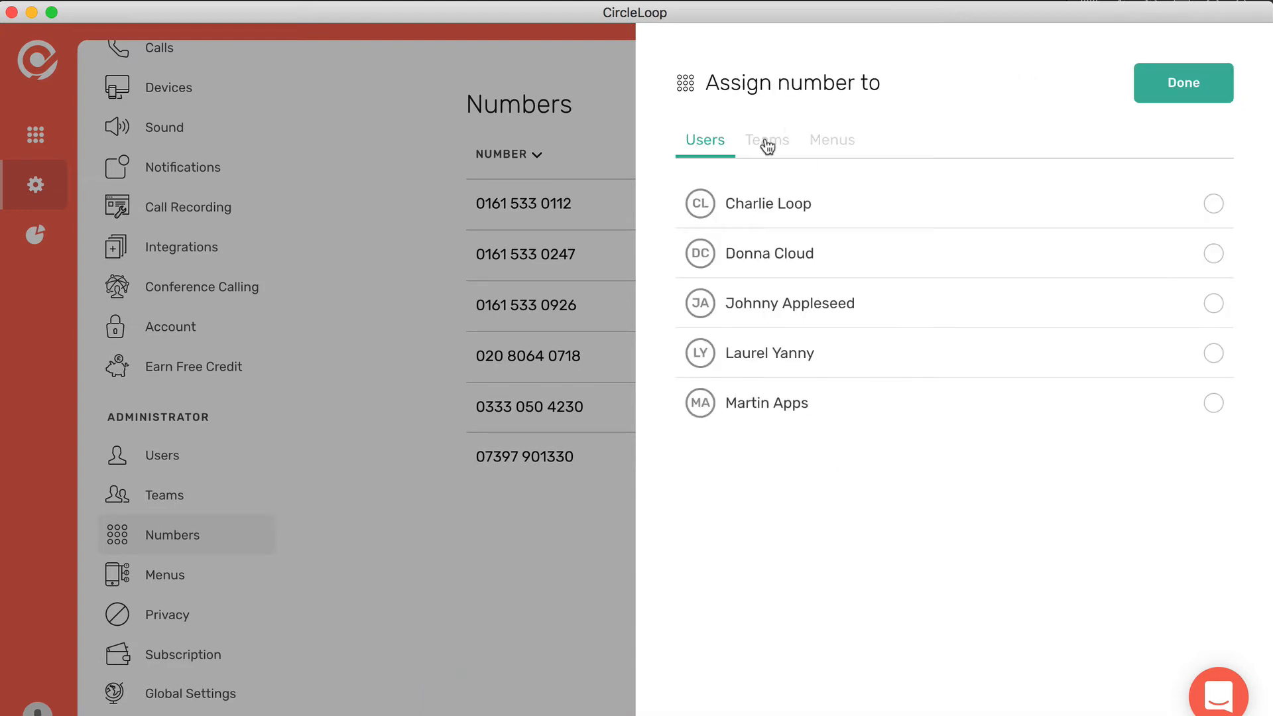
pyautogui.click(831, 140)
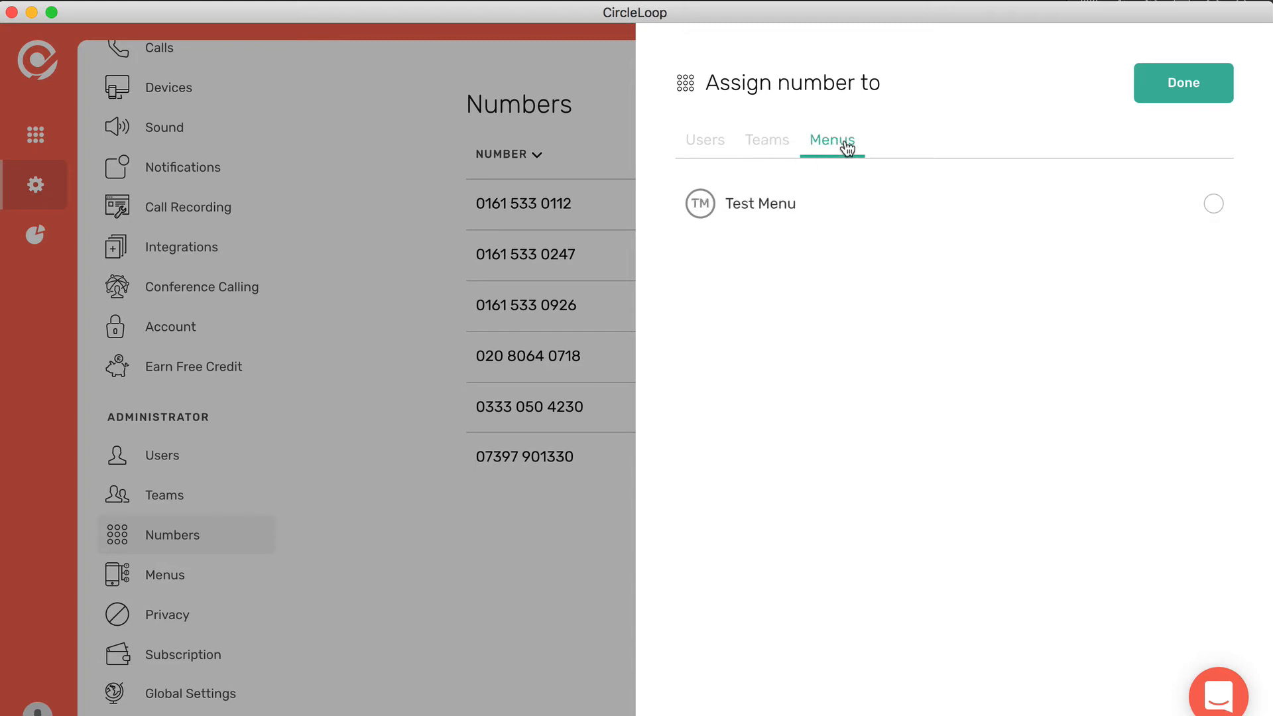
pyautogui.moveTo(729, 142)
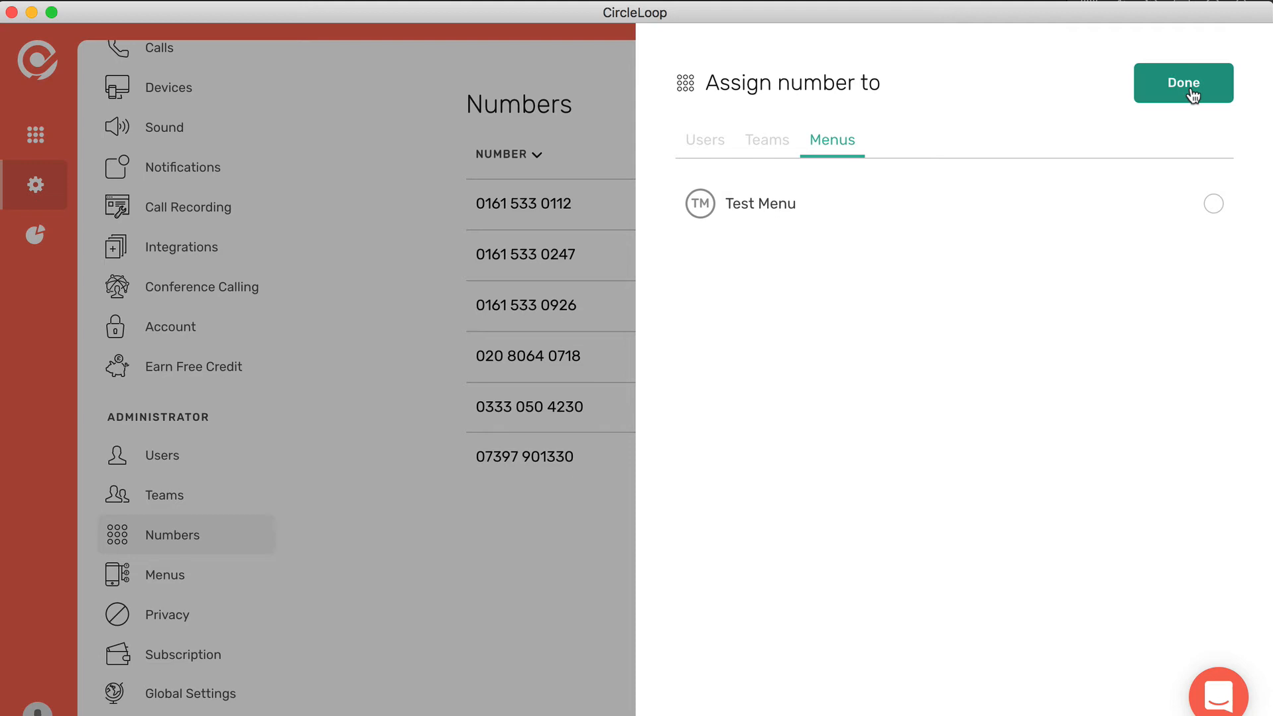
pyautogui.click(1182, 82)
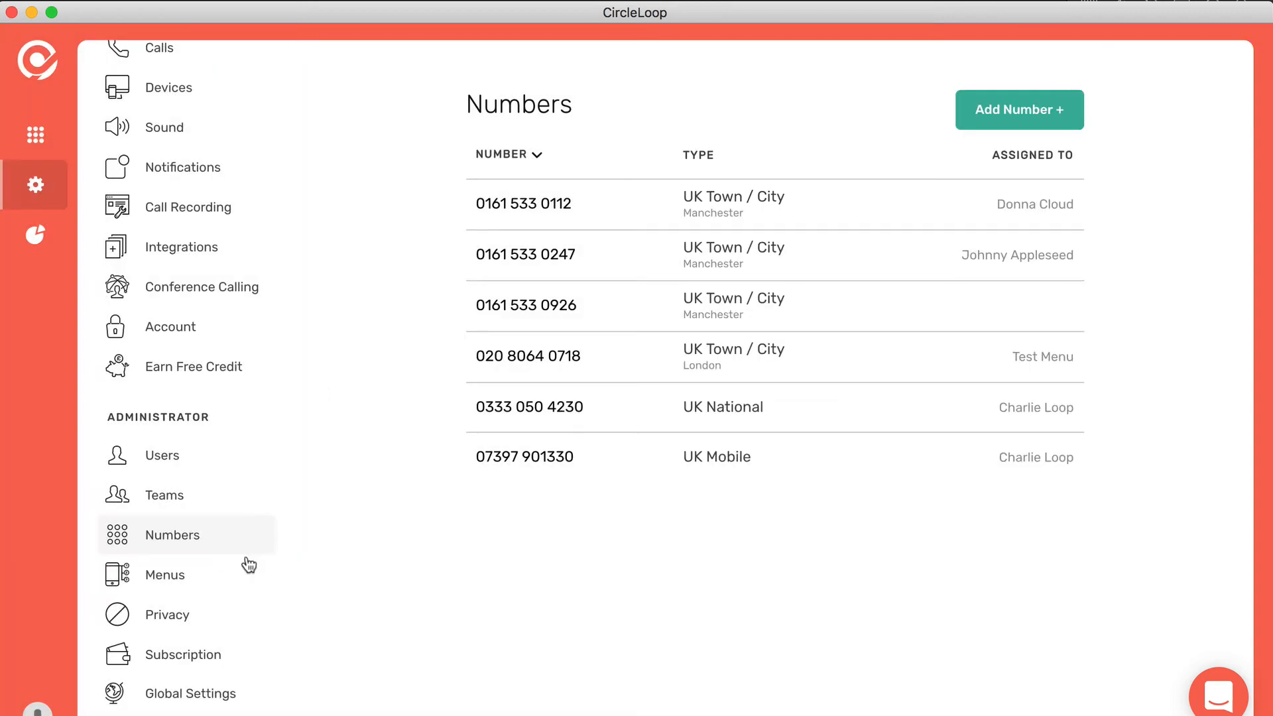
pyautogui.click(163, 495)
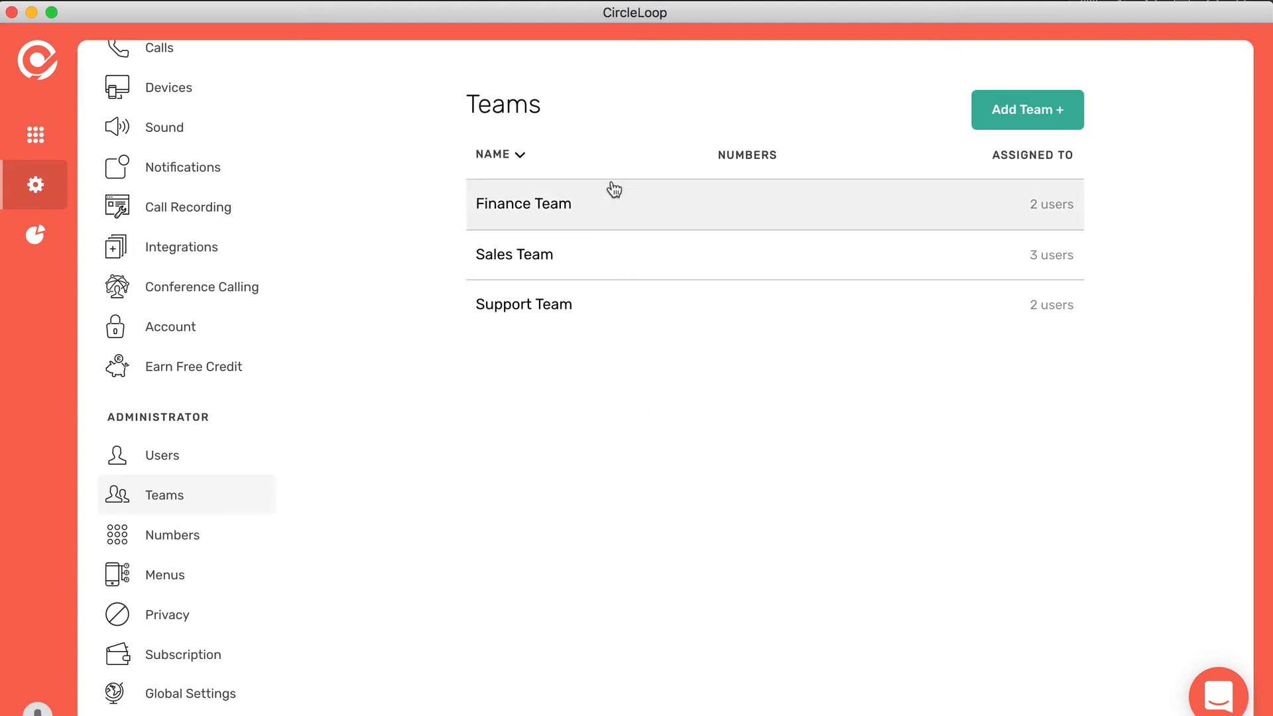
pyautogui.moveTo(568, 384)
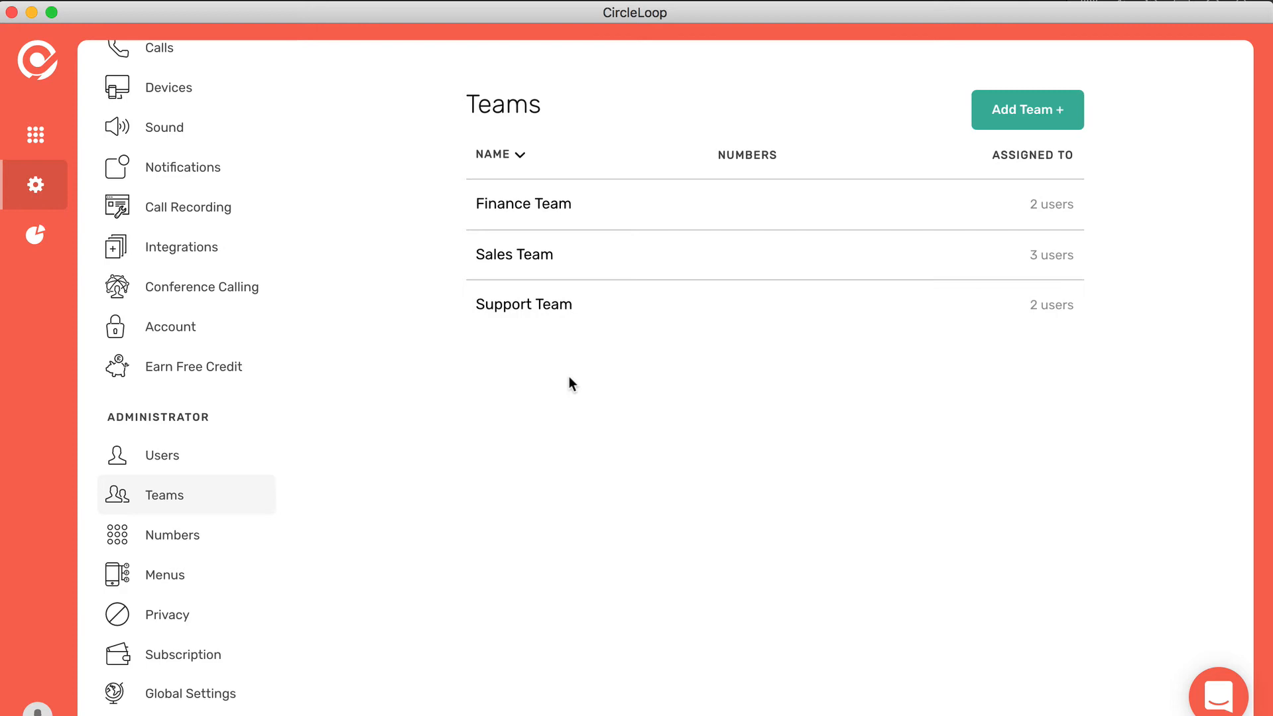
# - Explore the Add Team form's name, members and call settings without saving a team
pyautogui.click(1026, 109)
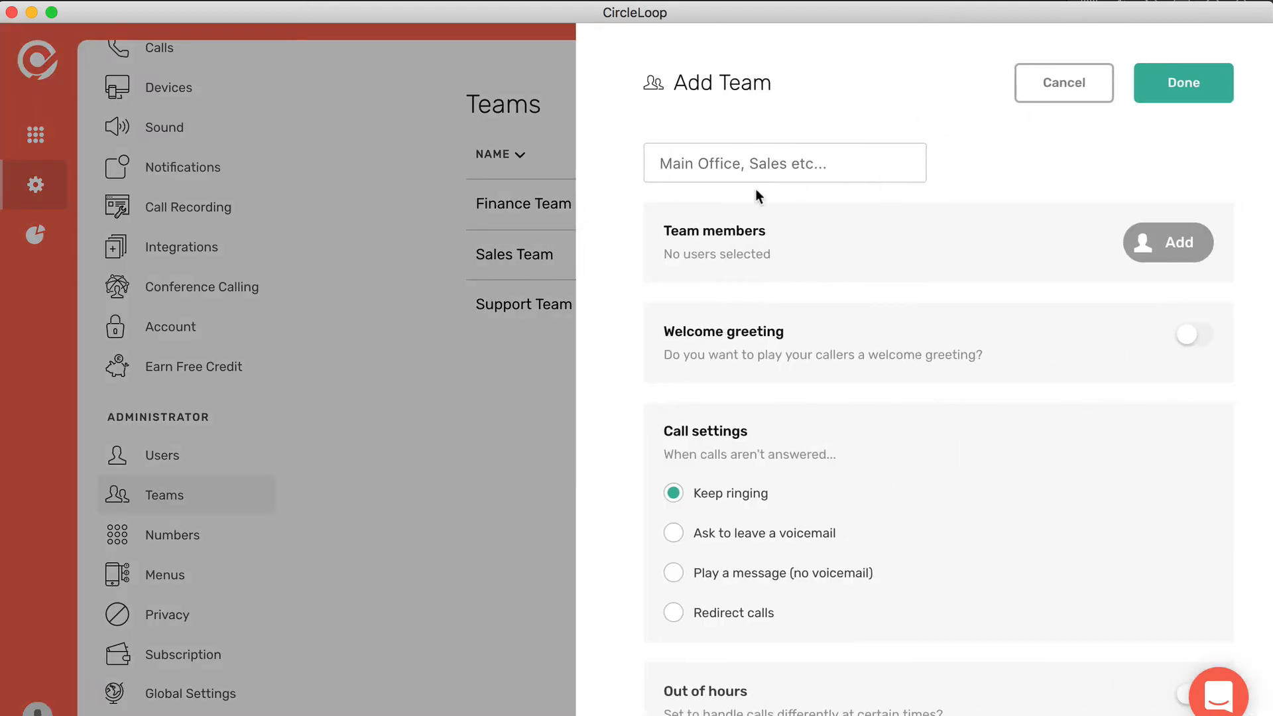
pyautogui.click(784, 163)
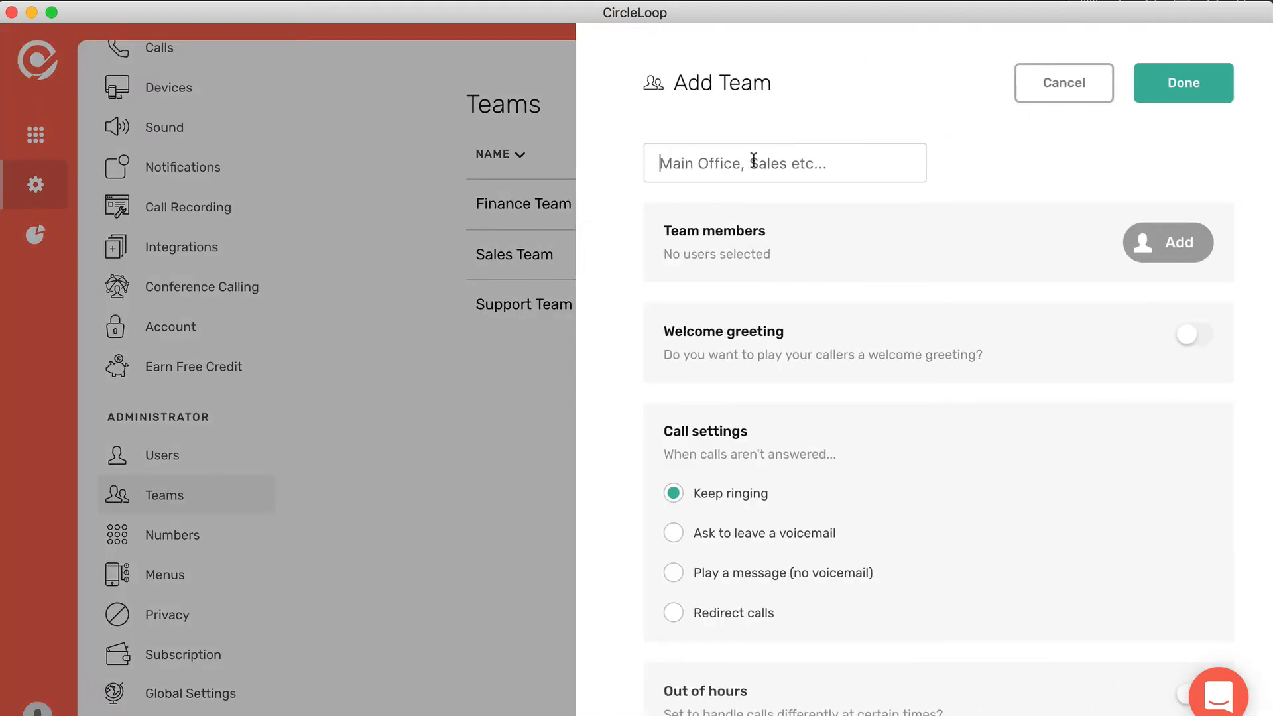
pyautogui.scroll(-3)
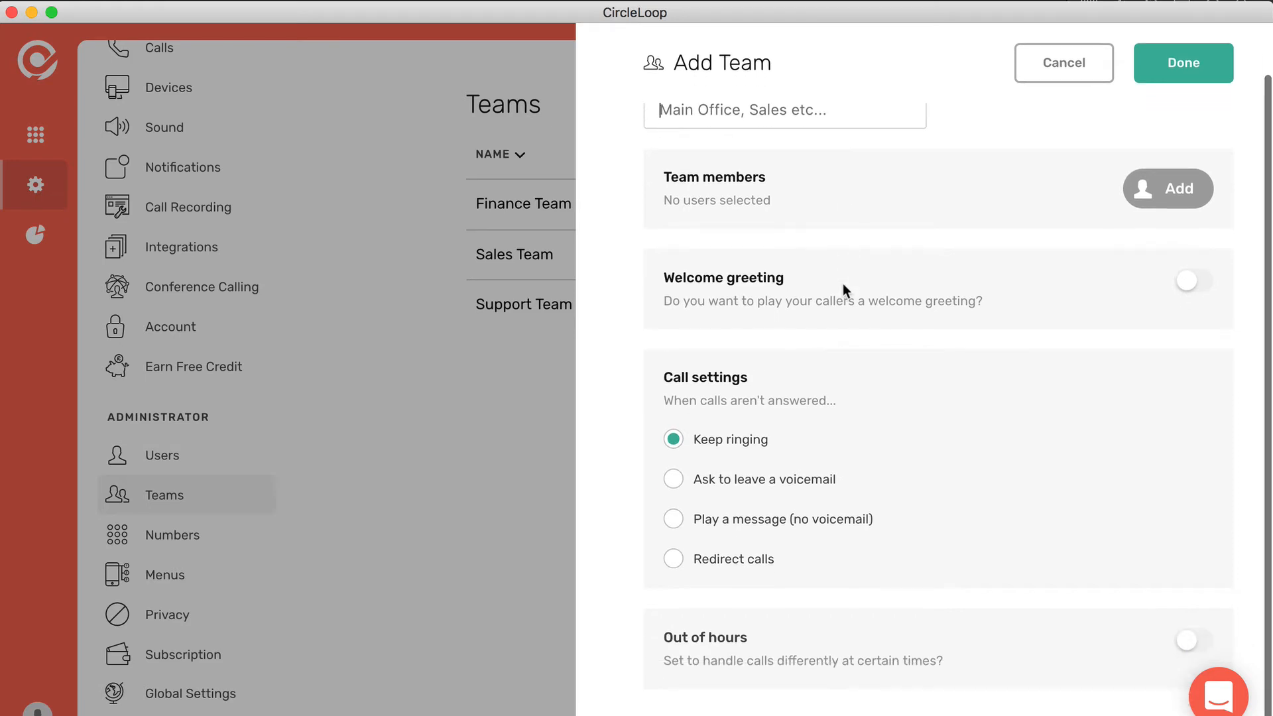
pyautogui.click(1167, 188)
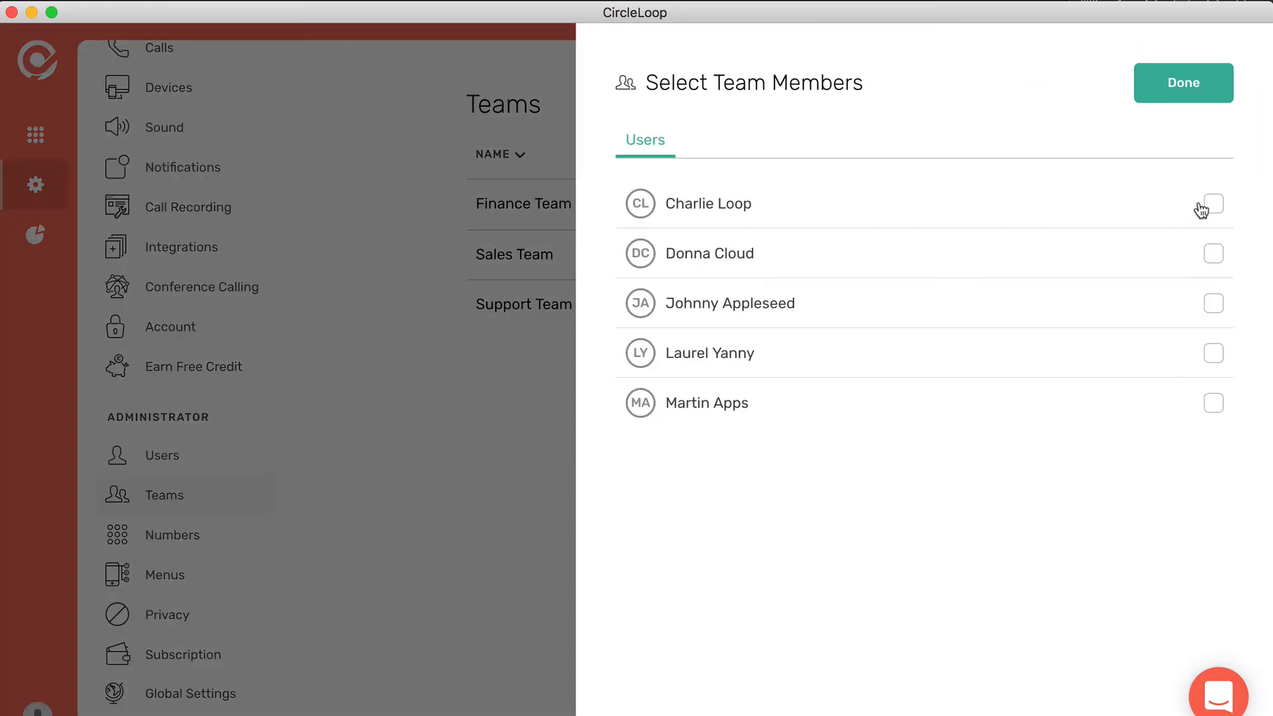
pyautogui.click(1182, 82)
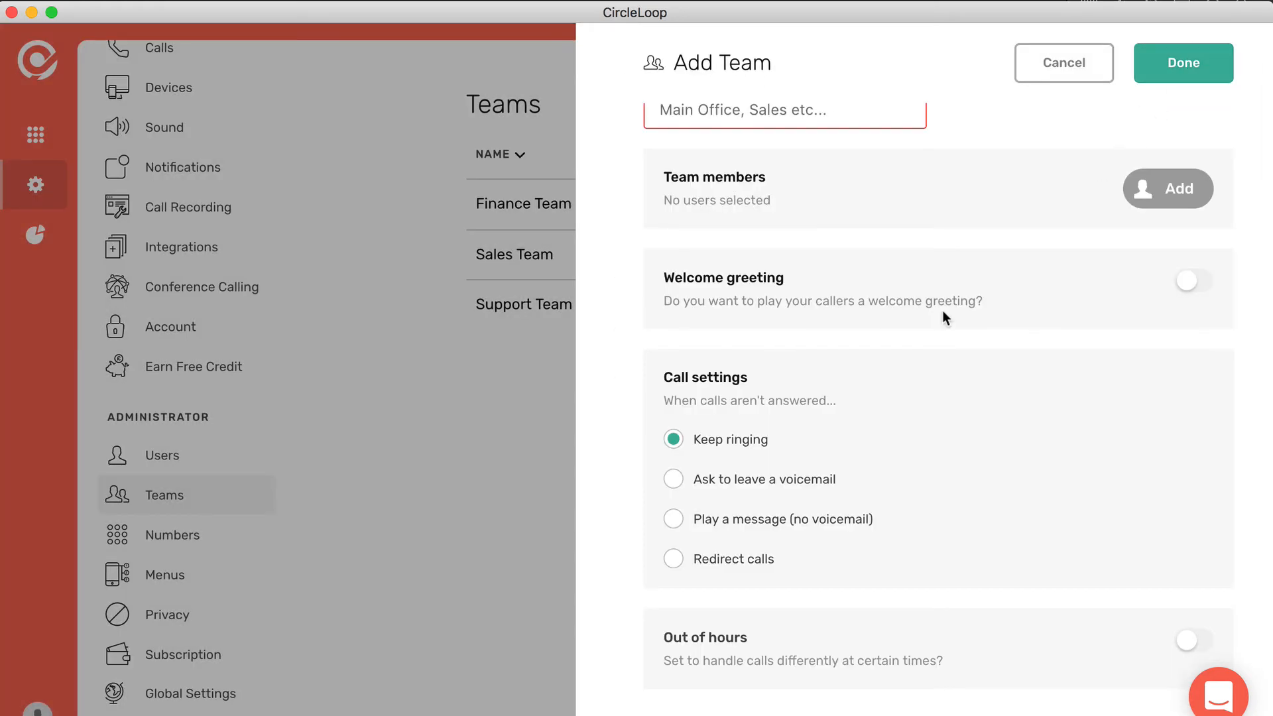
pyautogui.moveTo(867, 290)
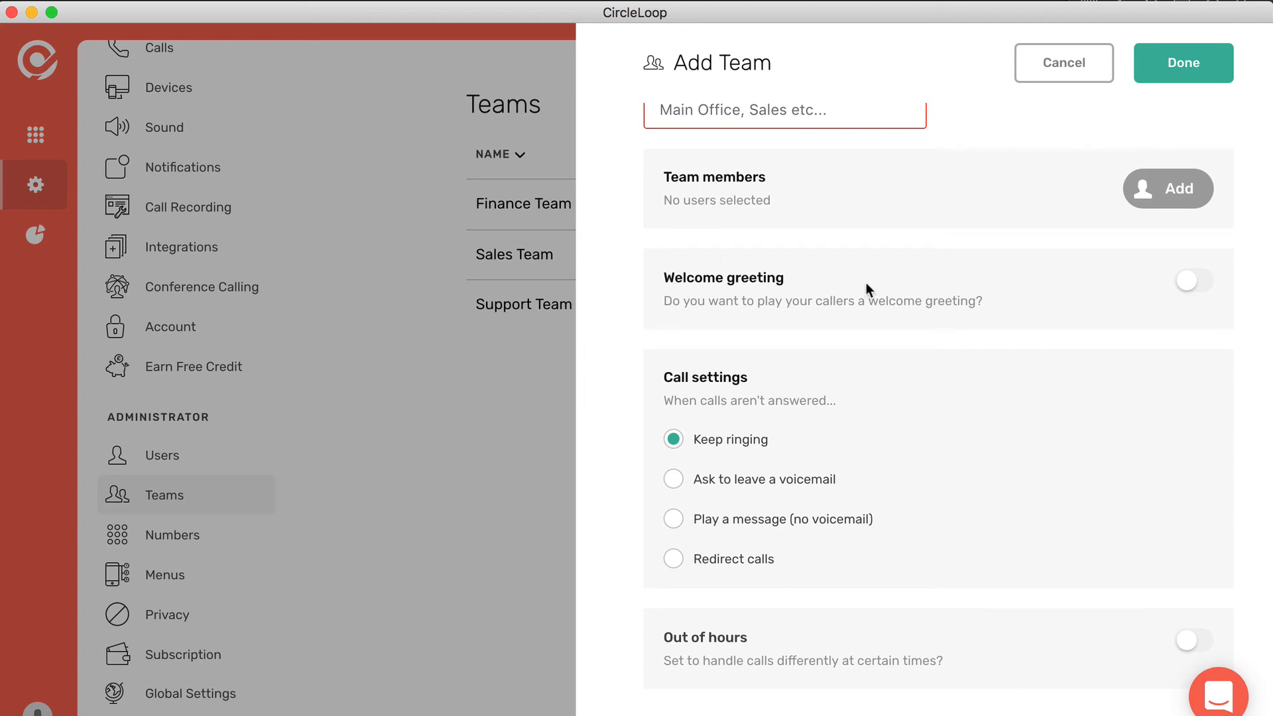
pyautogui.moveTo(721, 371)
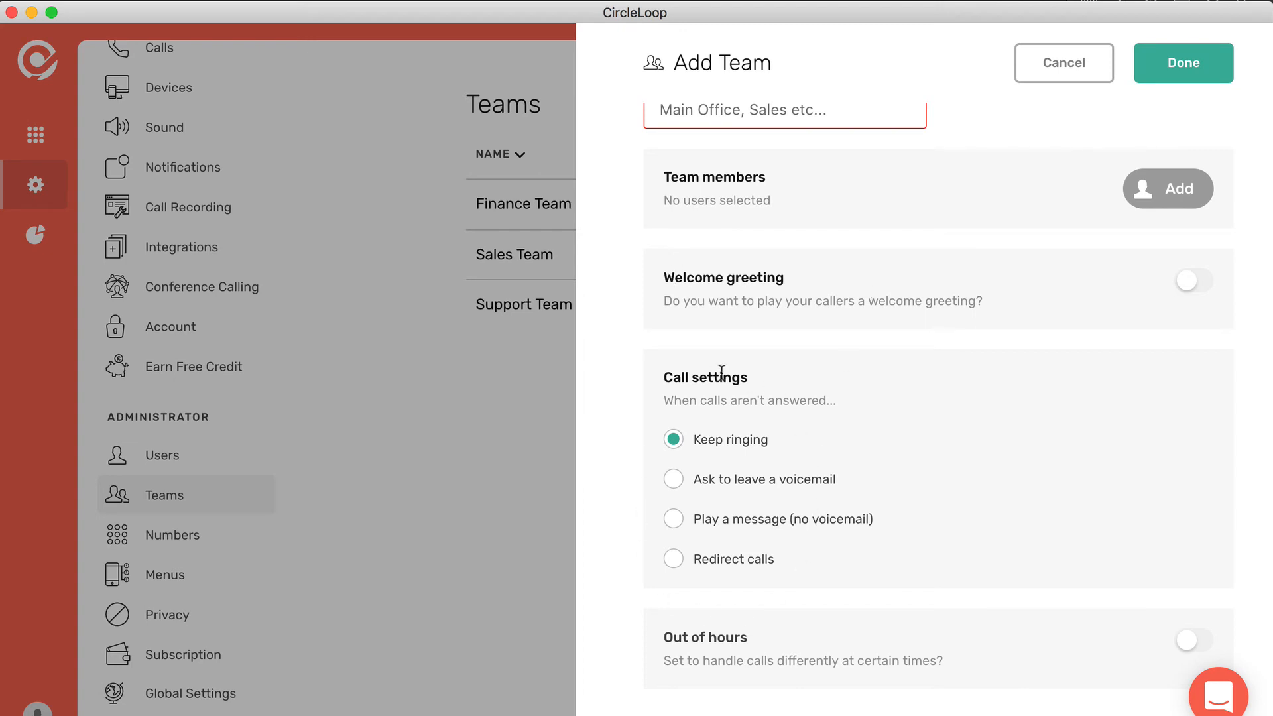
pyautogui.click(1193, 641)
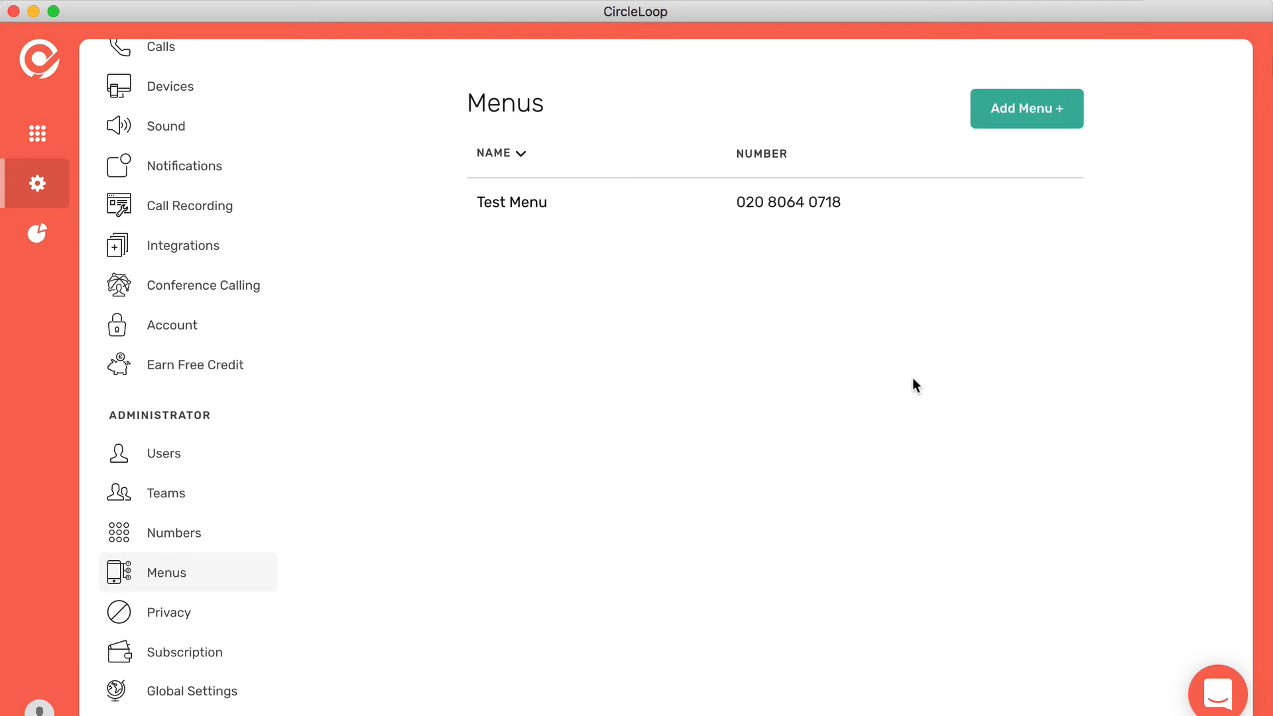
pyautogui.moveTo(1015, 209)
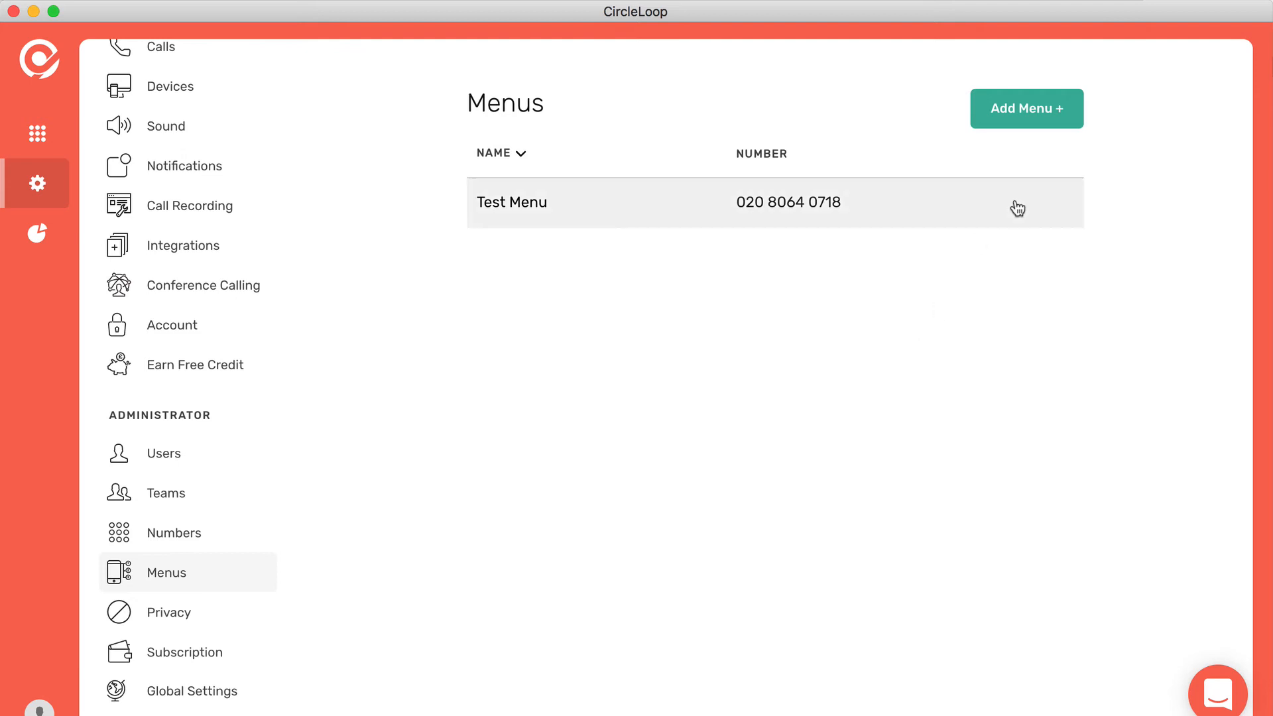
# - Start a menu named 'Main Menu' with option 1 routed to Sales Team
pyautogui.click(1026, 108)
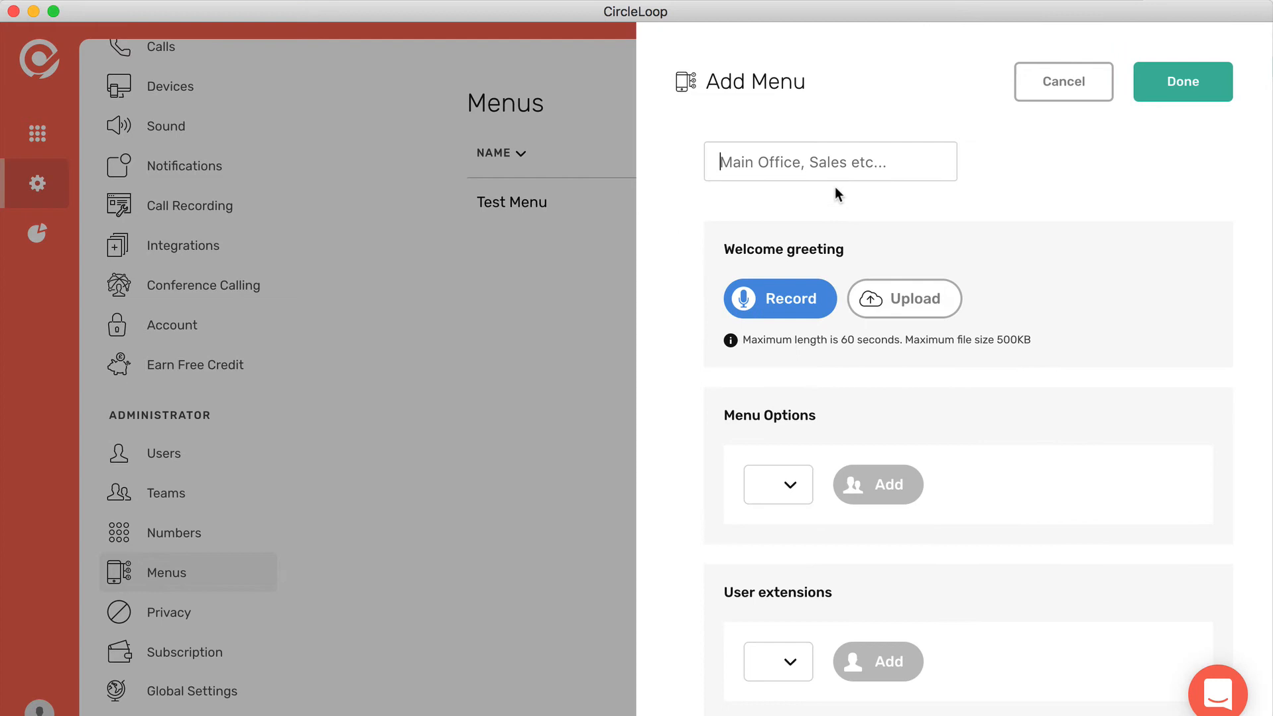
pyautogui.write('Main Menu')
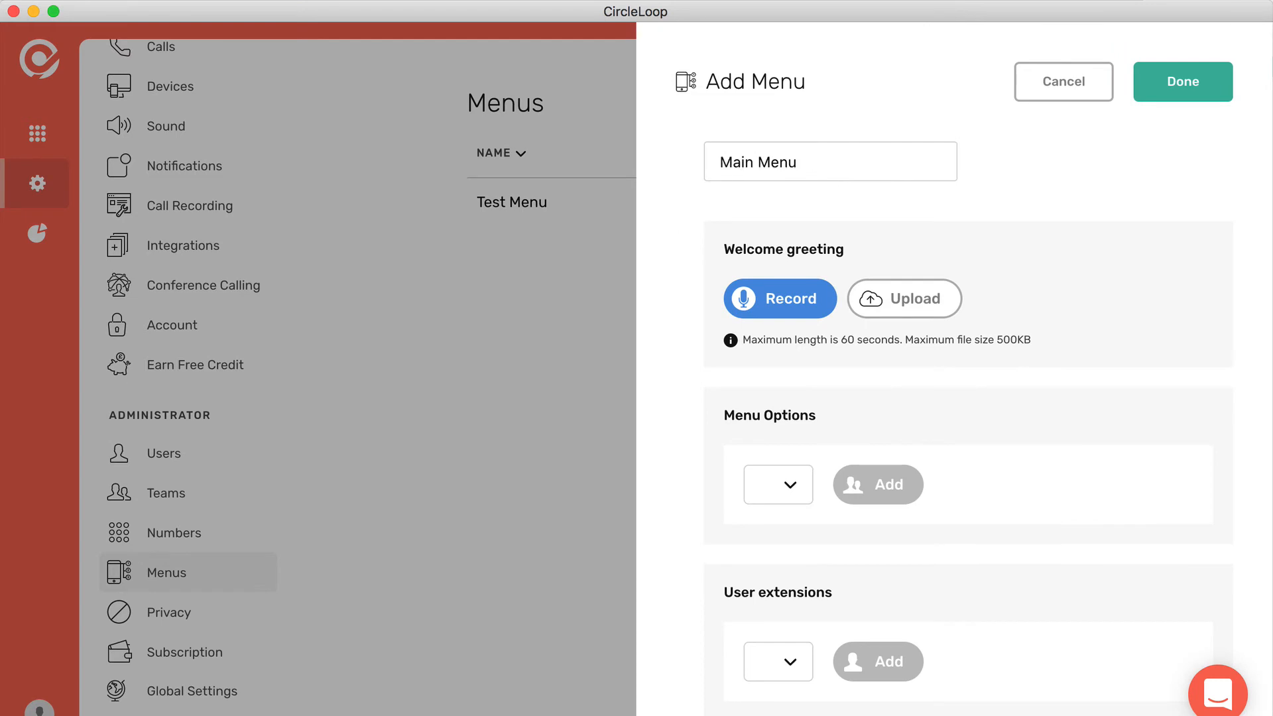
pyautogui.moveTo(879, 337)
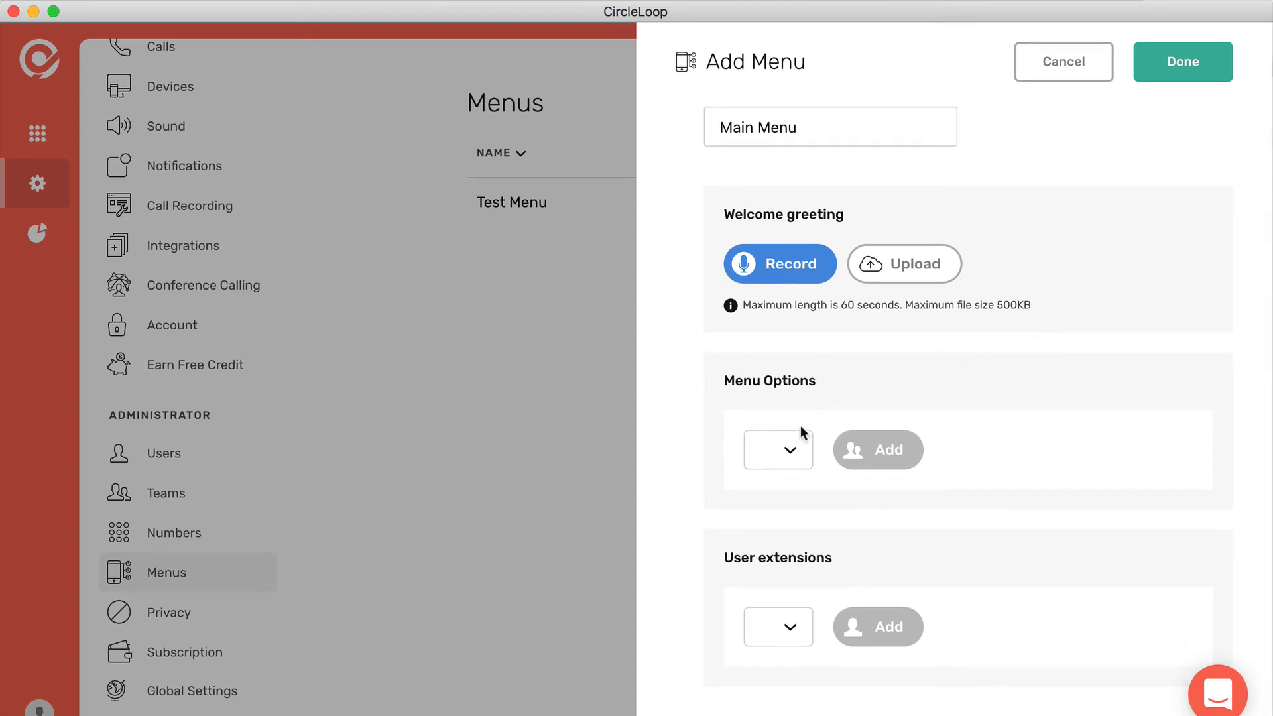
pyautogui.click(777, 450)
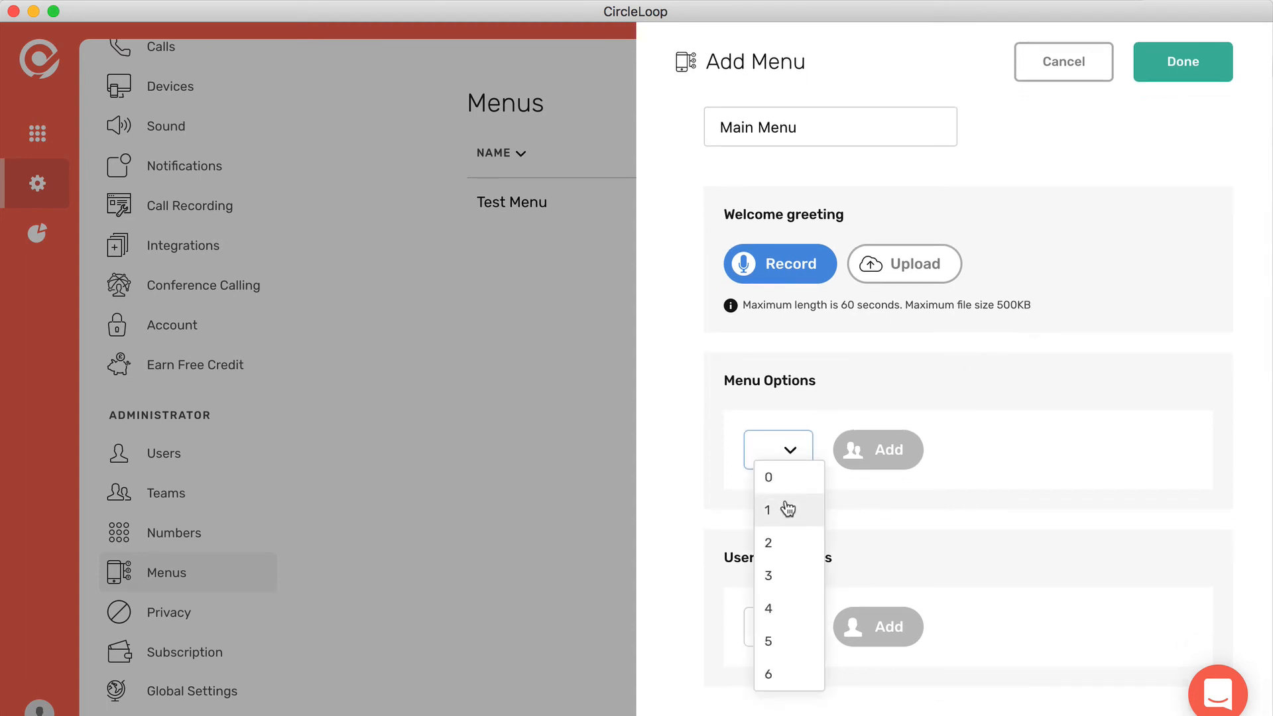
pyautogui.click(767, 510)
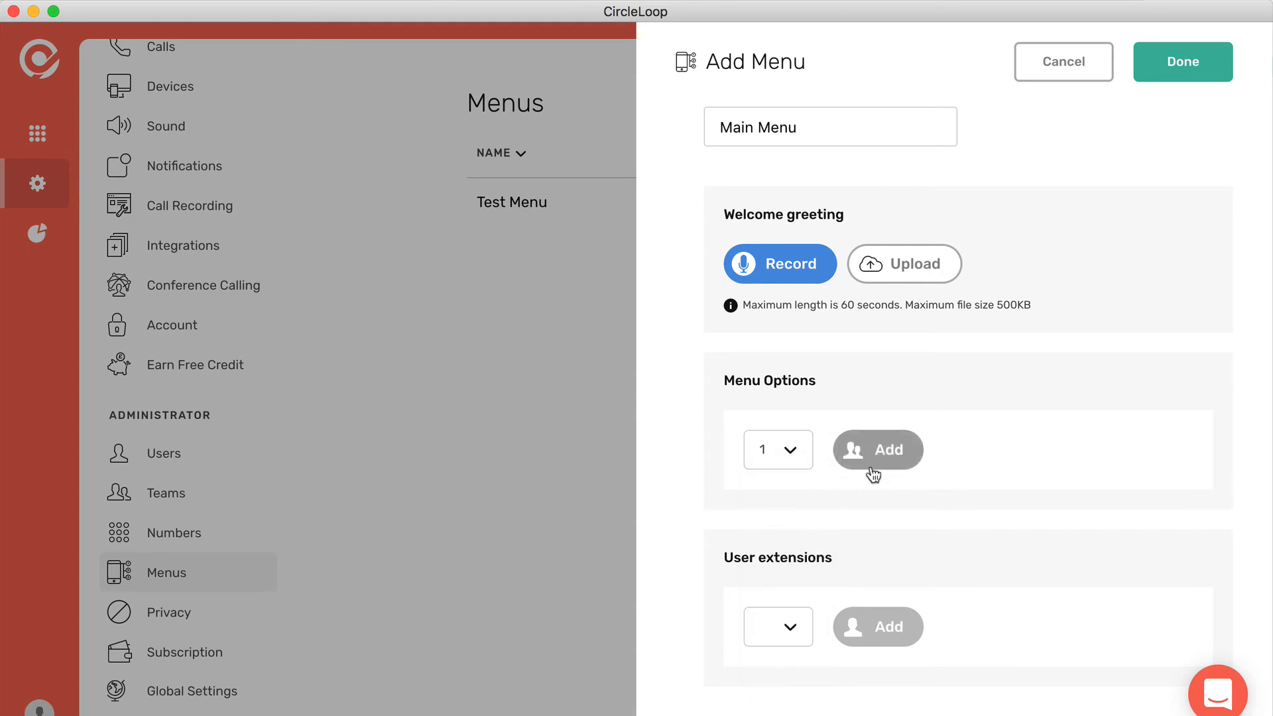
pyautogui.click(876, 449)
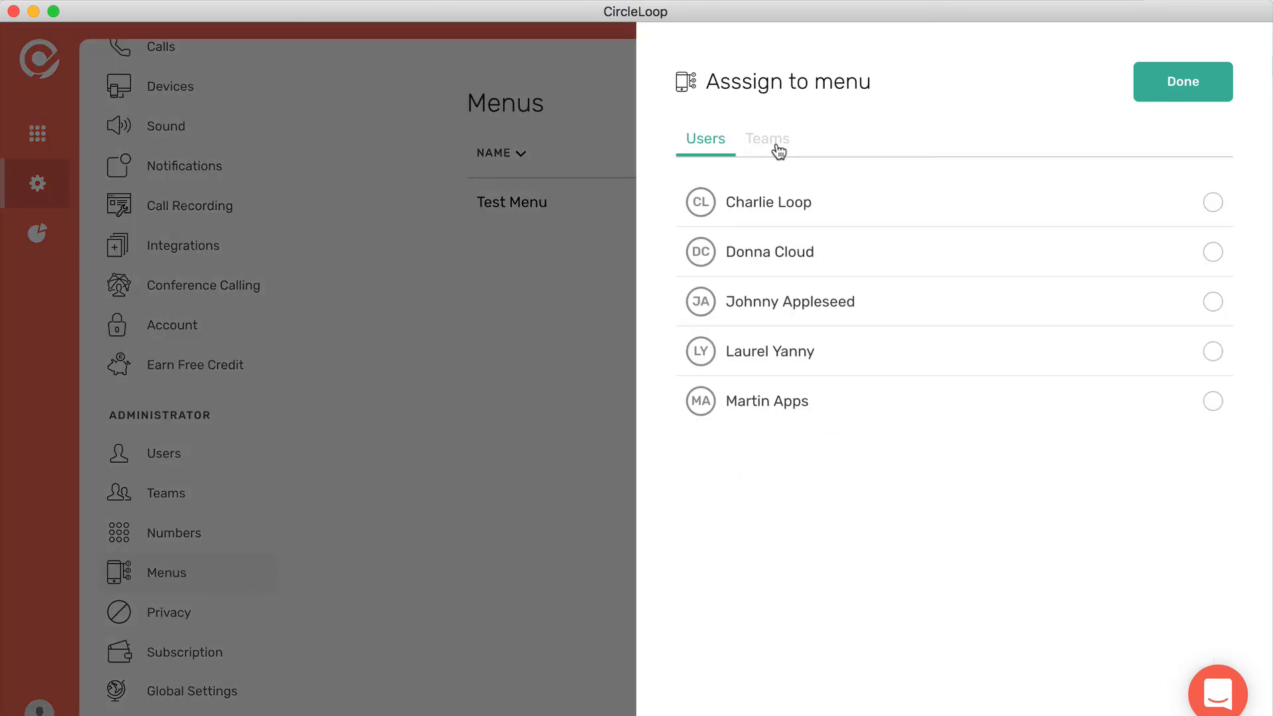
pyautogui.click(1182, 81)
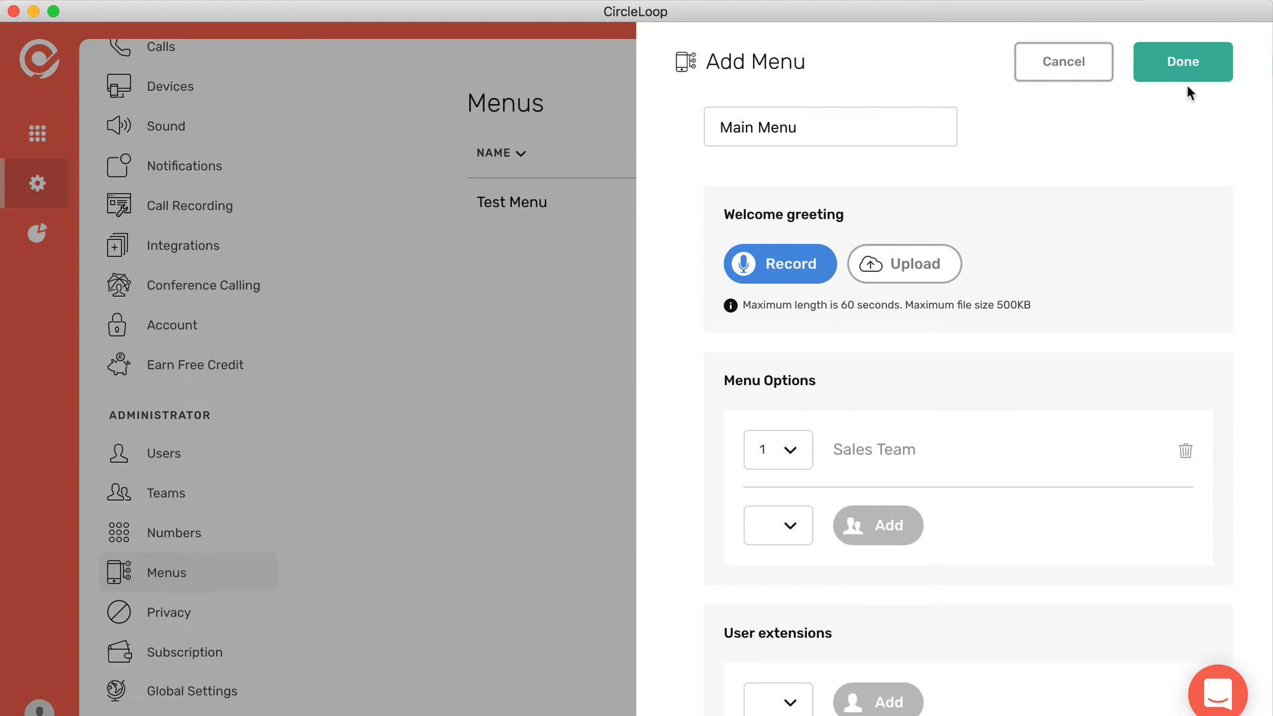
pyautogui.click(776, 524)
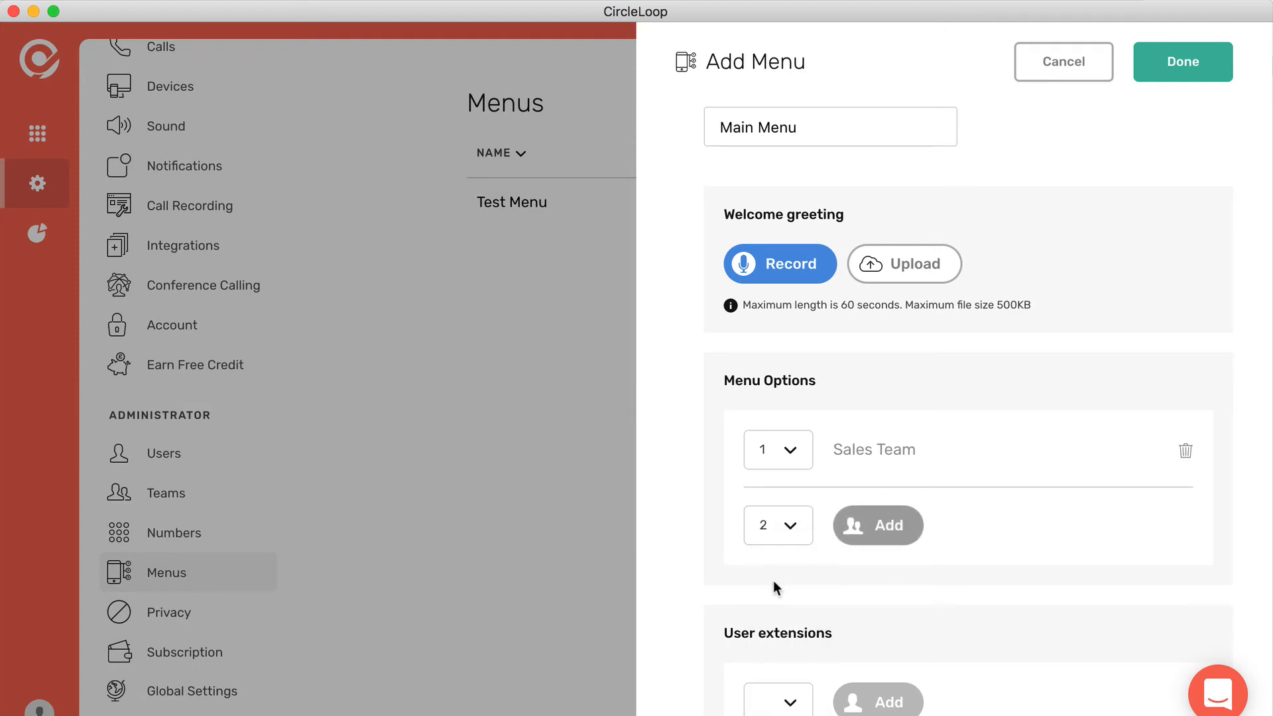
pyautogui.click(877, 525)
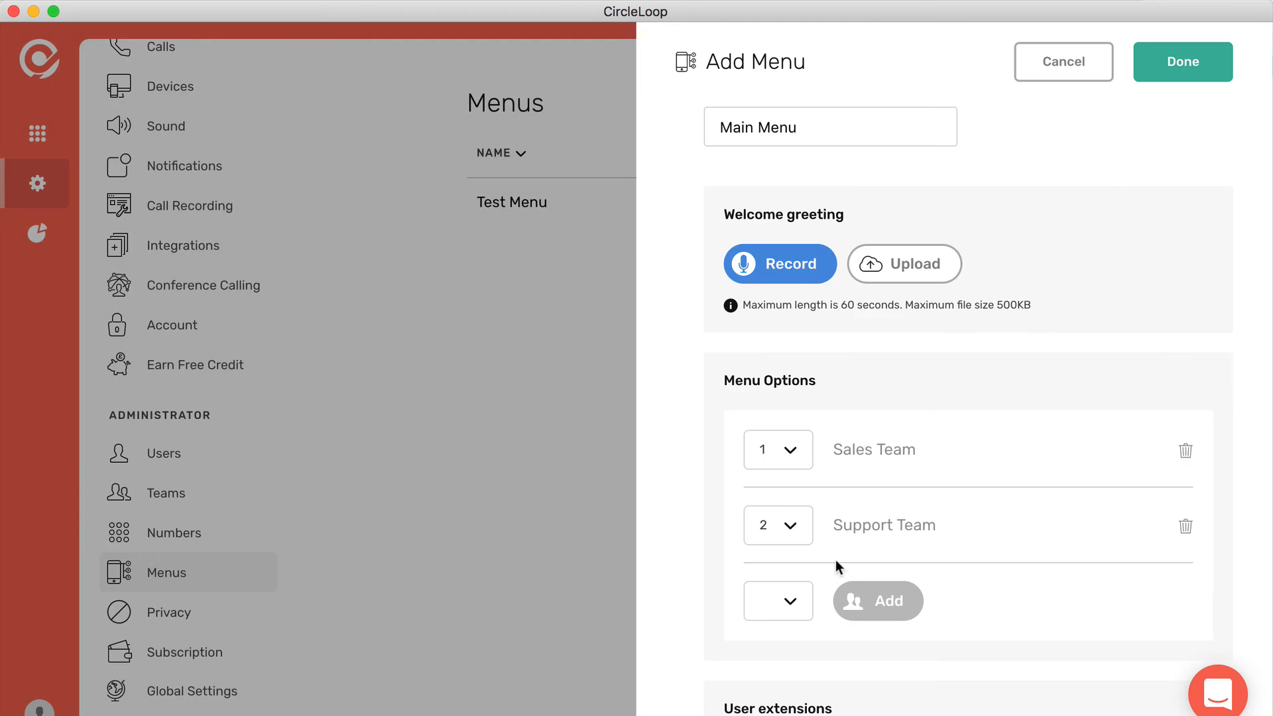
pyautogui.click(776, 601)
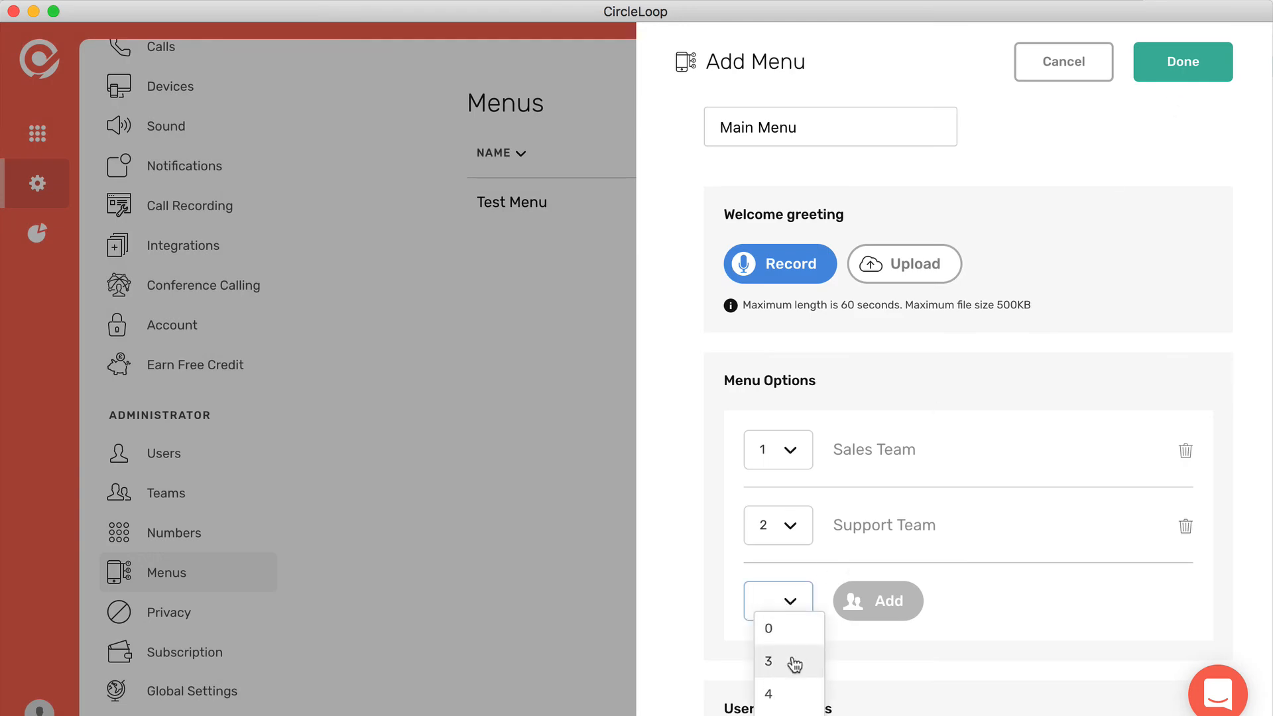
pyautogui.click(767, 662)
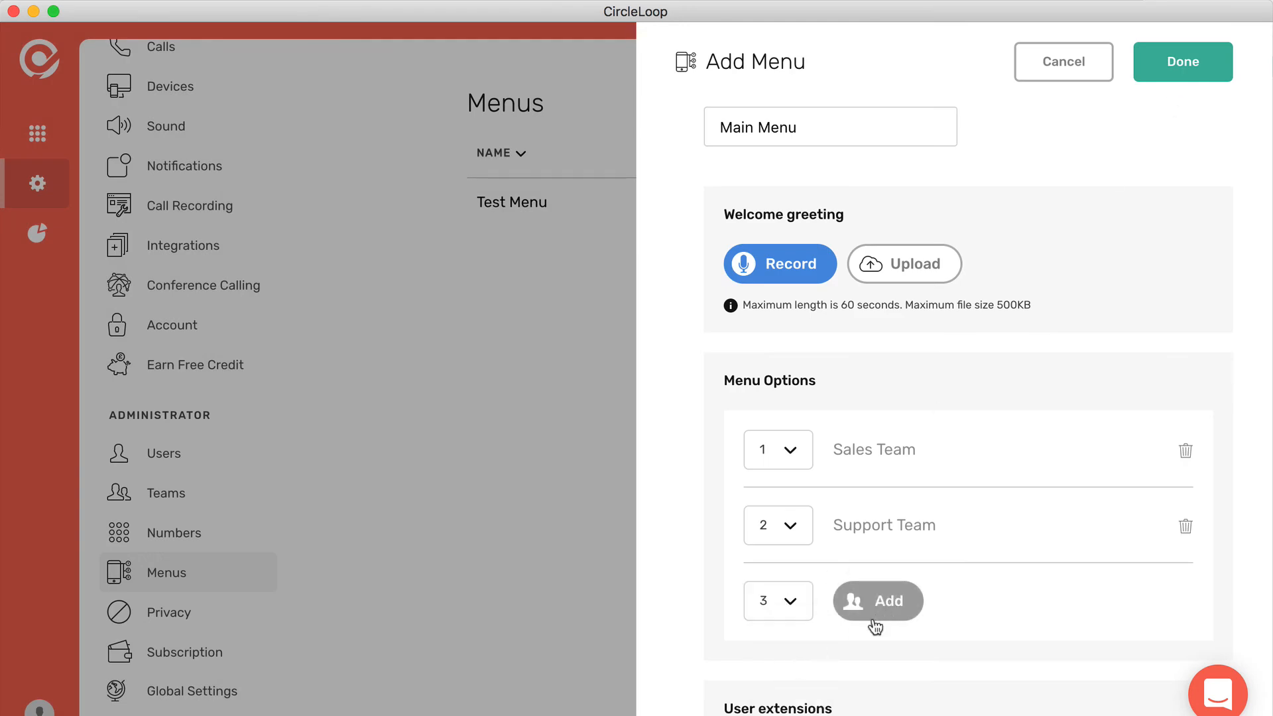
pyautogui.click(876, 601)
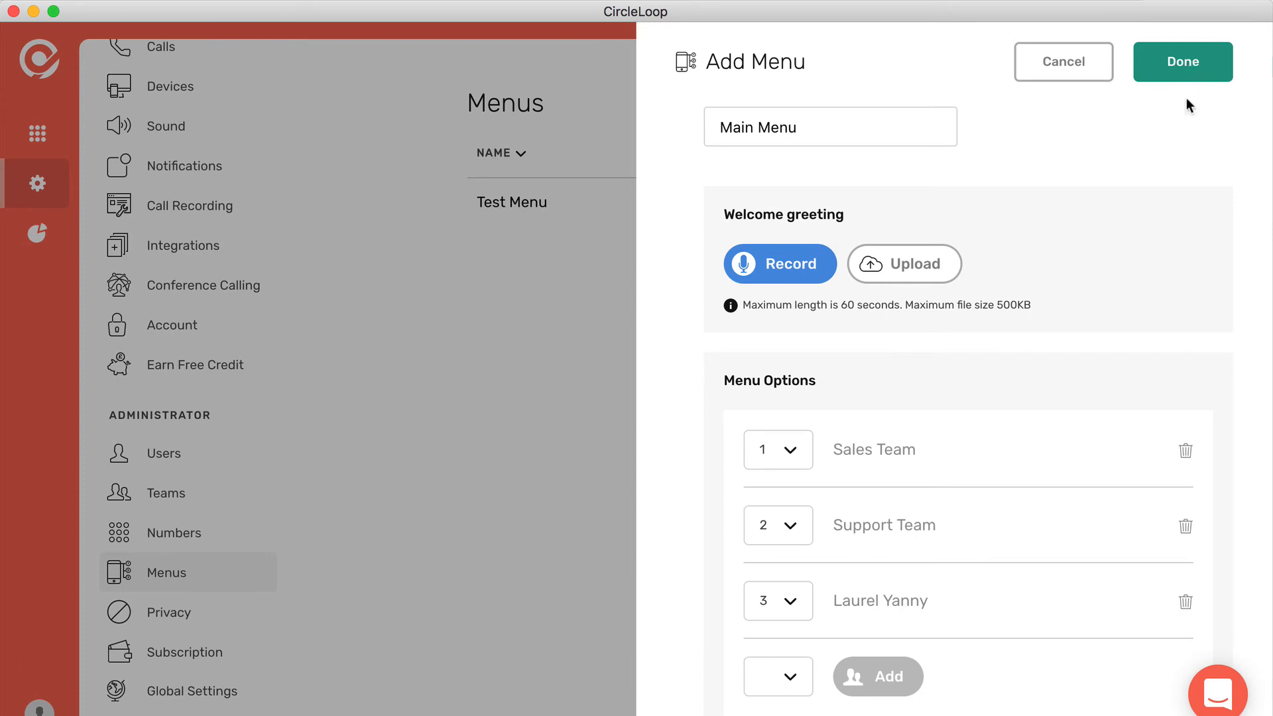
pyautogui.click(1182, 62)
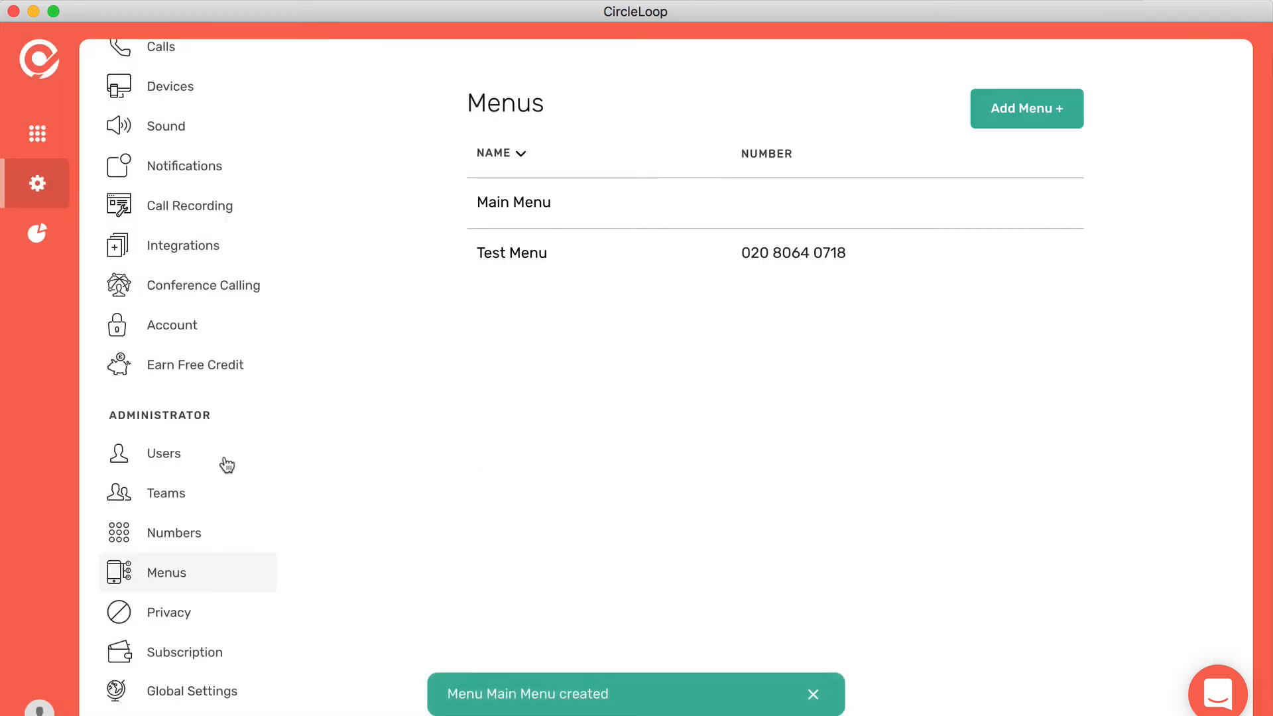
pyautogui.click(173, 532)
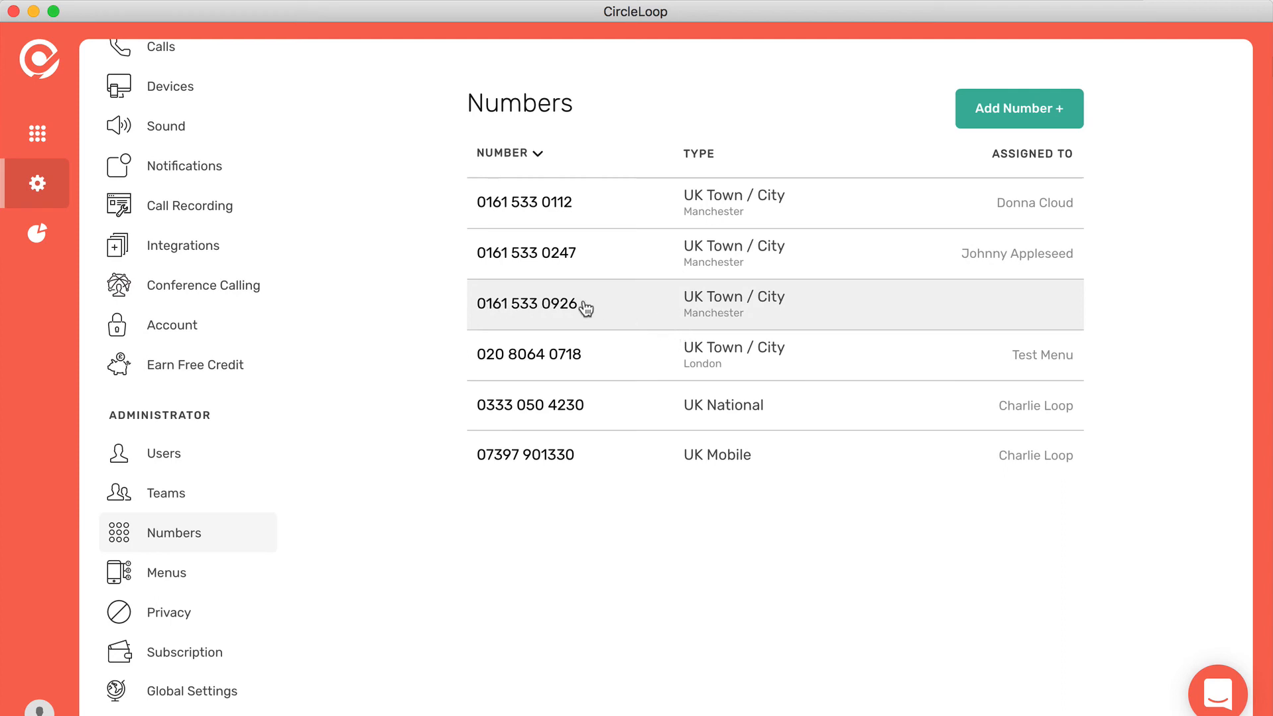
pyautogui.click(528, 304)
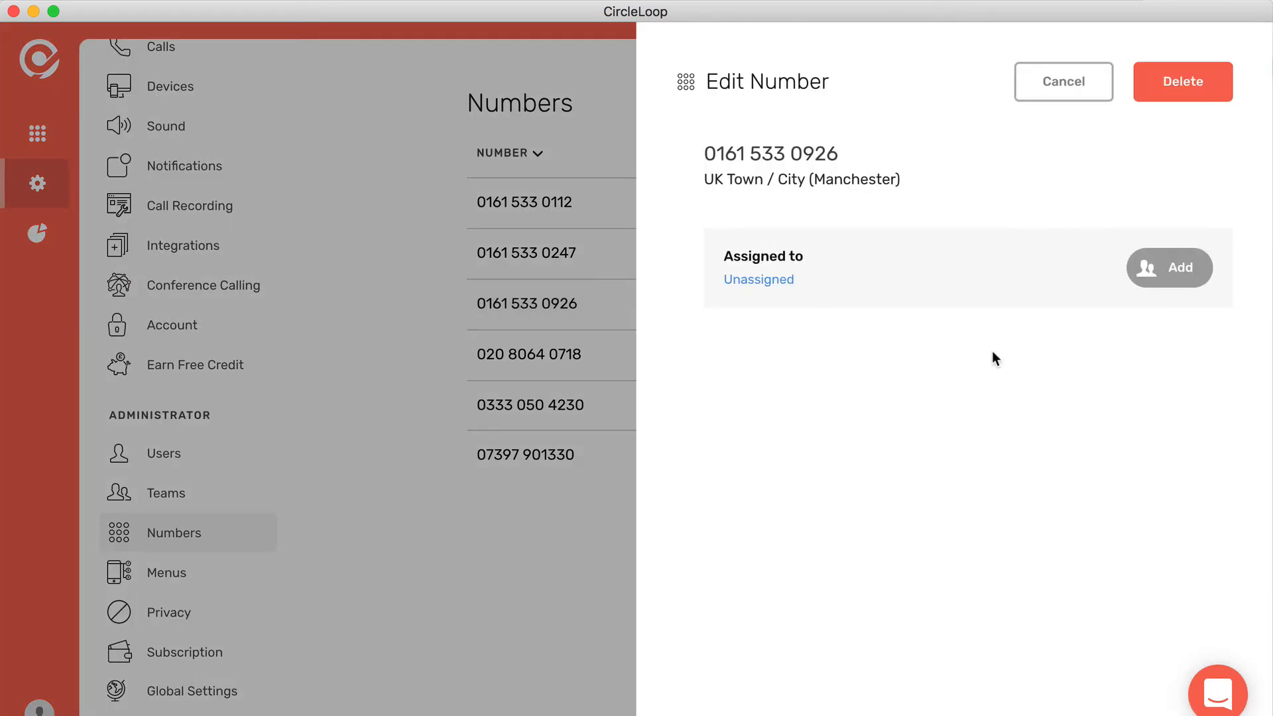
pyautogui.click(1169, 268)
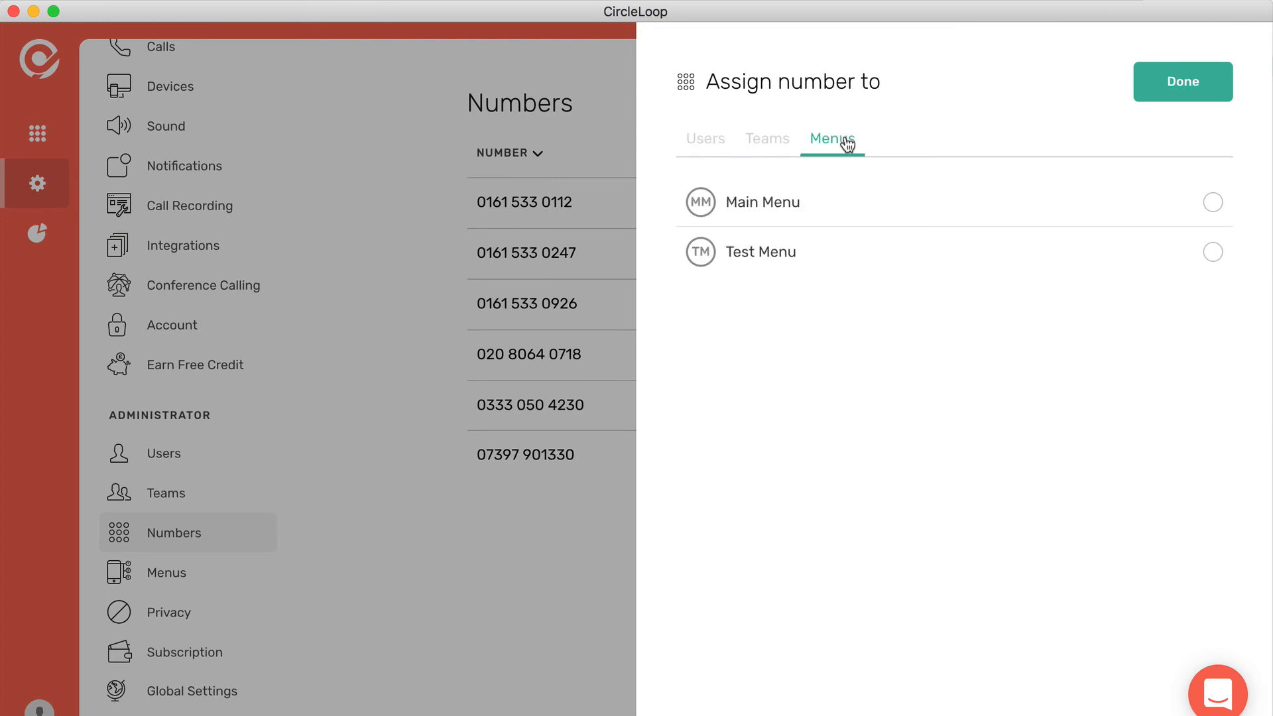
pyautogui.click(1212, 202)
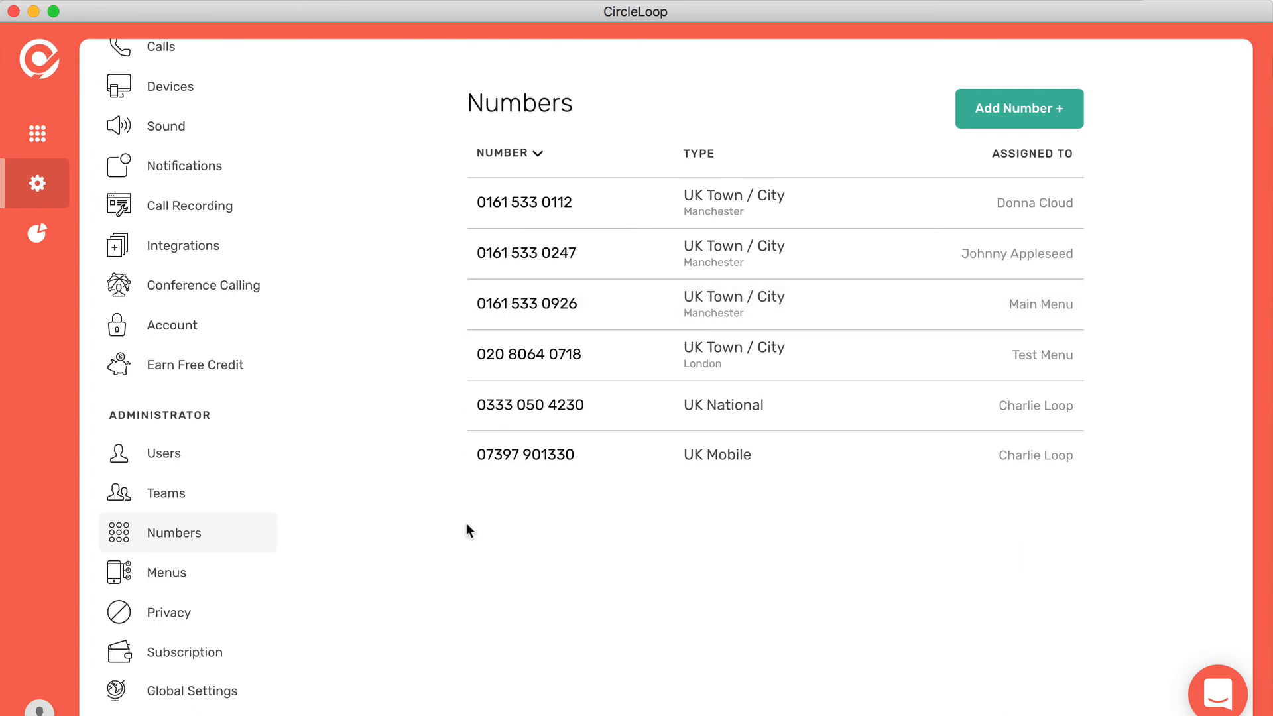
pyautogui.moveTo(406, 592)
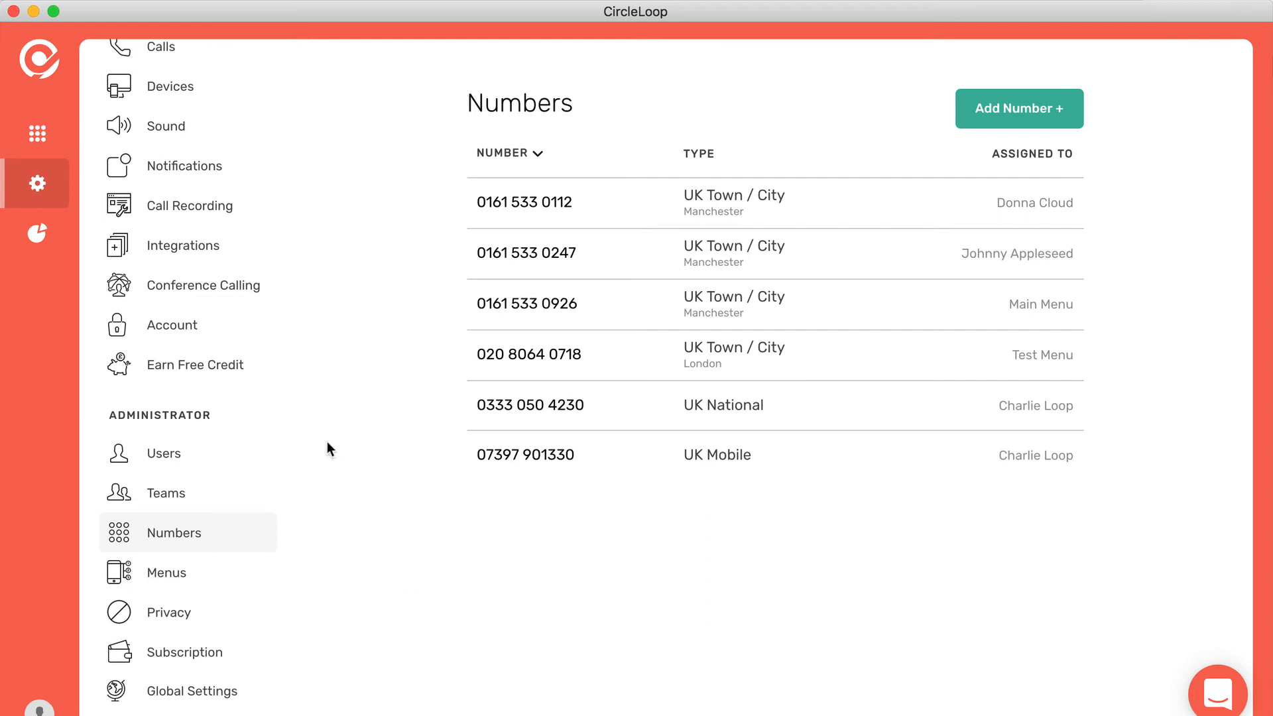
pyautogui.scroll(-3)
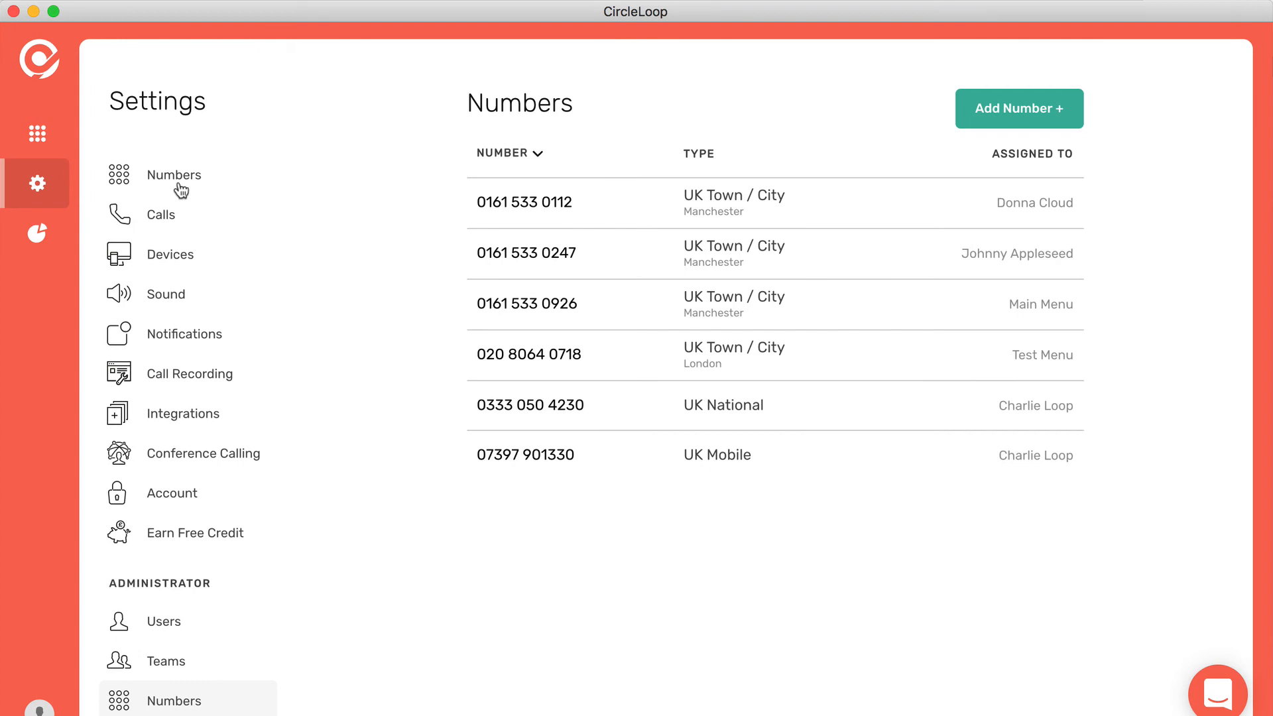
pyautogui.moveTo(36, 134)
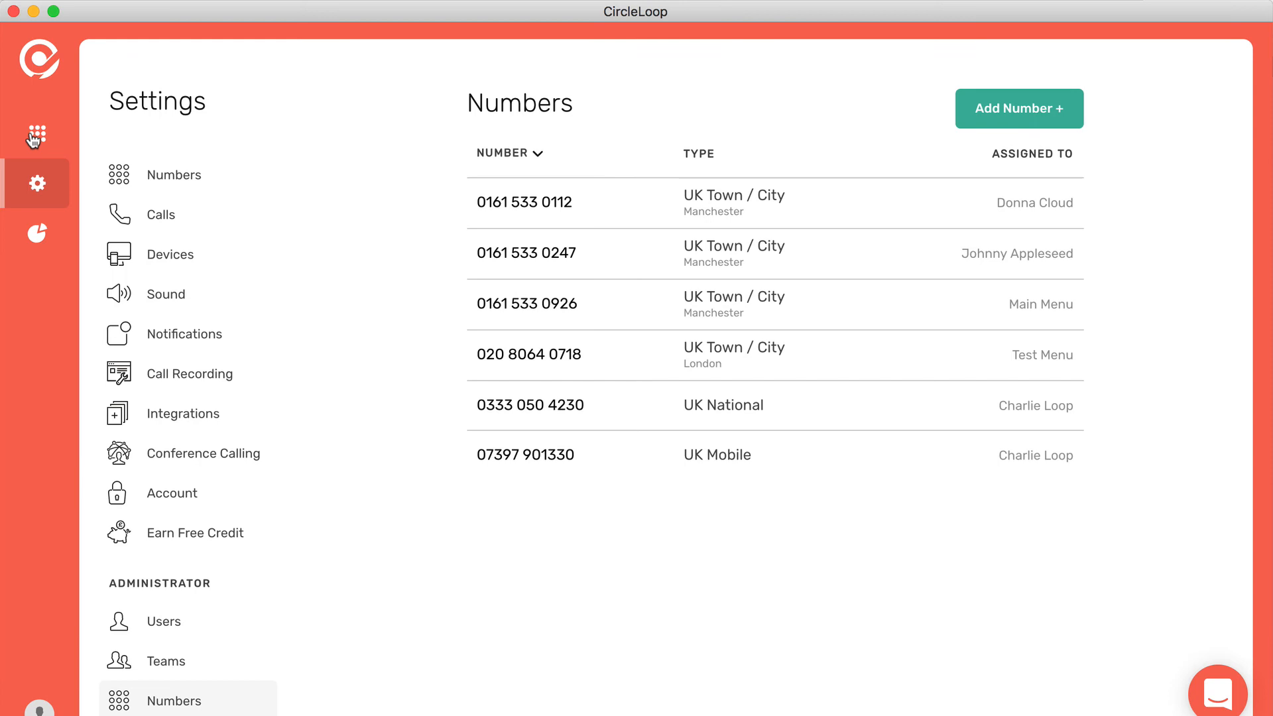
pyautogui.click(37, 234)
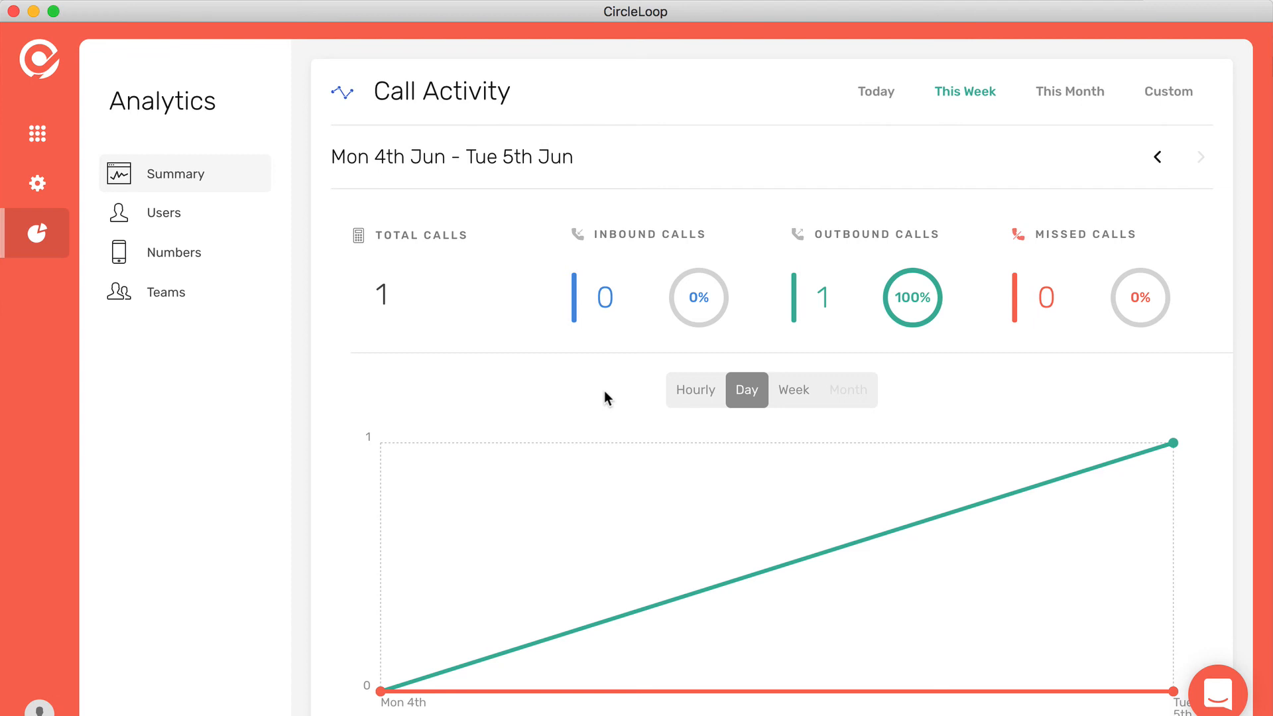
# - Break down this week's outbound call by user, number and team, skipping custom dates
pyautogui.click(1167, 91)
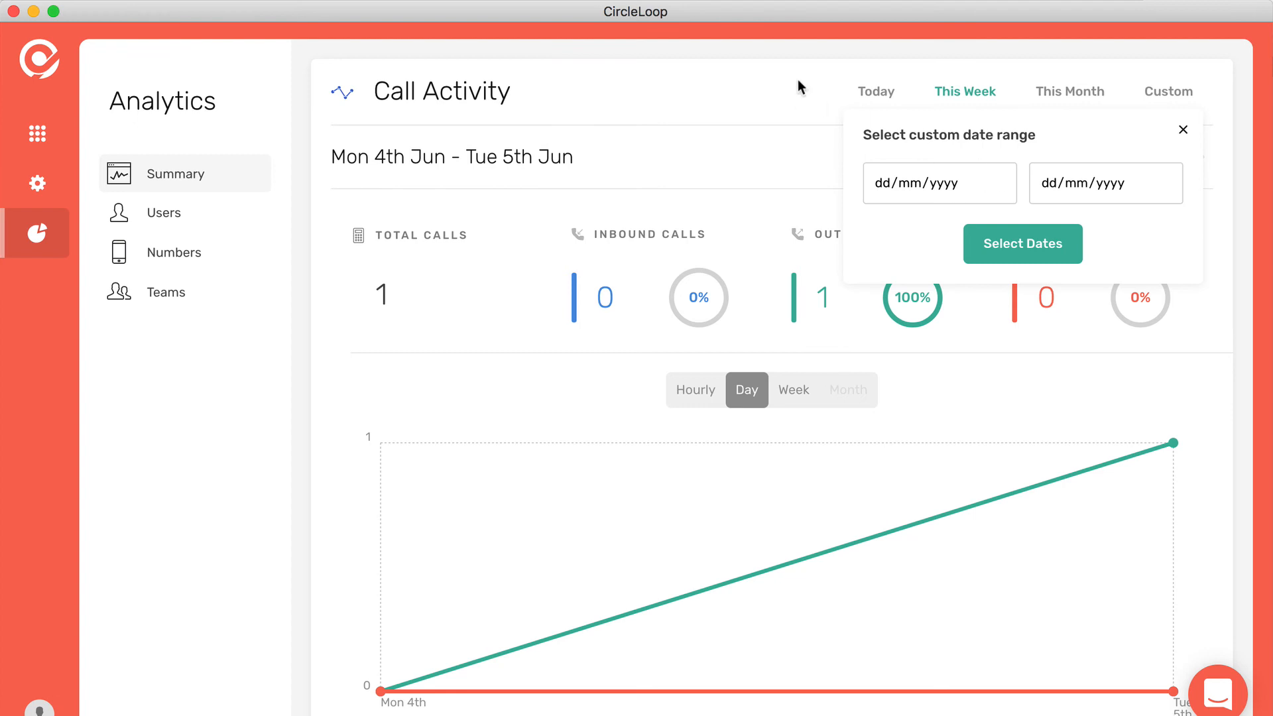
pyautogui.click(1182, 129)
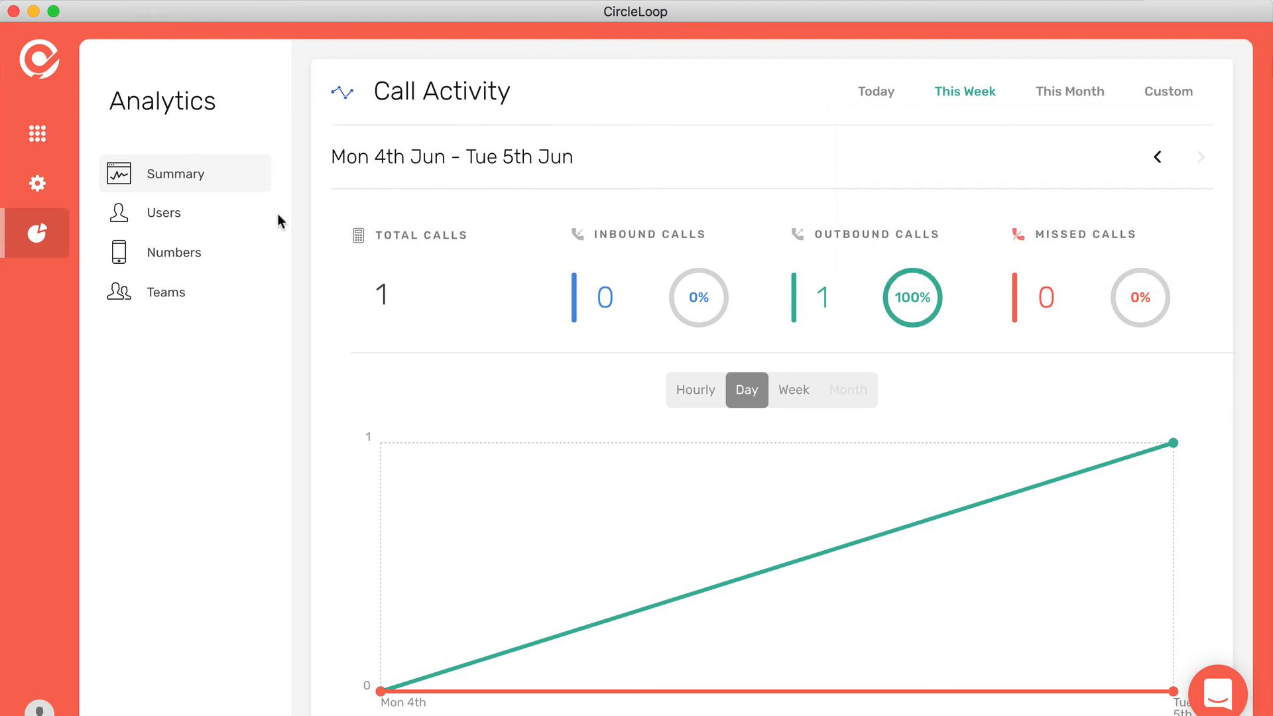
pyautogui.click(164, 212)
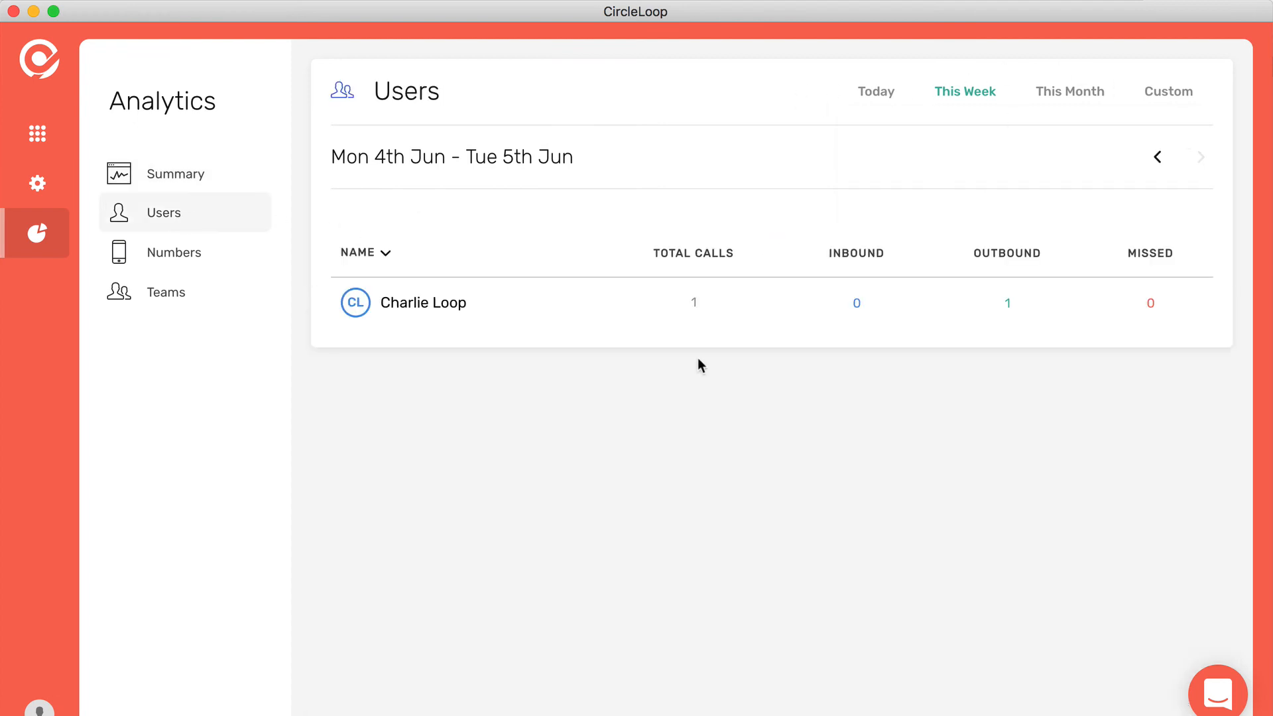
pyautogui.moveTo(423, 303)
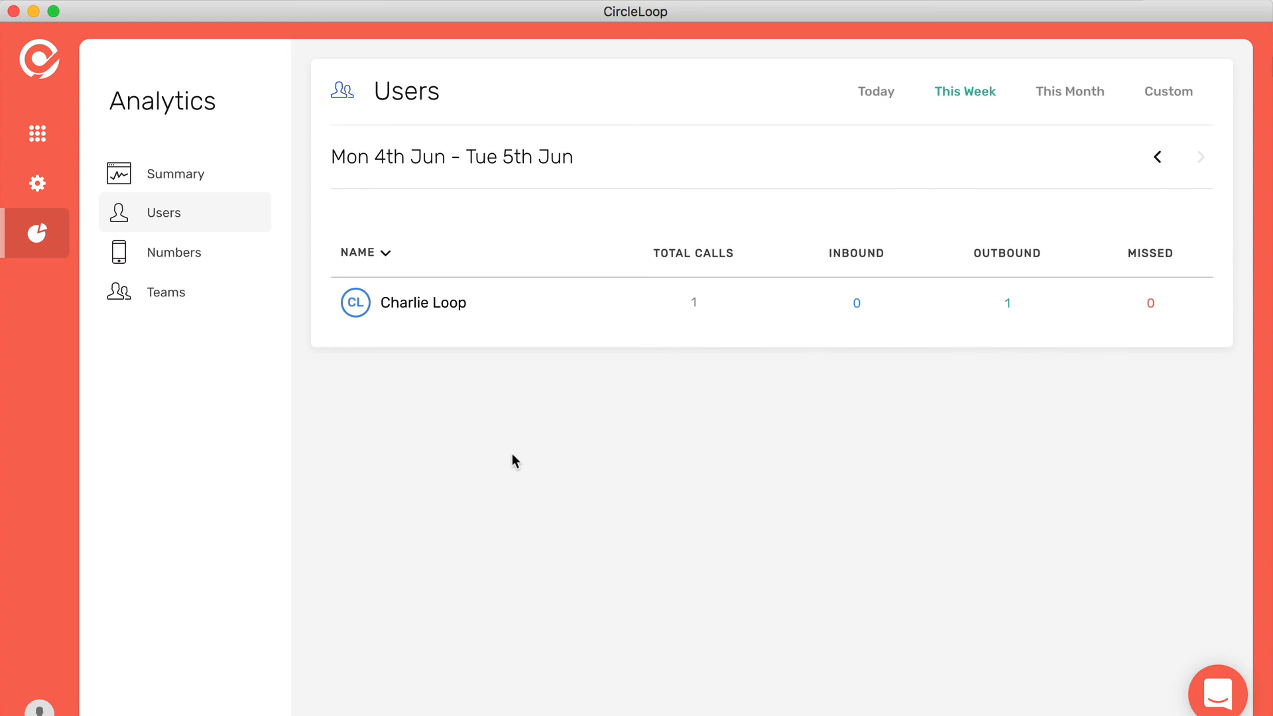
pyautogui.click(173, 252)
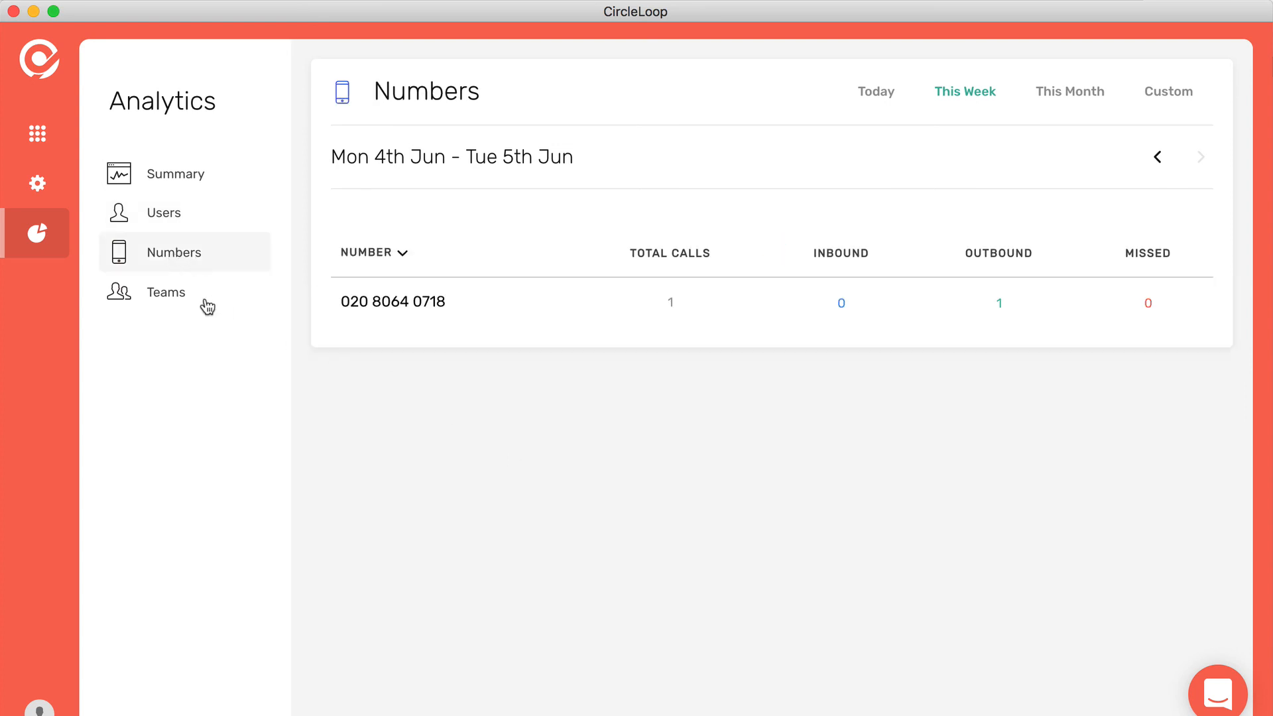
pyautogui.click(166, 291)
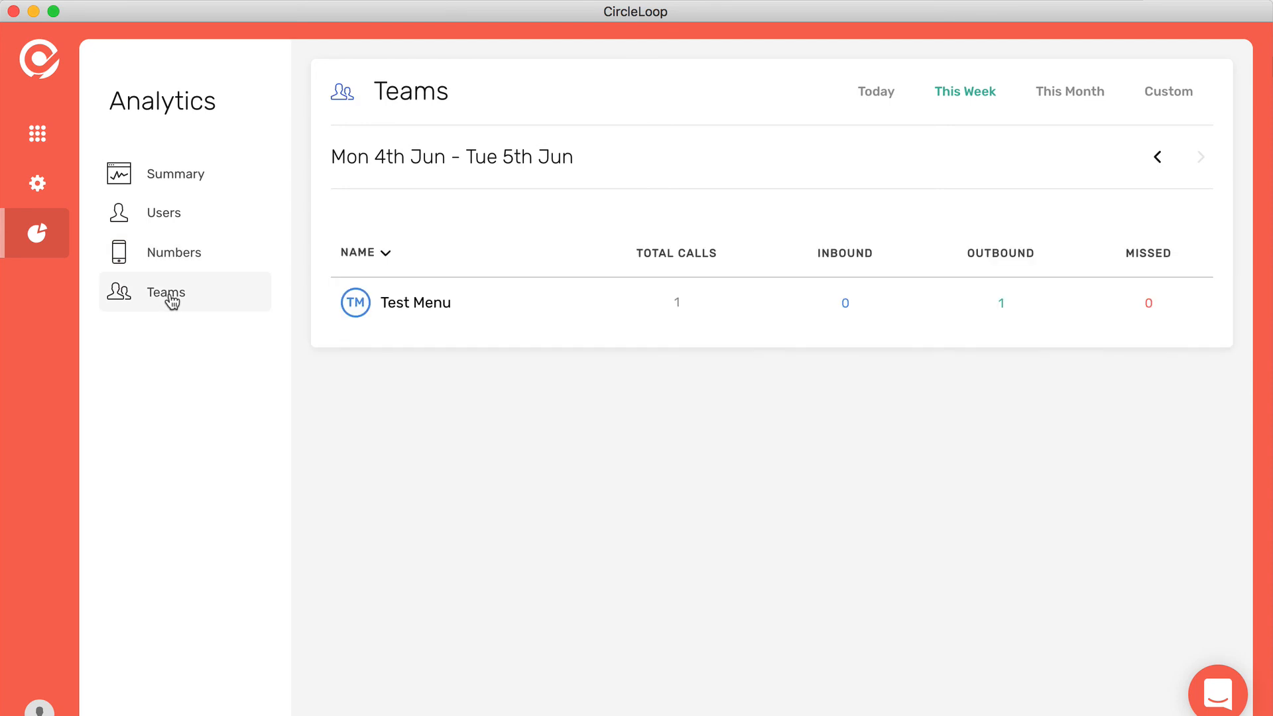